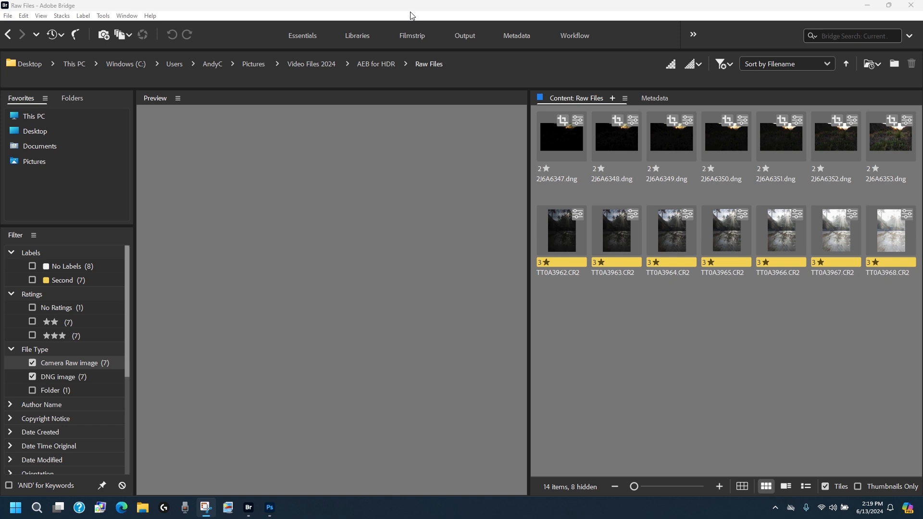
mouse_move(733, 143)
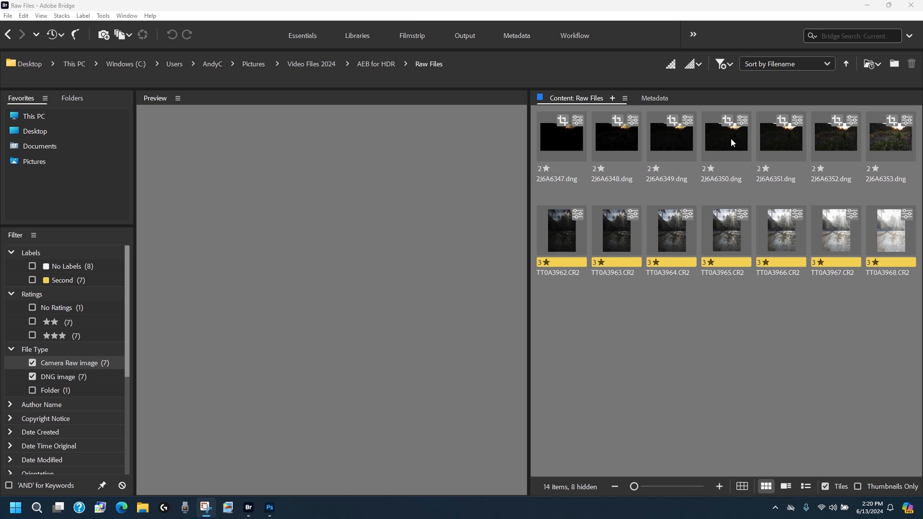
Preview 2J6A6350, 2J6A6351 and 2J6A6348 individually, then select all seven sunset DNGs together.
left_click(725, 135)
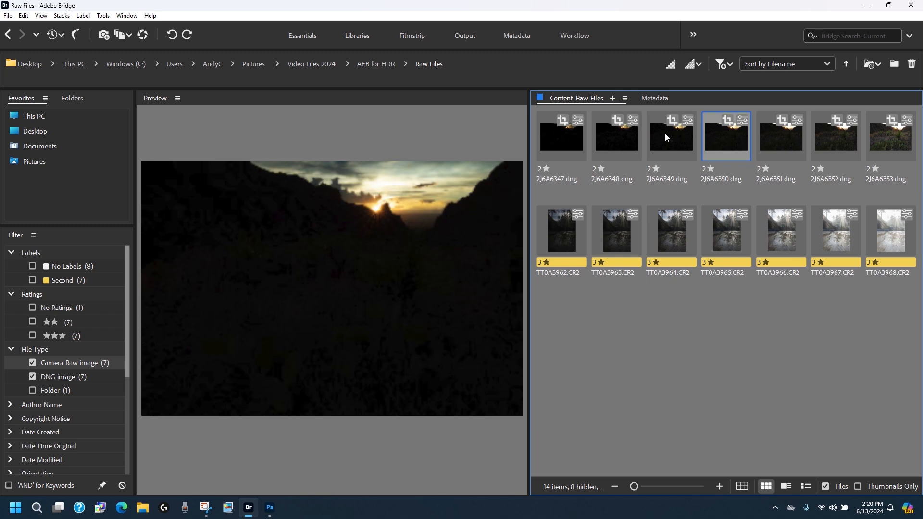
left_click(781, 136)
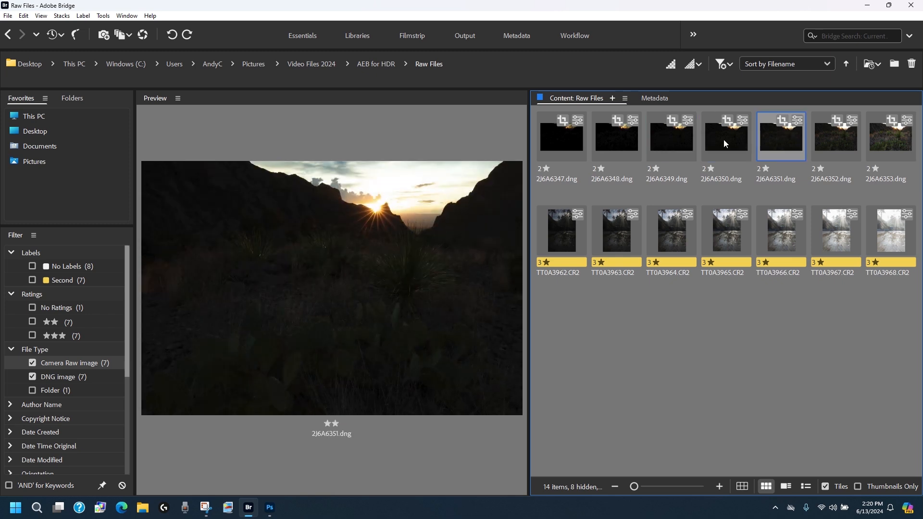
left_click(616, 136)
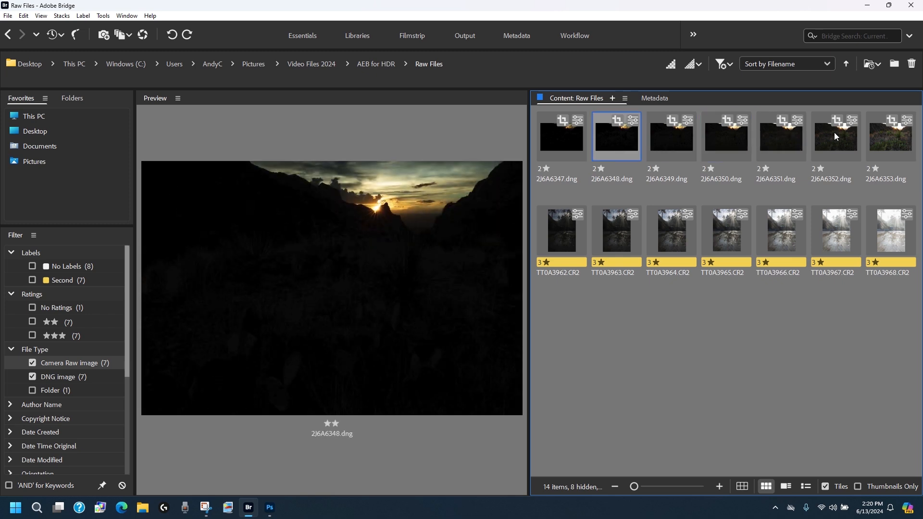
left_click(725, 136)
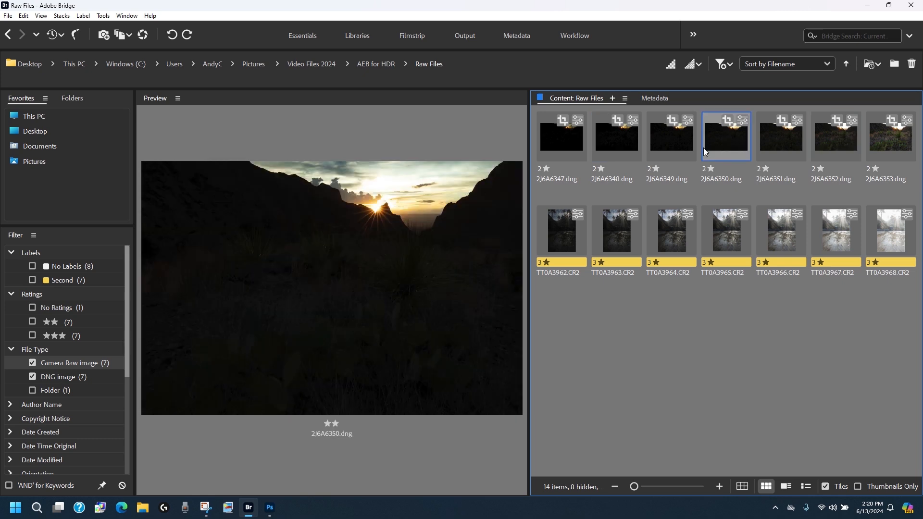
left_click(890, 136)
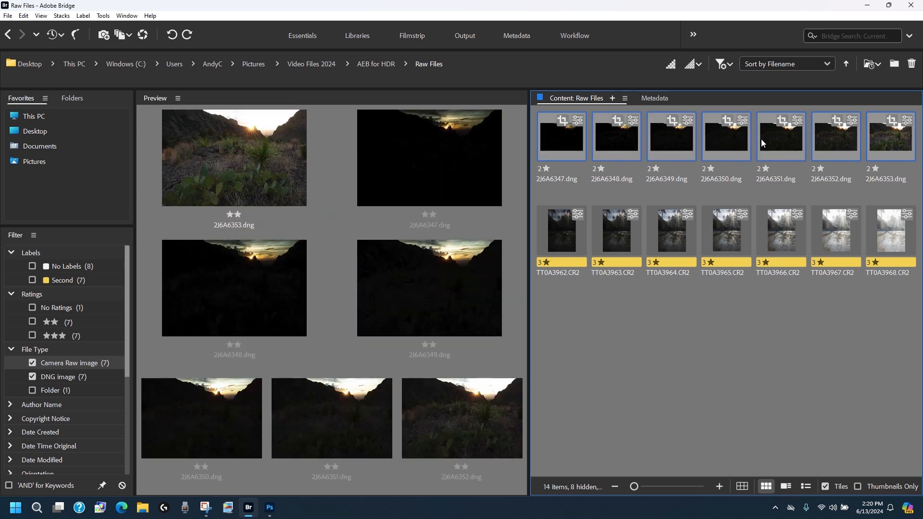
mouse_move(566, 149)
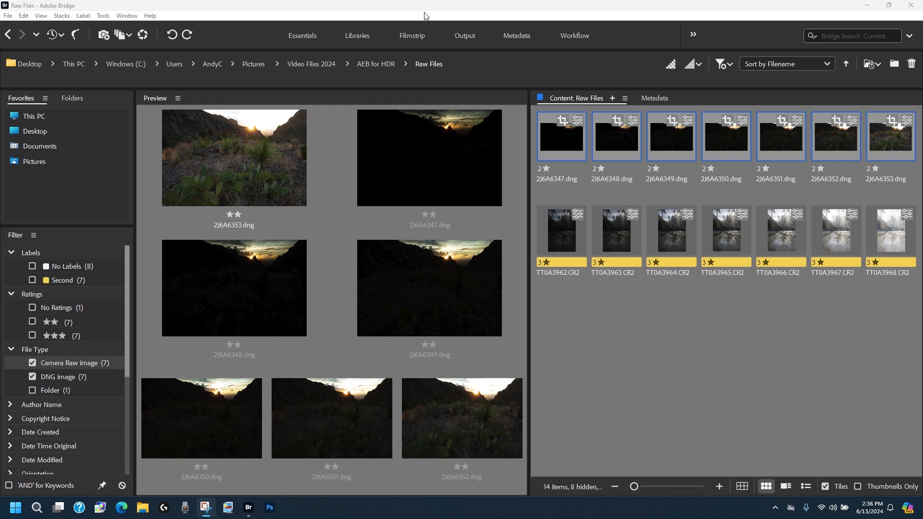
Preview the three-star TT0A3965.CR2 forest sunburst exposure by itself.
left_click(725, 230)
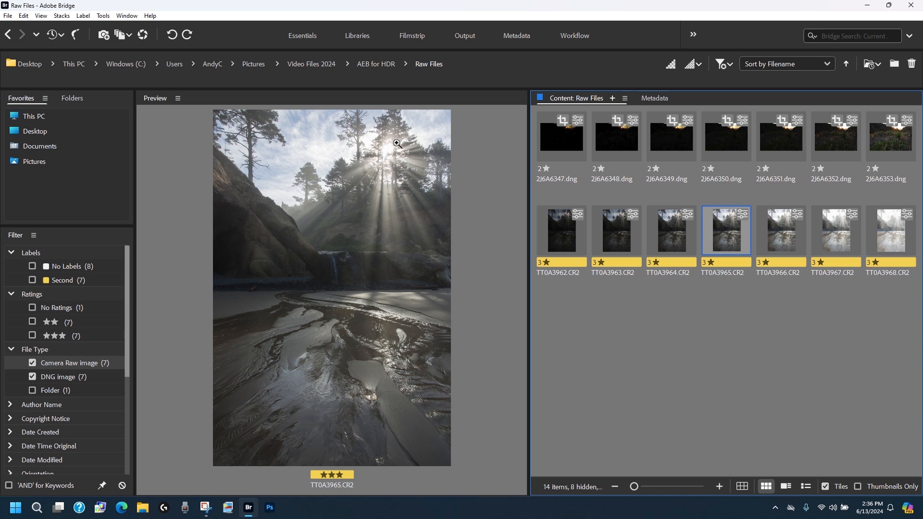
mouse_move(376, 134)
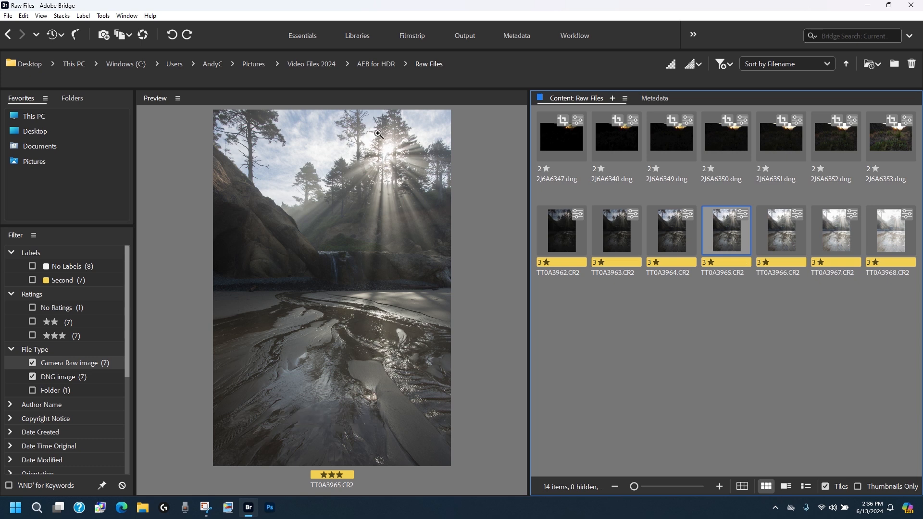
mouse_move(332, 133)
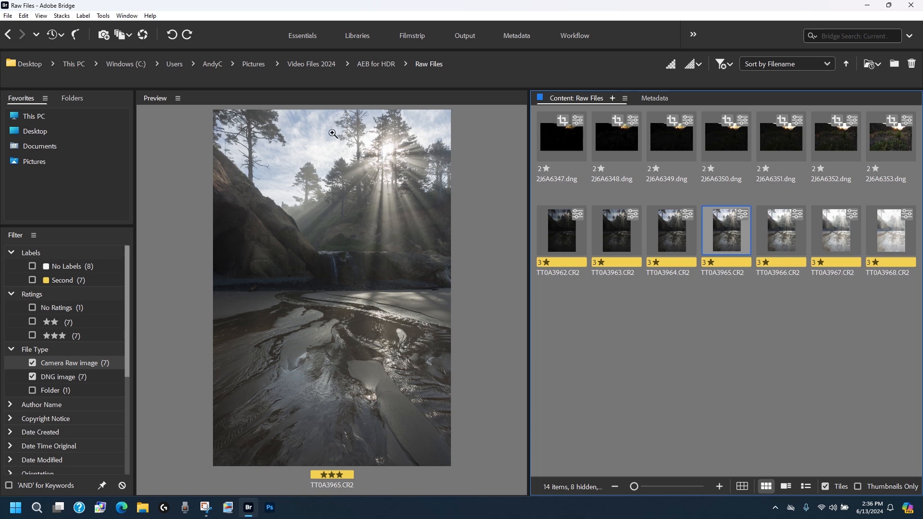
mouse_move(351, 166)
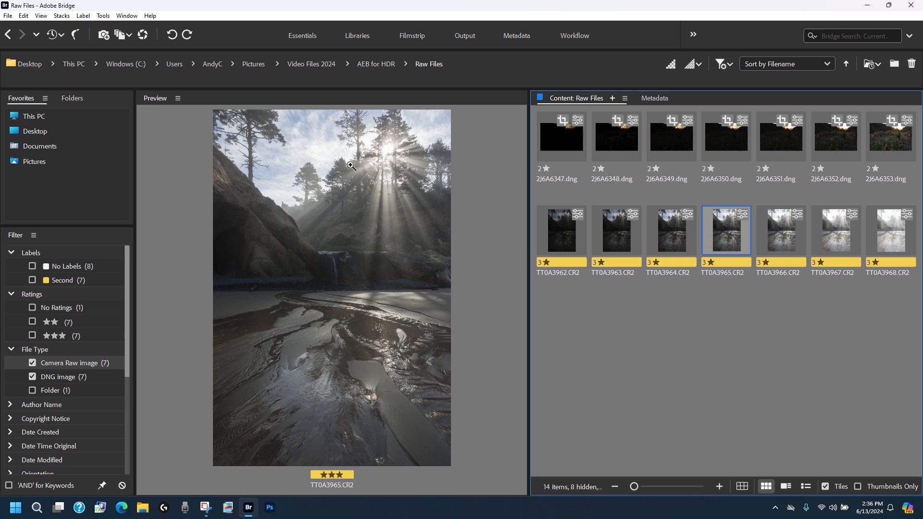
mouse_move(677, 230)
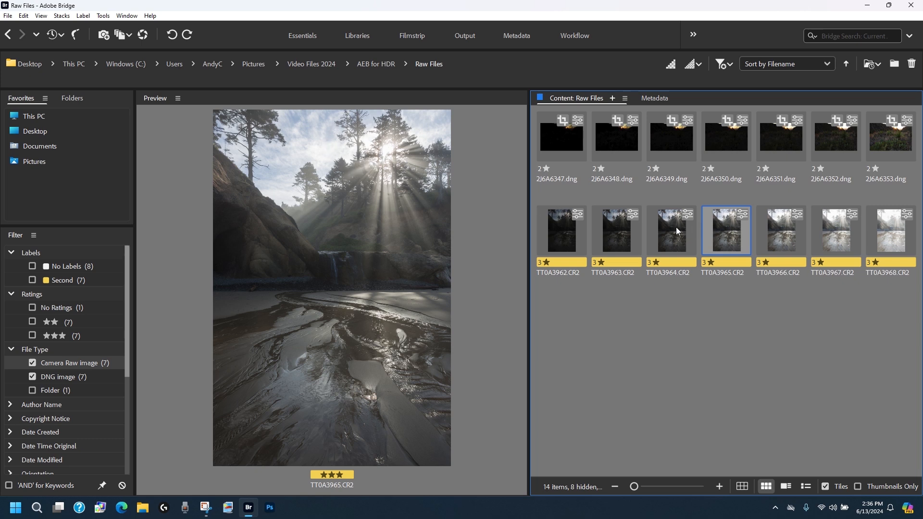
mouse_move(361, 156)
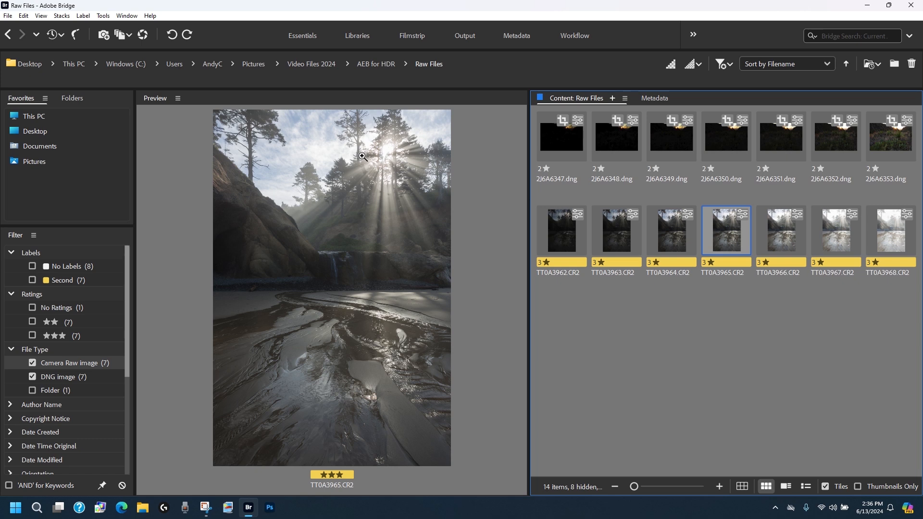
mouse_move(357, 150)
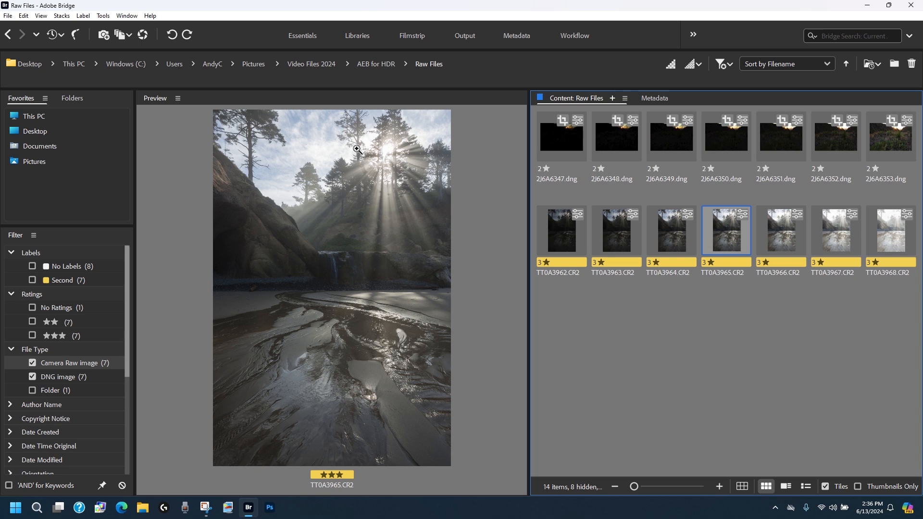
mouse_move(349, 154)
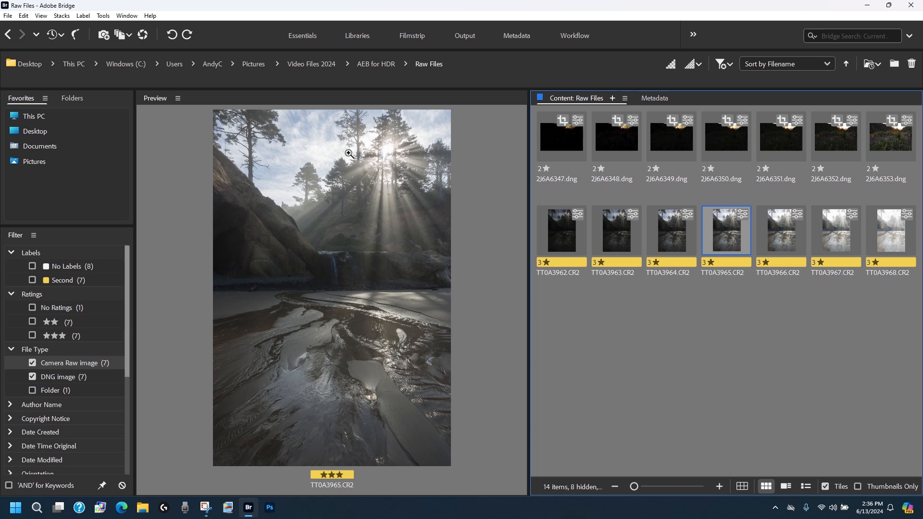
mouse_move(348, 163)
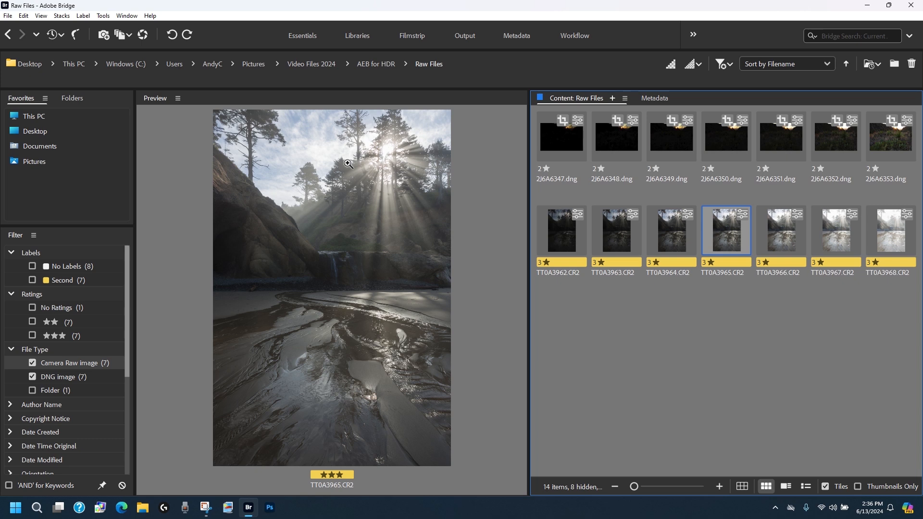
mouse_move(551, 237)
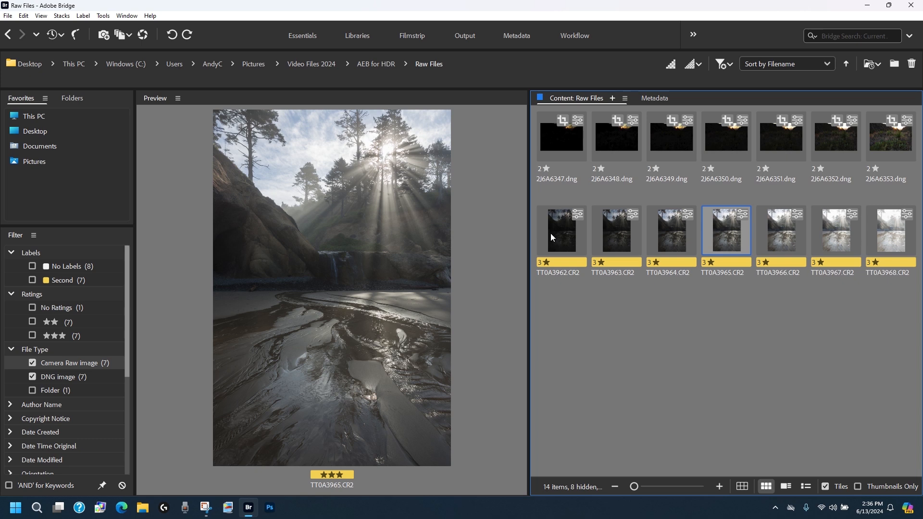
mouse_move(652, 286)
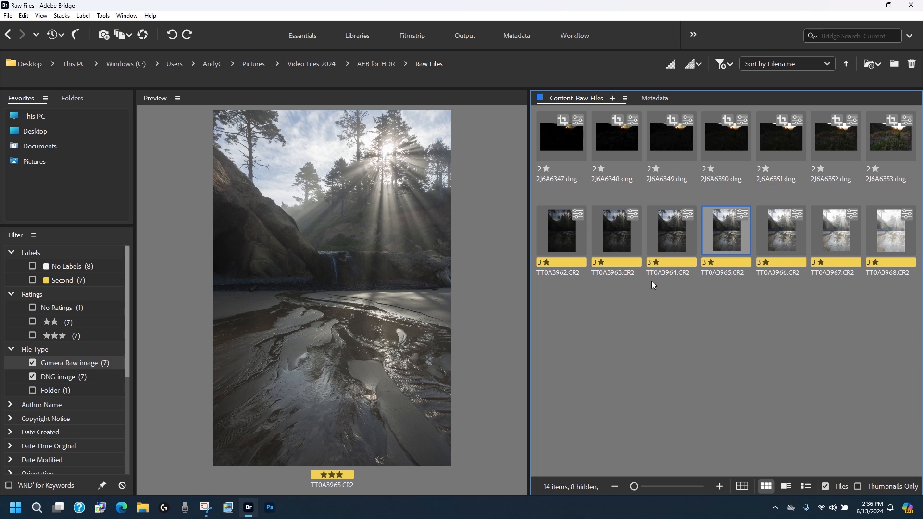
mouse_move(734, 237)
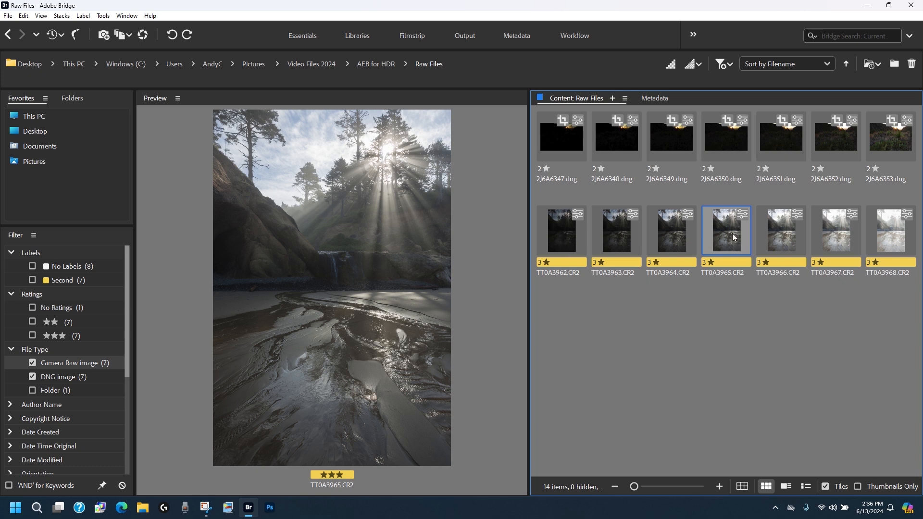
Add the dark TT0A3962.CR2 and bright TT0A3968.CR2 to the TT0A3965 selection.
left_click(561, 230)
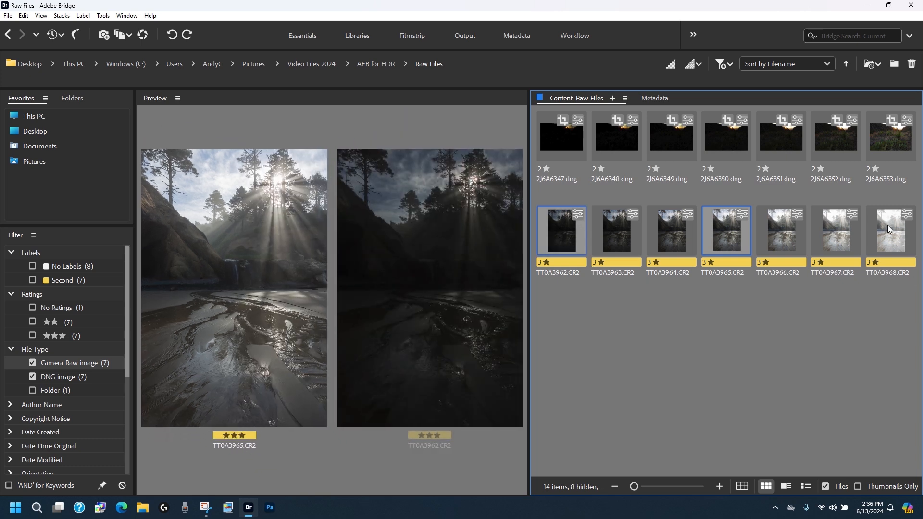
left_click(889, 230)
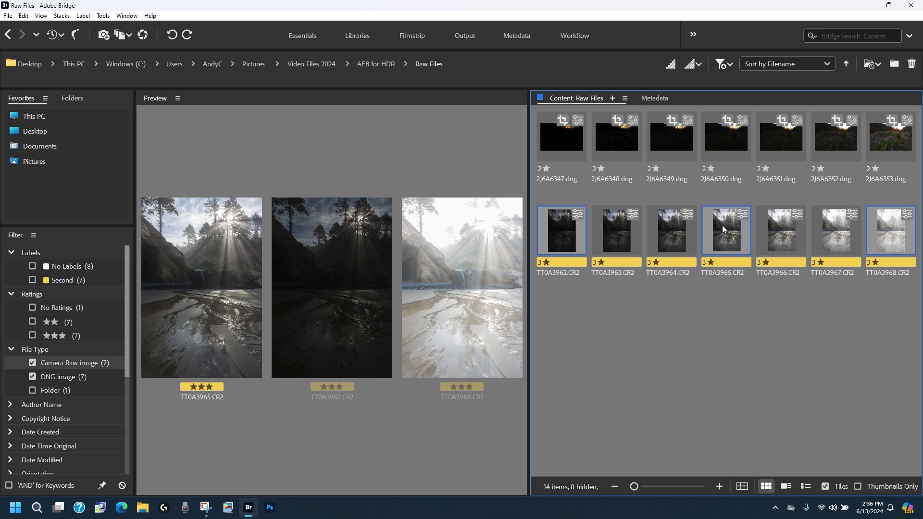
mouse_move(570, 238)
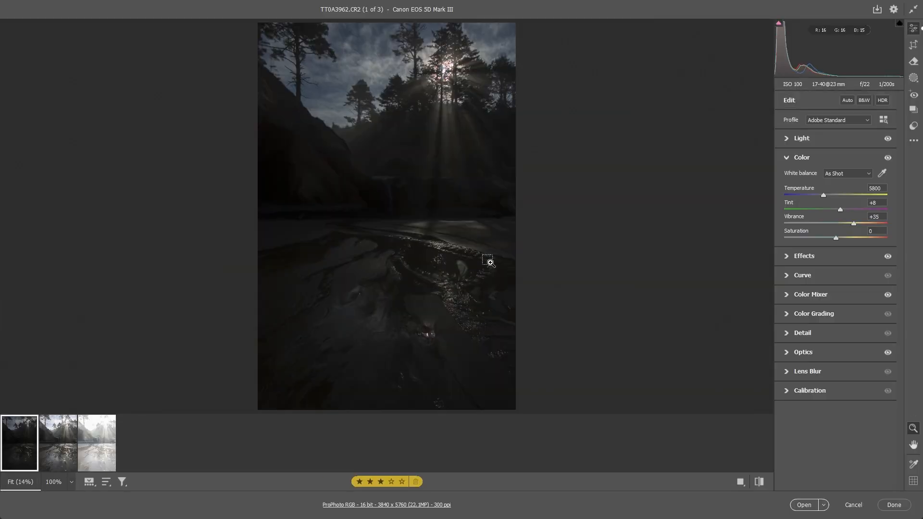
mouse_move(272, 404)
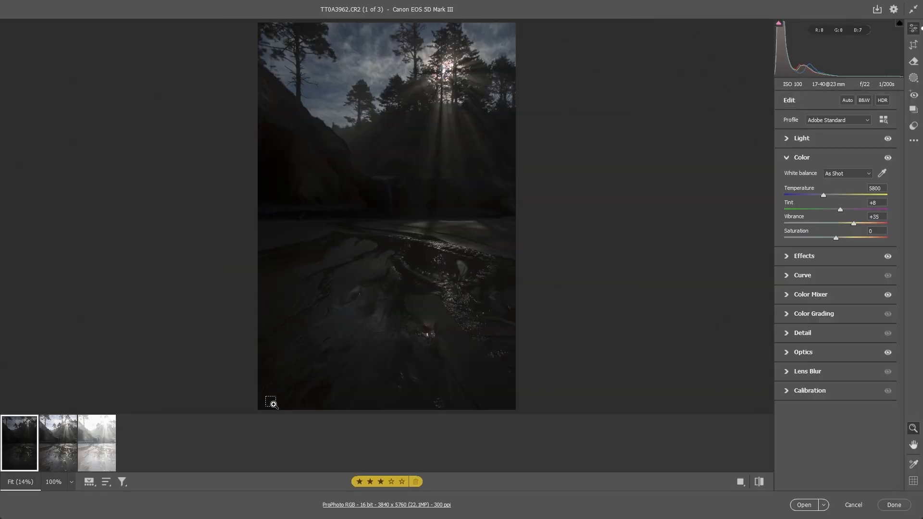
Select all three CR2 brackets in the filmstrip and bring up their context menu.
left_click(96, 443)
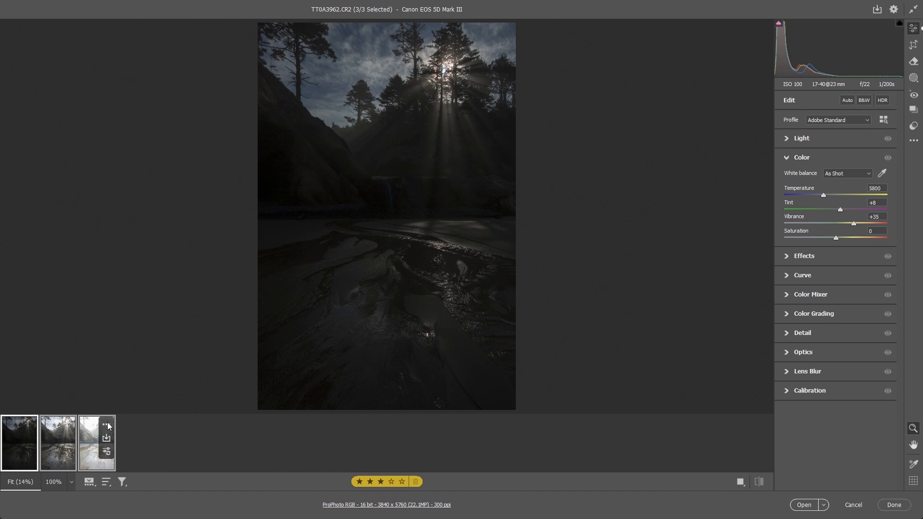
right_click(97, 443)
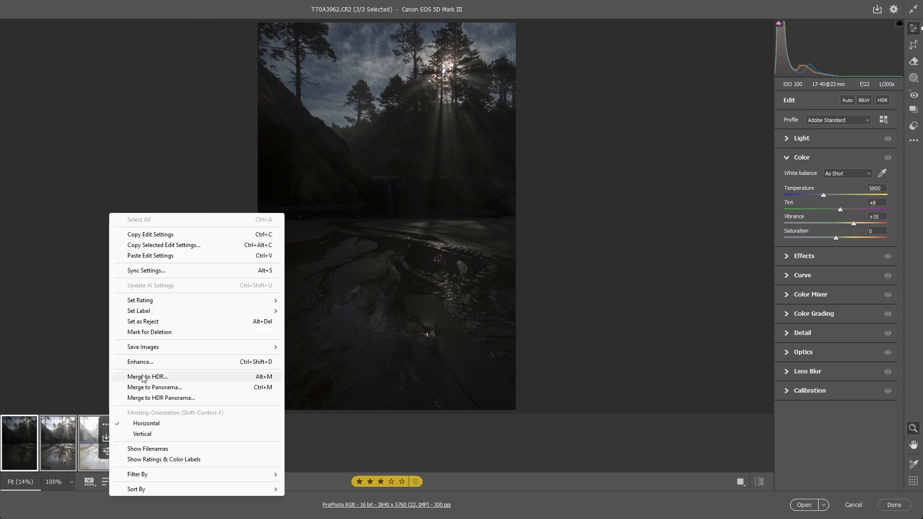
Merge the brackets to HDR, comparing Auto Settings off and on, and save TT0A3962-HDR.dng.
left_click(146, 377)
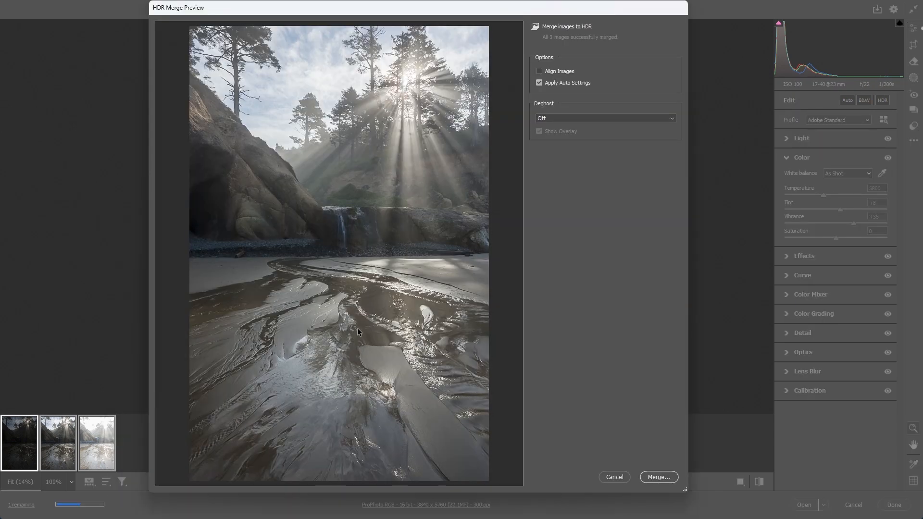
mouse_move(512, 89)
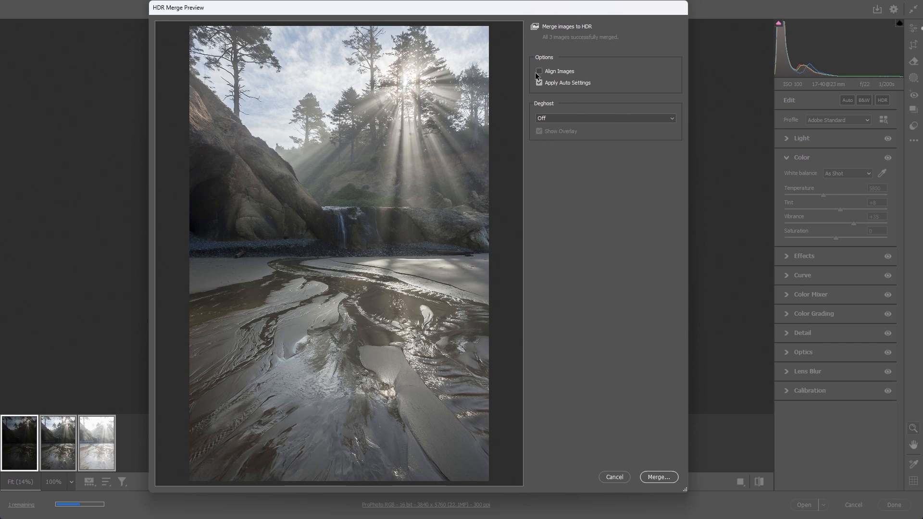
left_click(539, 82)
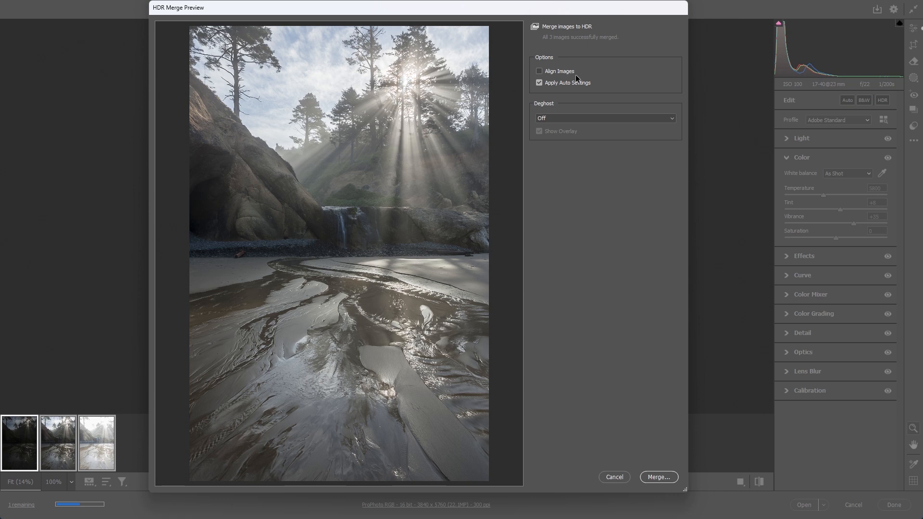
mouse_move(580, 120)
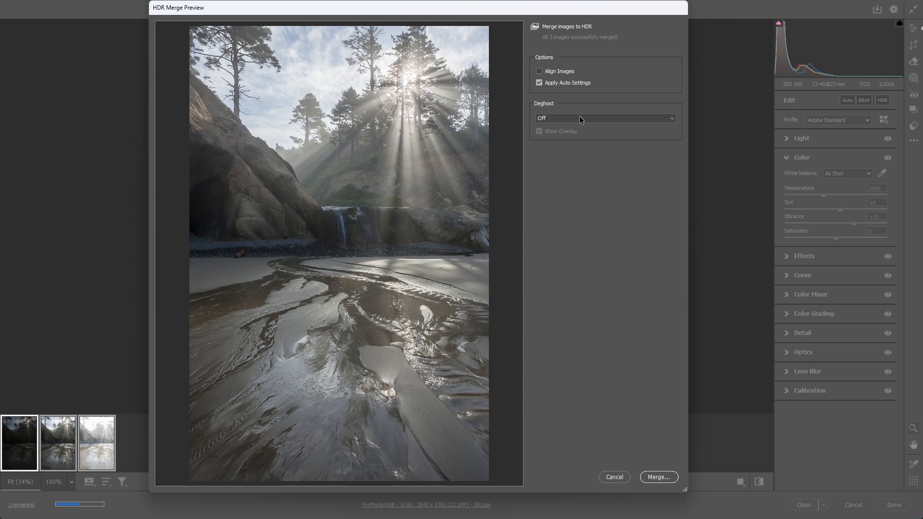
mouse_move(586, 134)
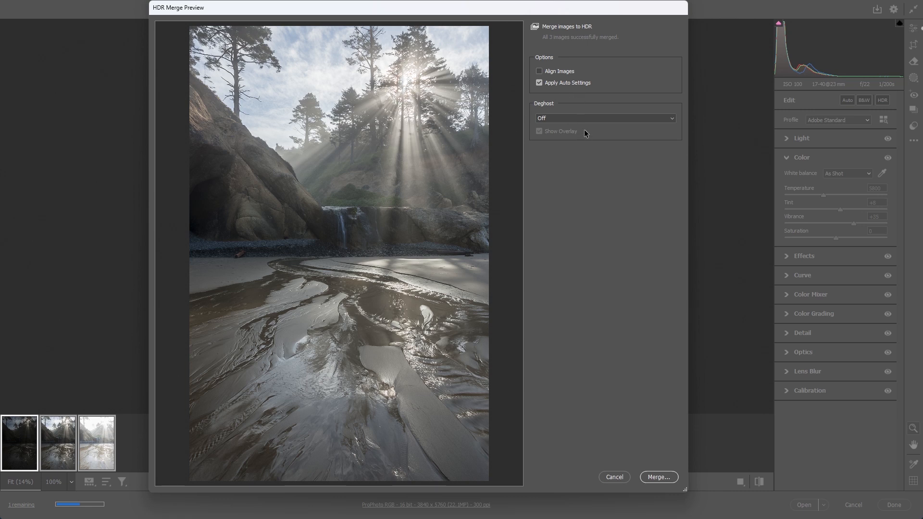
mouse_move(553, 147)
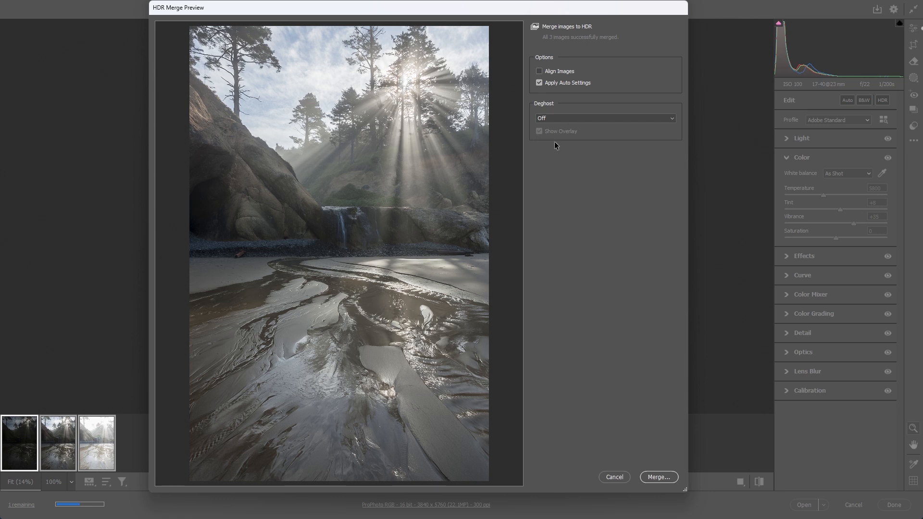
left_click(539, 83)
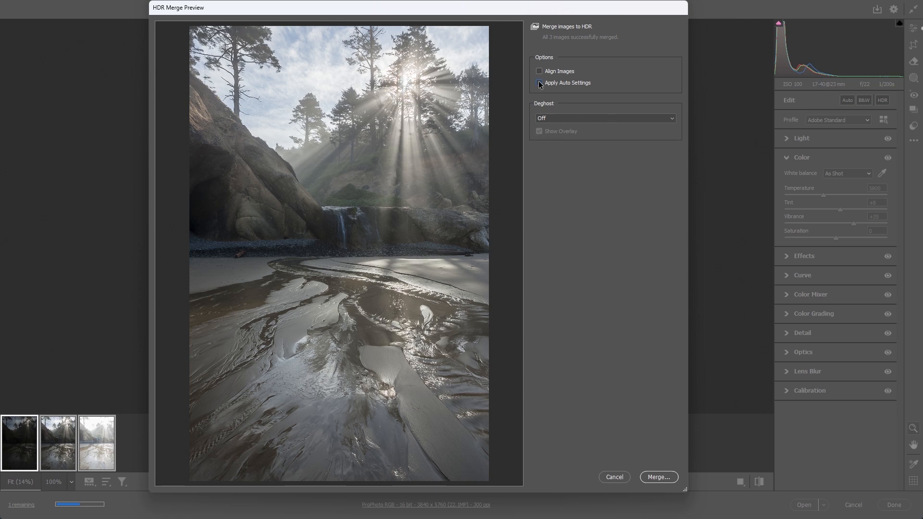
left_click(539, 84)
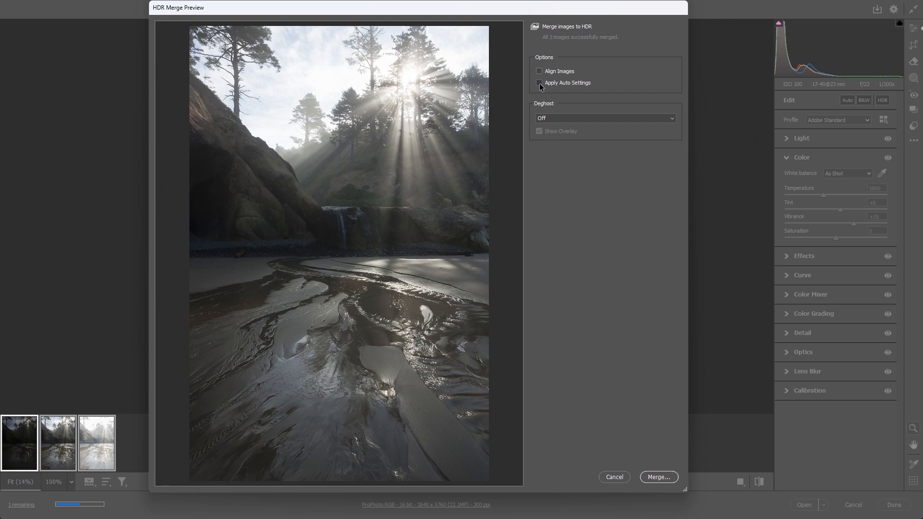
left_click(538, 82)
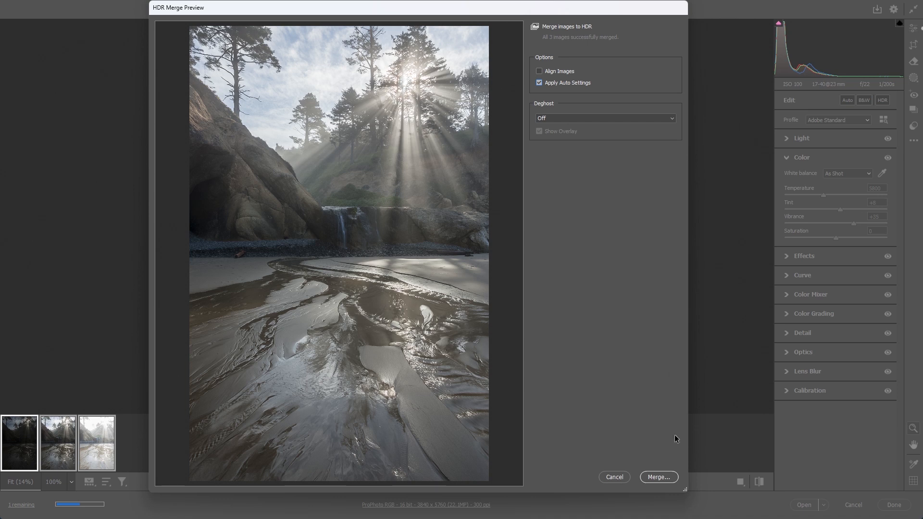
mouse_move(656, 480)
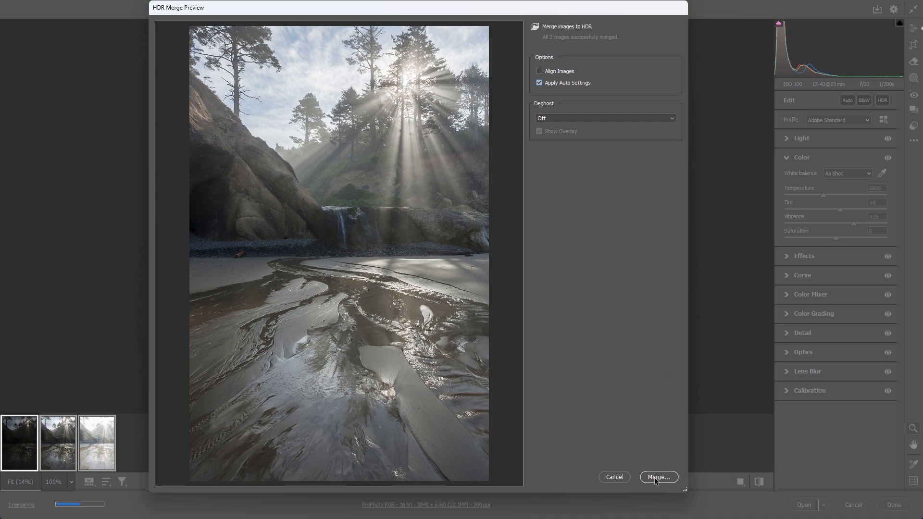
left_click(658, 477)
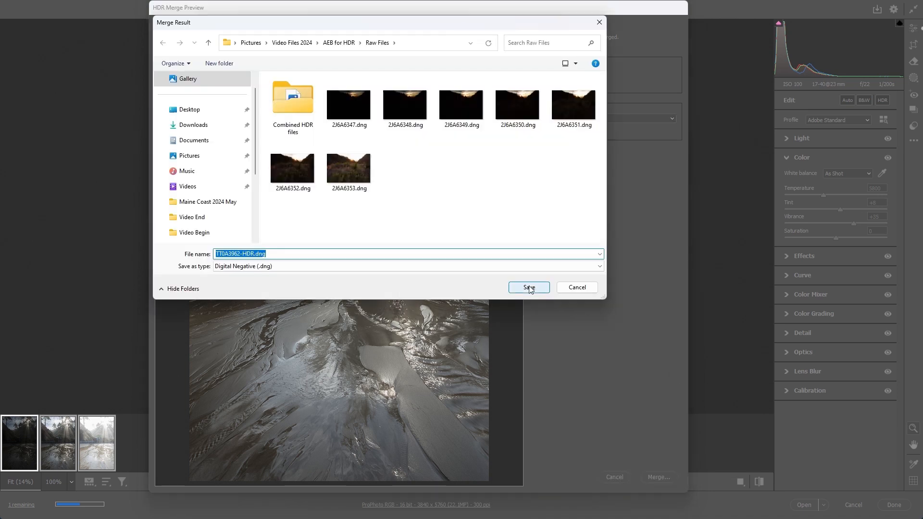
left_click(527, 288)
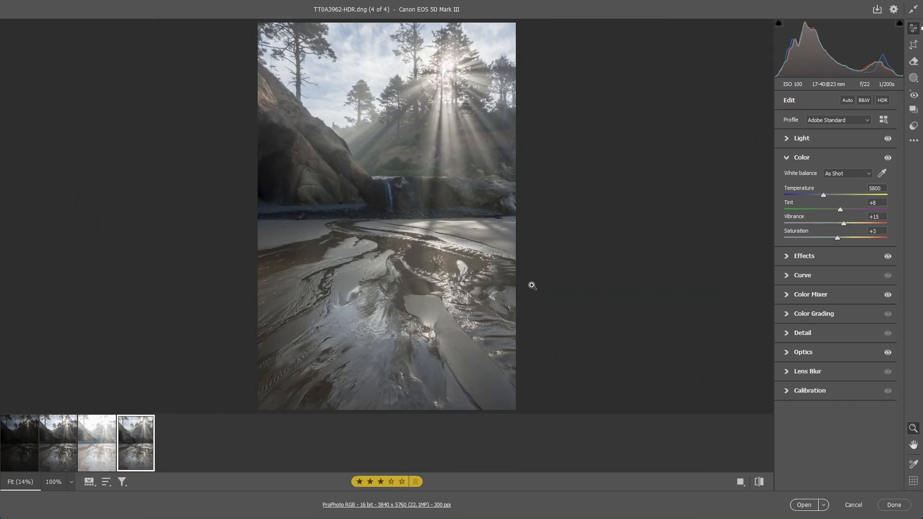
mouse_move(349, 38)
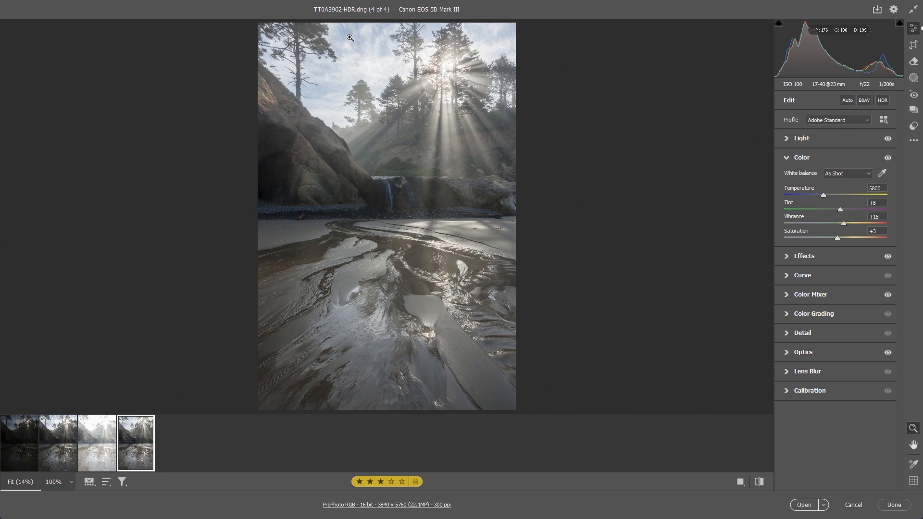
mouse_move(313, 6)
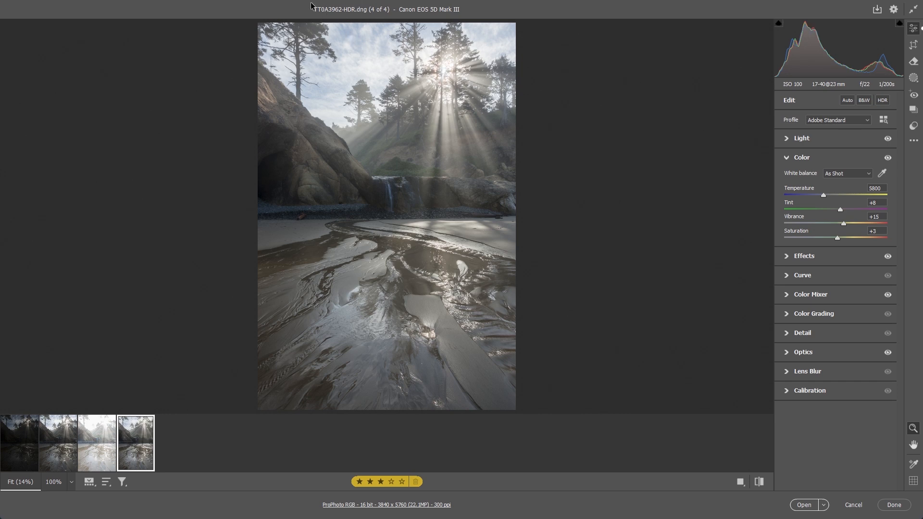
mouse_move(405, 81)
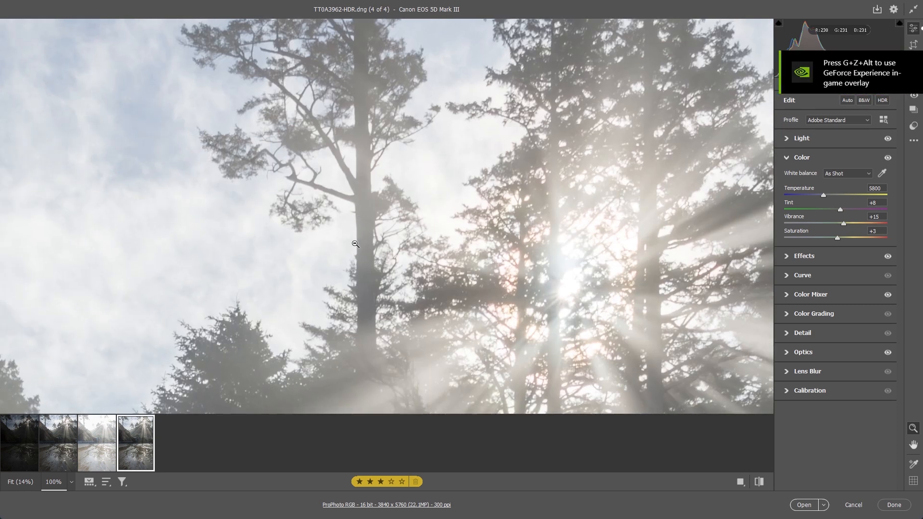
mouse_move(546, 108)
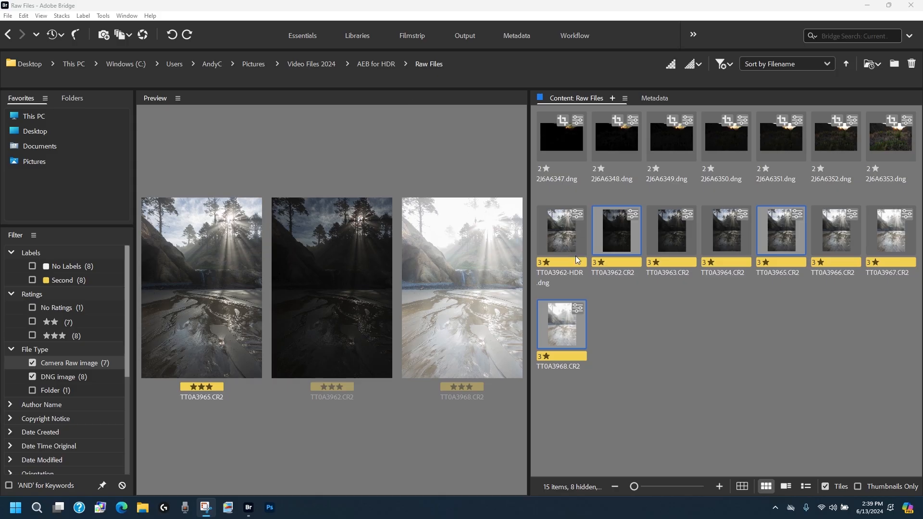
Preview the newly merged TT0A3962-HDR.dng on its own.
left_click(560, 230)
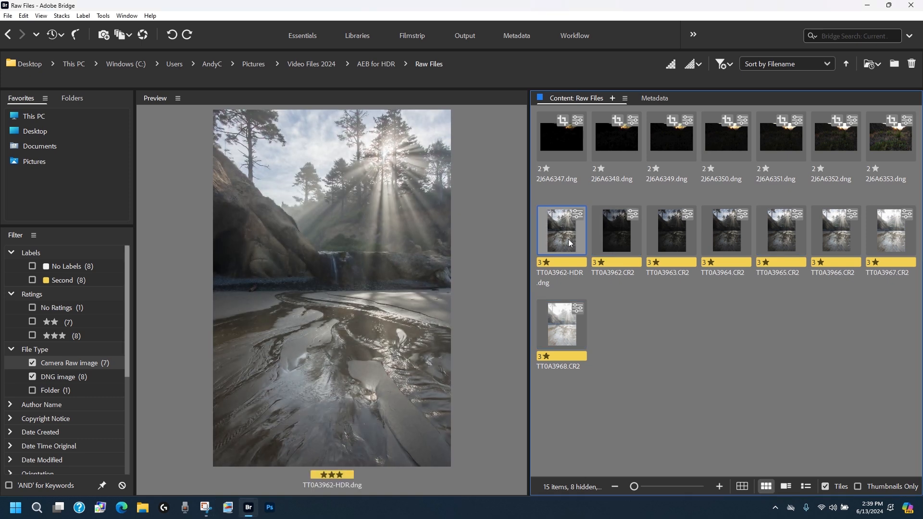
mouse_move(782, 241)
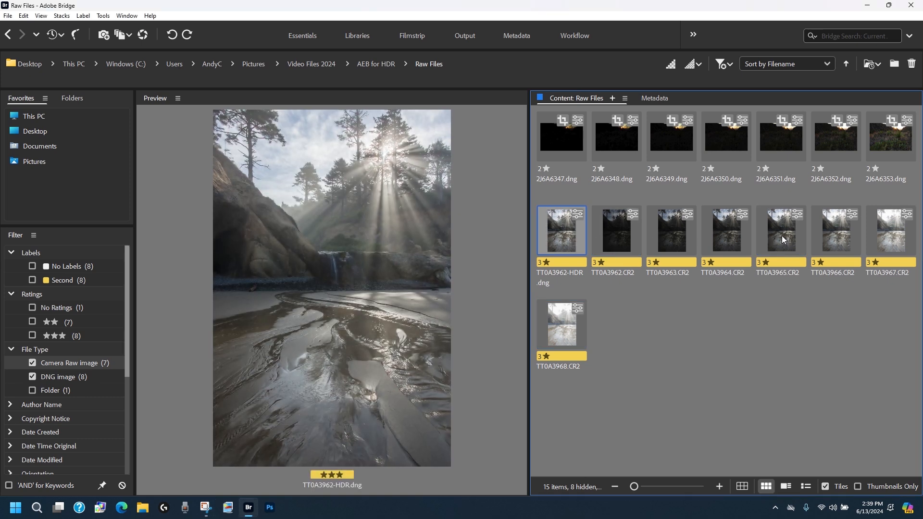
mouse_move(606, 246)
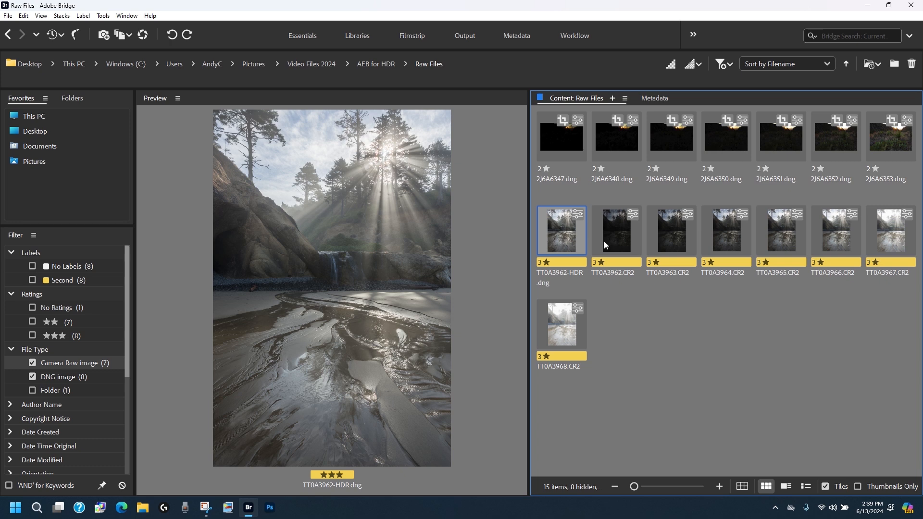
mouse_move(566, 333)
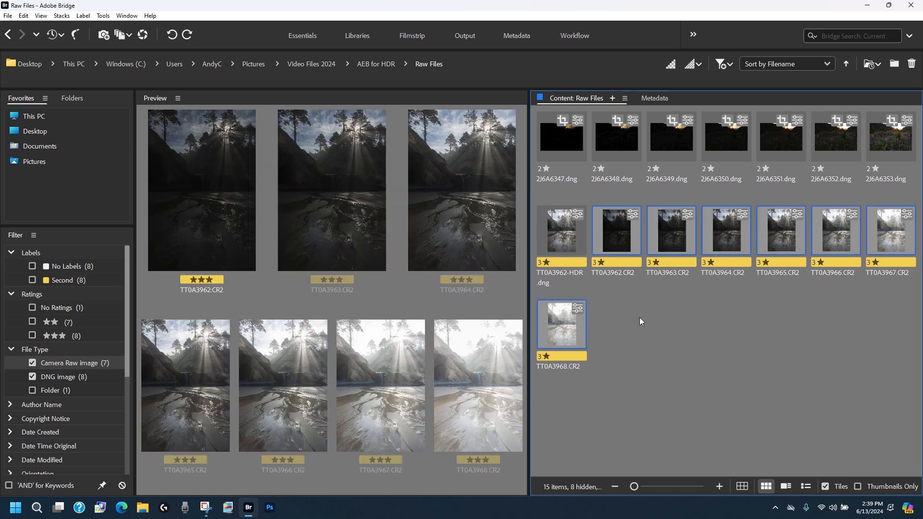
mouse_move(570, 346)
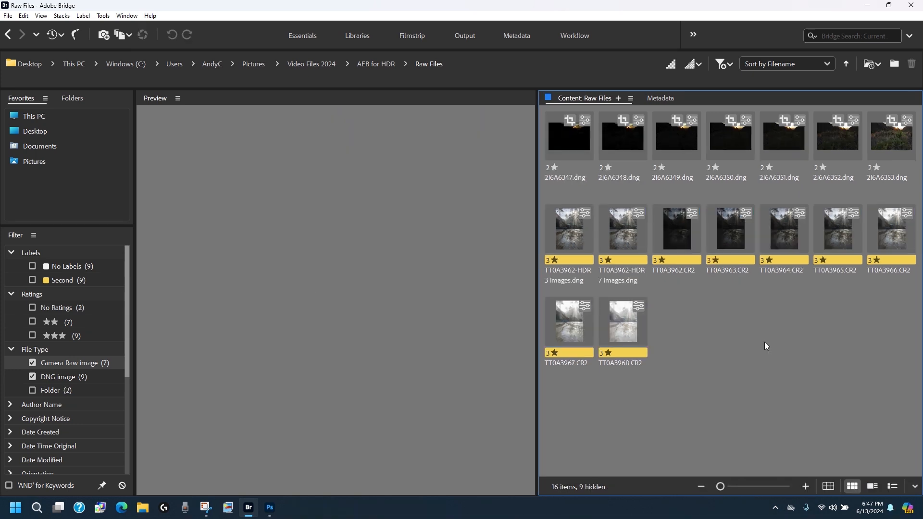
Alternate previews of the 3-image and 7-image HDR merges to compare them.
left_click(568, 228)
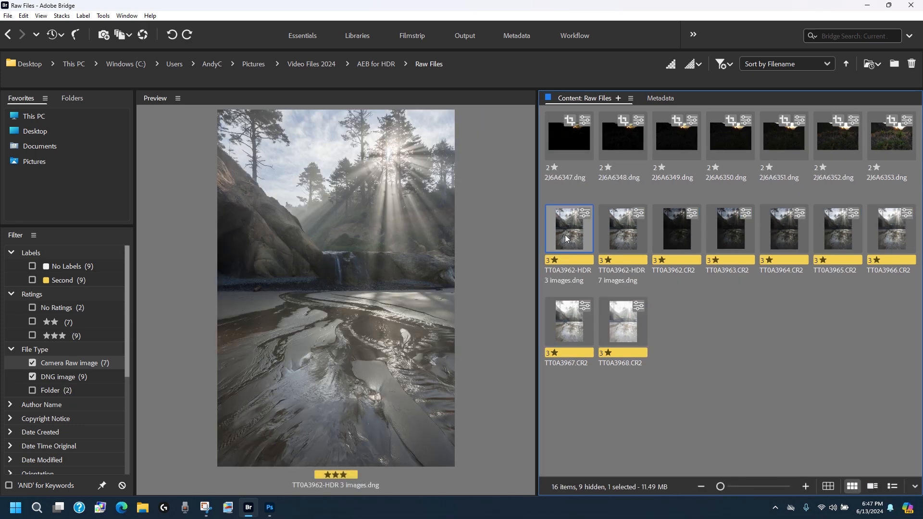
mouse_move(619, 230)
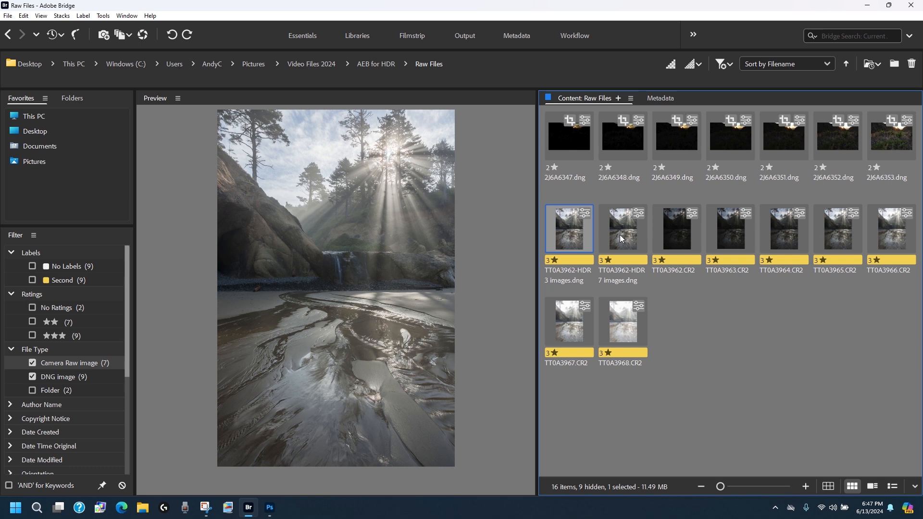
left_click(621, 229)
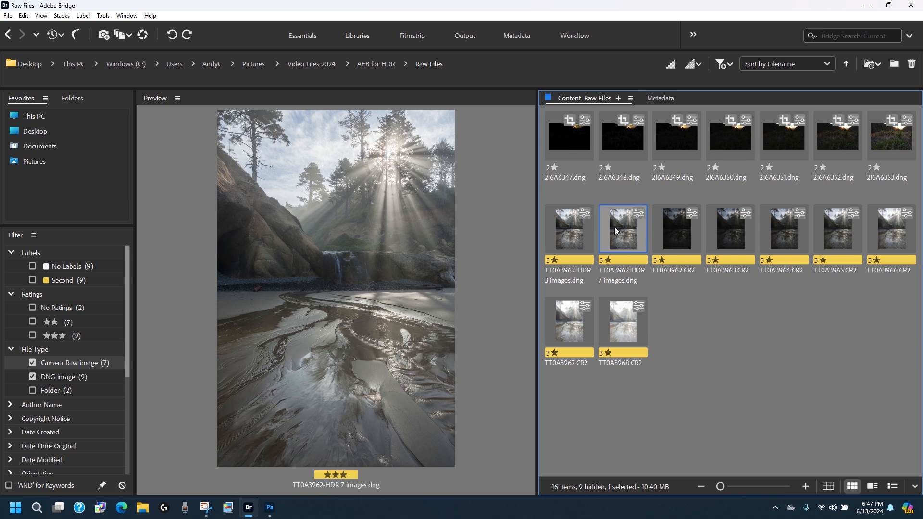
left_click(568, 228)
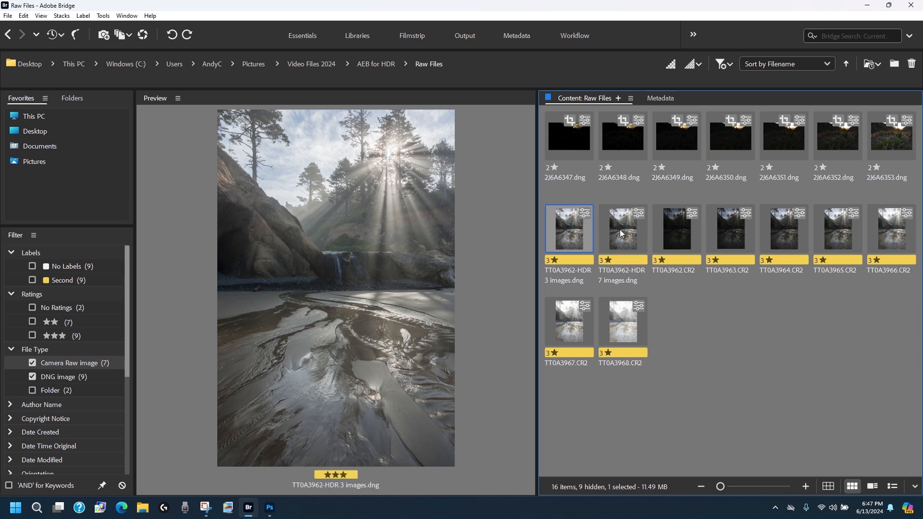
left_click(622, 228)
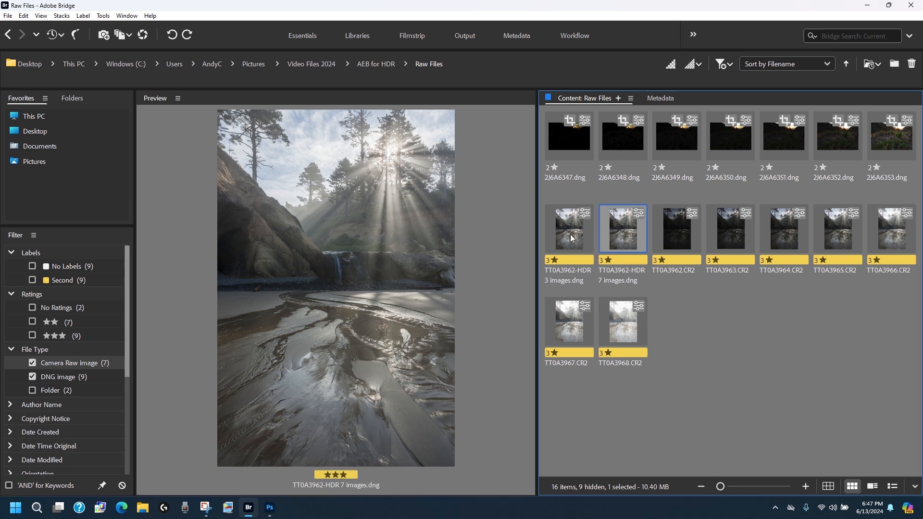
Select both HDR merges and load them into Photoshop as layers.
left_click(568, 229)
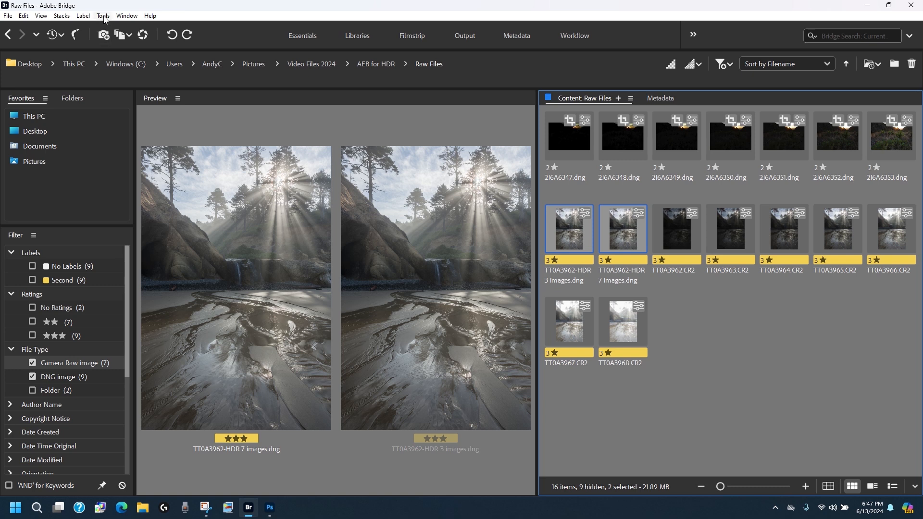
left_click(102, 15)
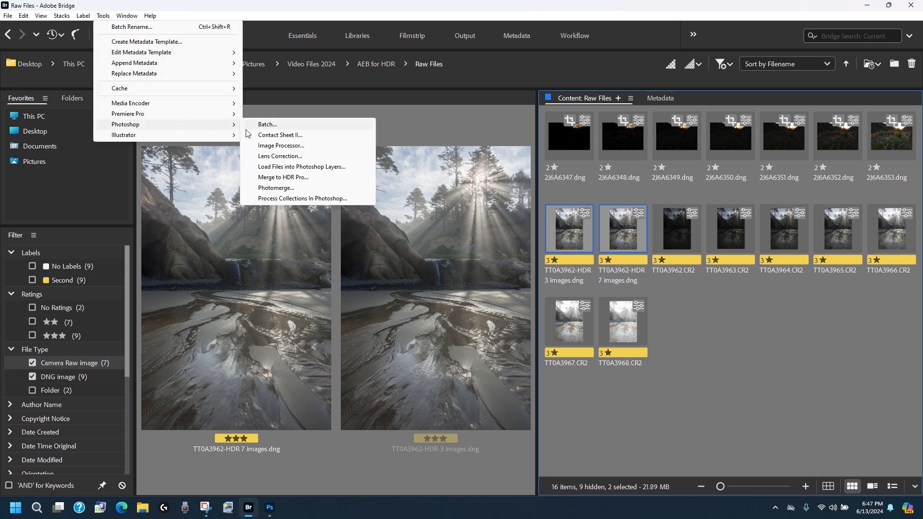
mouse_move(309, 174)
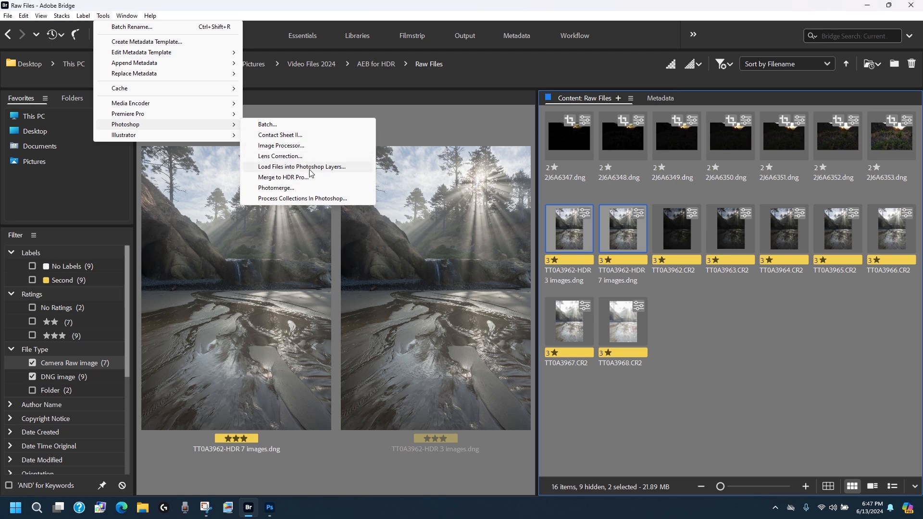
left_click(302, 167)
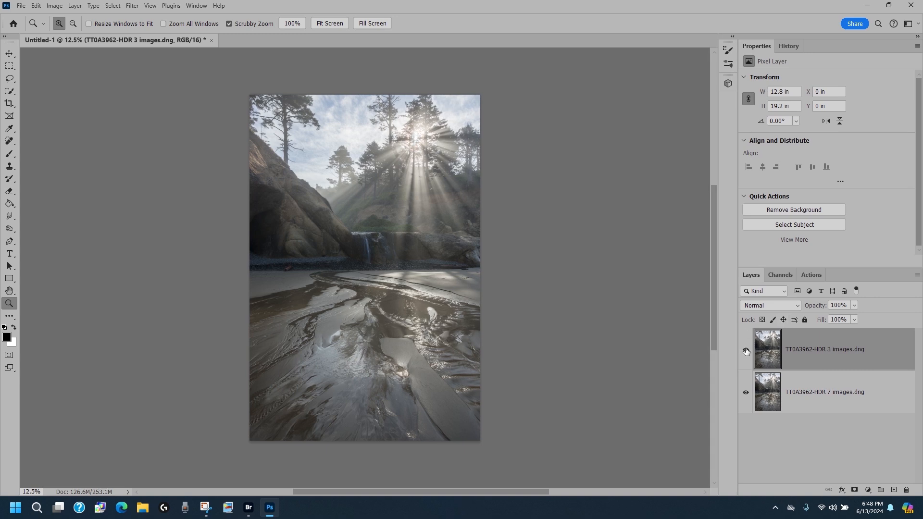
Zoom in on the sunburst and repeatedly toggle the 3-image layer against the 7-image layer.
left_click(745, 349)
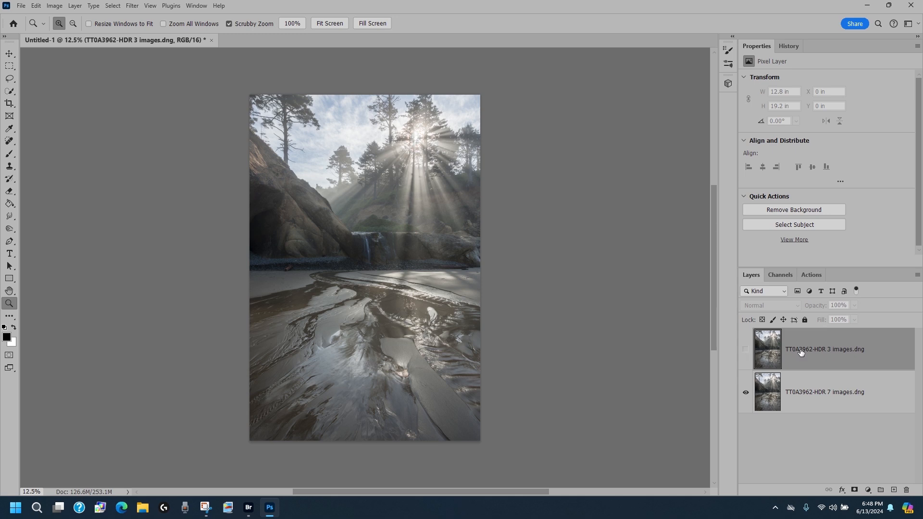
mouse_move(382, 150)
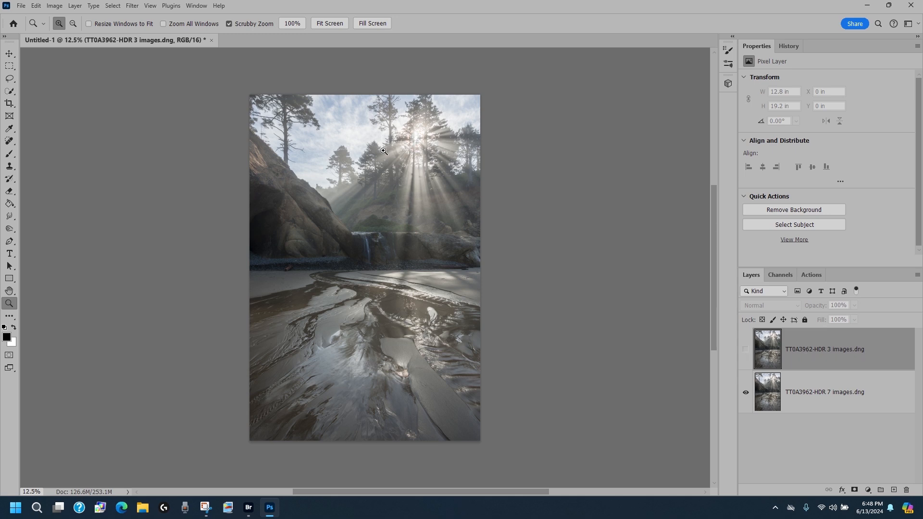
mouse_move(407, 136)
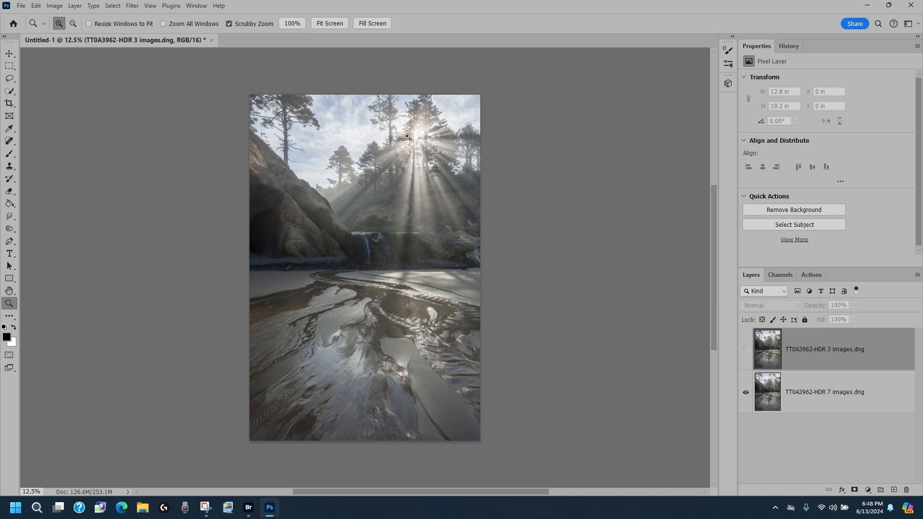
left_click(407, 136)
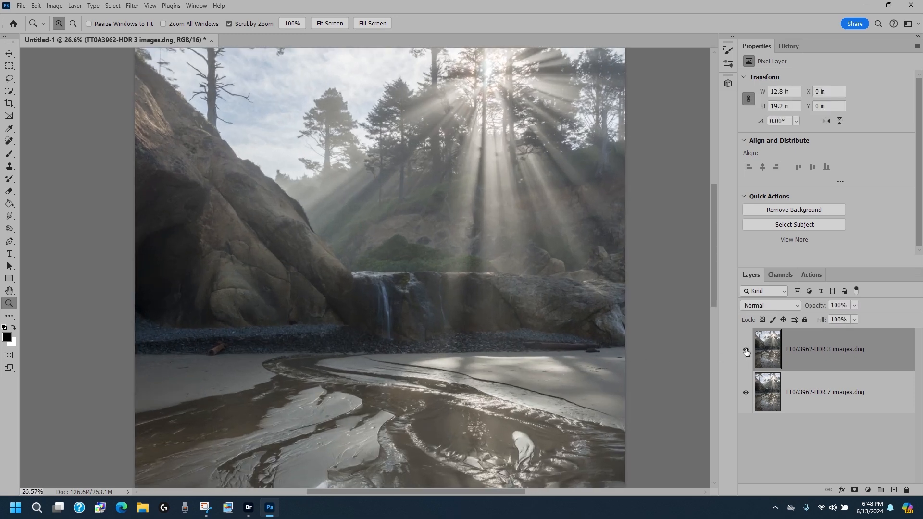
left_click(745, 349)
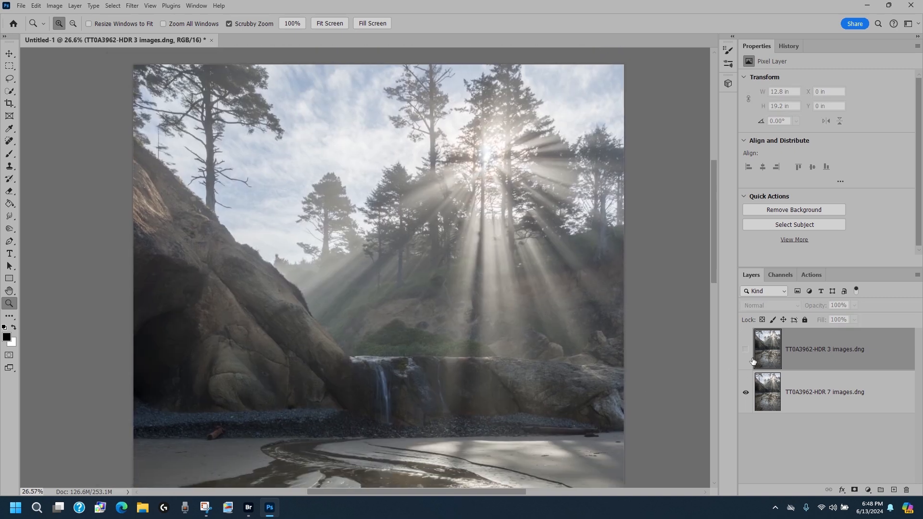
left_click(745, 349)
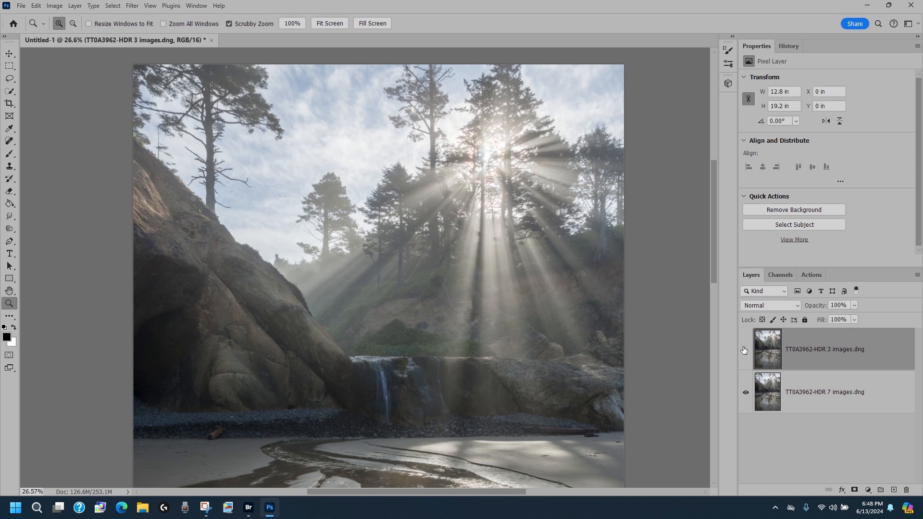
left_click(745, 350)
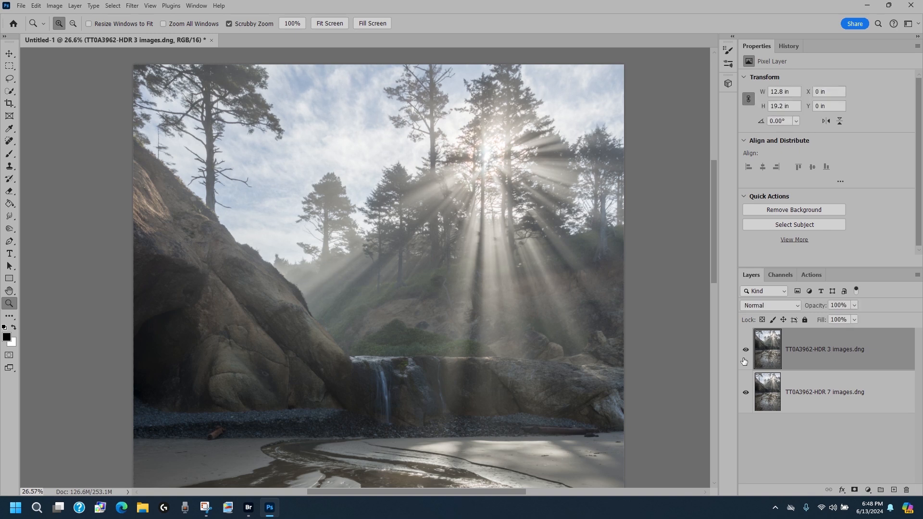
left_click(745, 349)
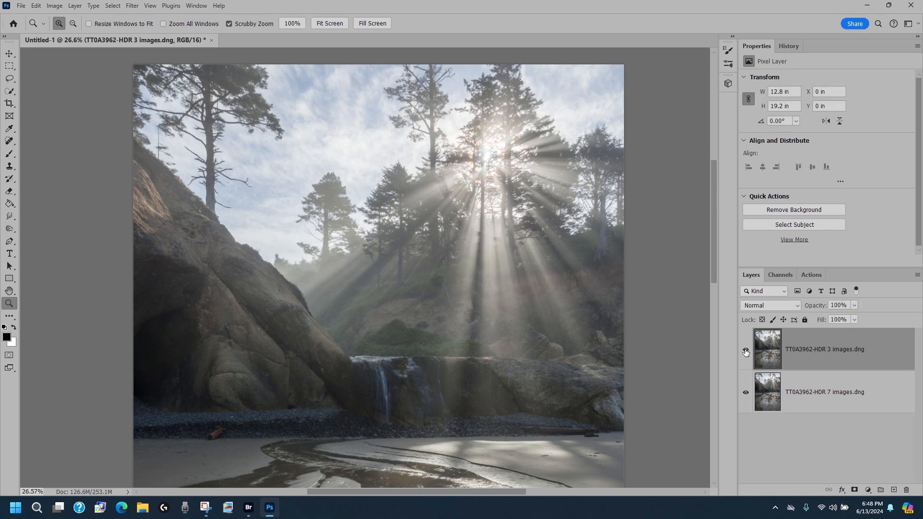
left_click(745, 352)
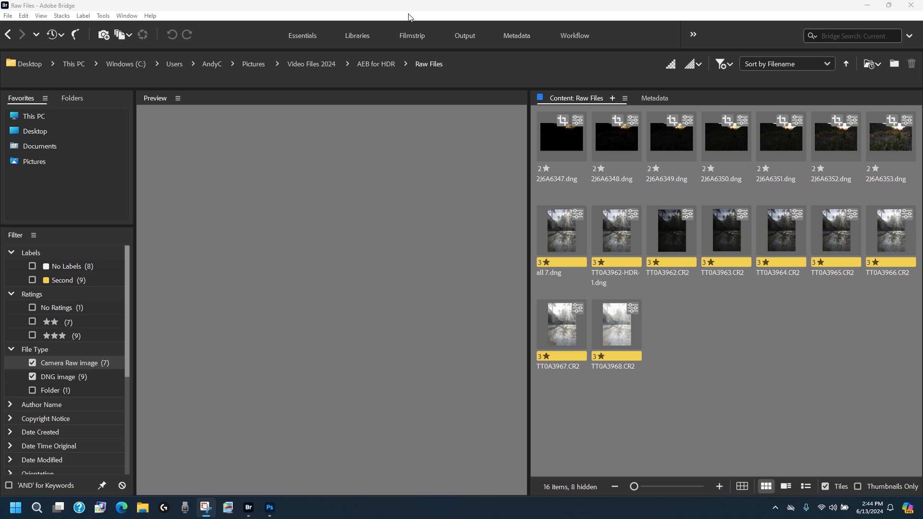
mouse_move(480, 159)
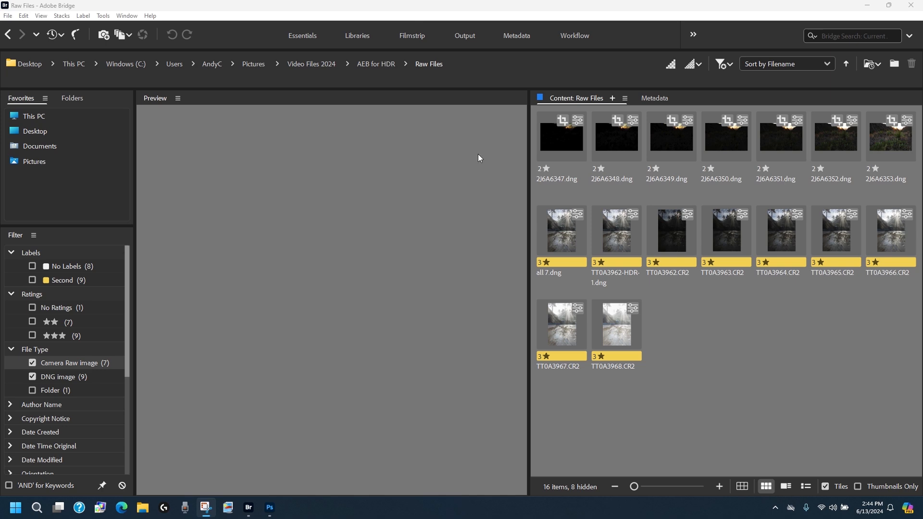
Select sunset DNGs 2J6A6350, 2J6A6347 and 2J6A6353 and open them in Camera Raw.
left_click(726, 136)
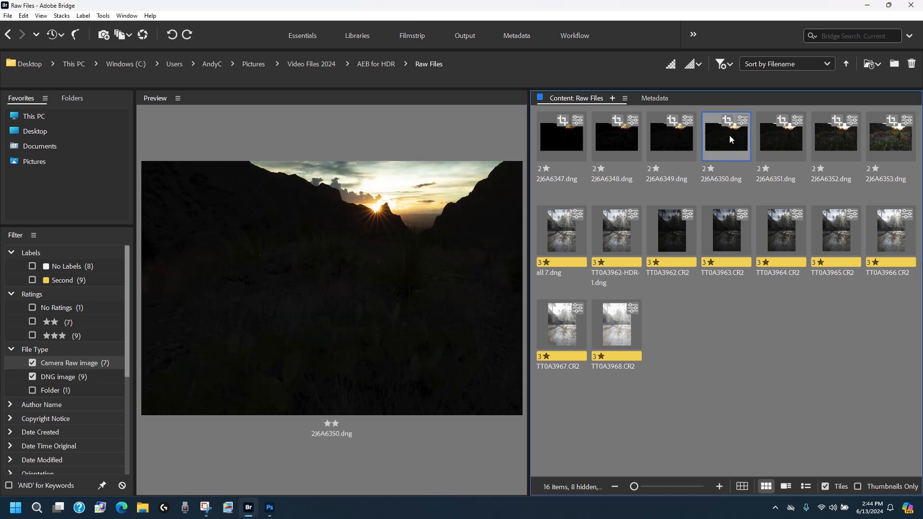
left_click(560, 136)
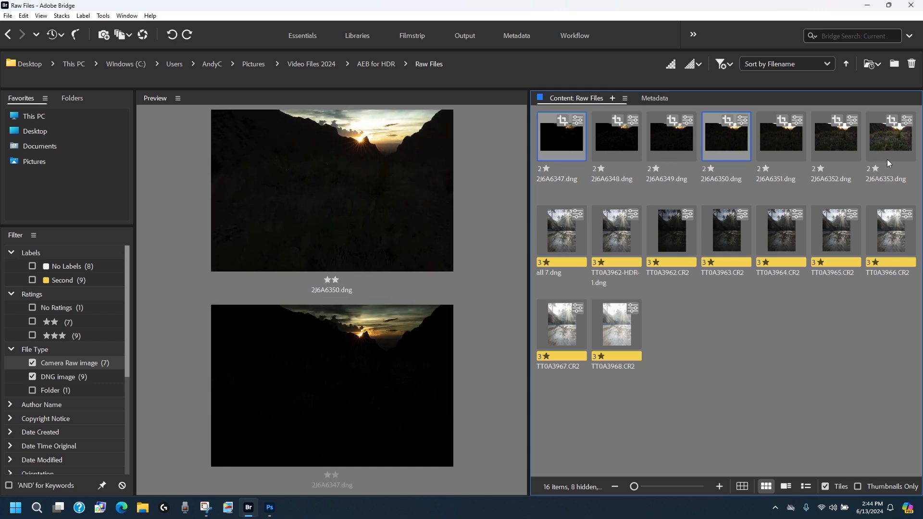
left_click(889, 135)
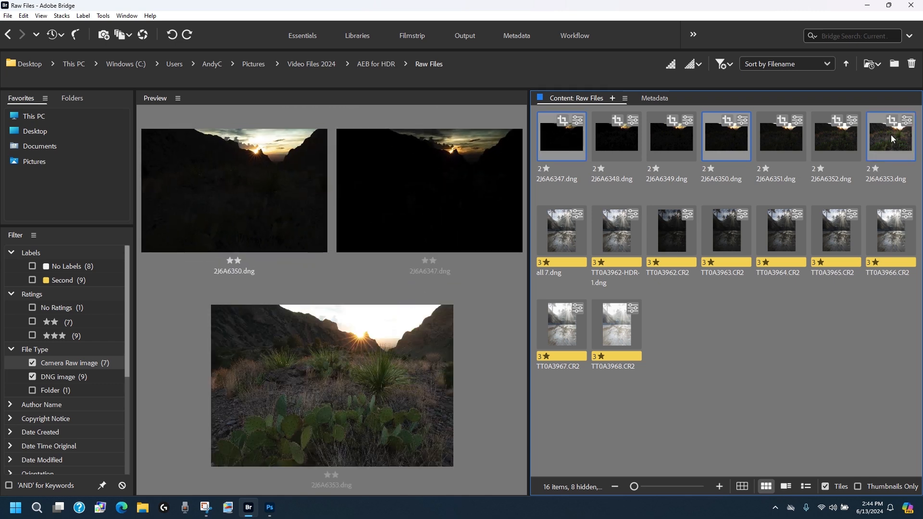
double_click(560, 135)
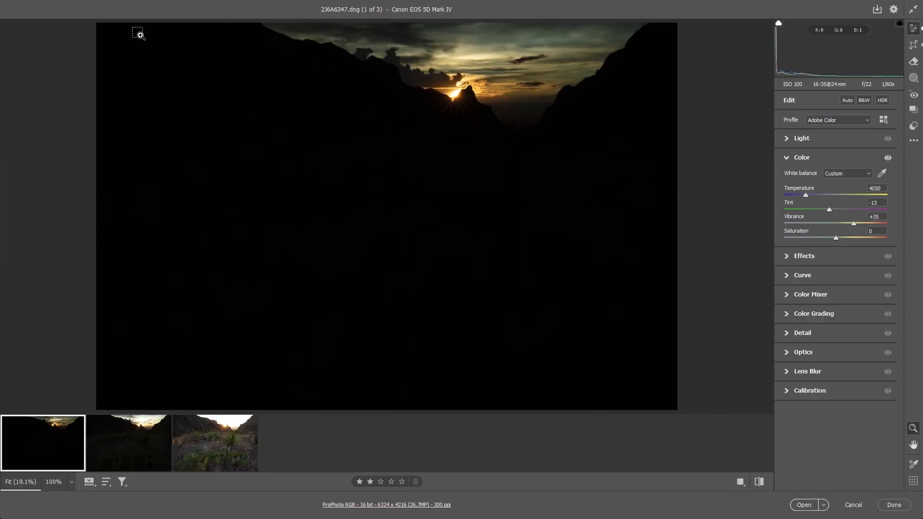
Merge the three sunset DNGs to HDR, save 2J6A6347-HDR.dng, and clear the selection.
left_click(215, 442)
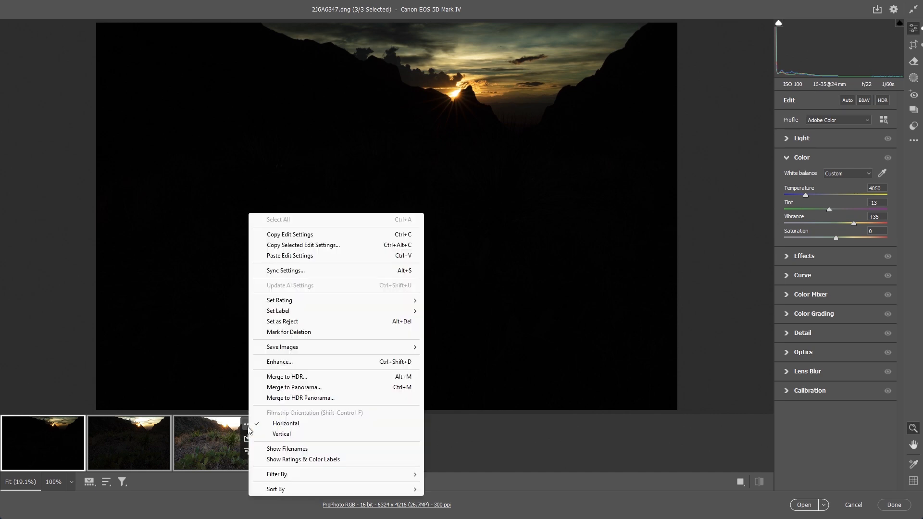
left_click(286, 376)
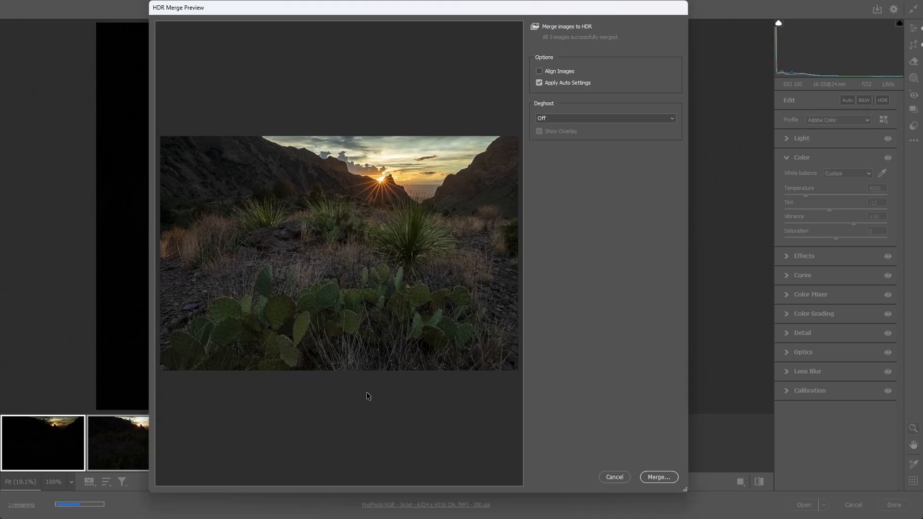
mouse_move(658, 477)
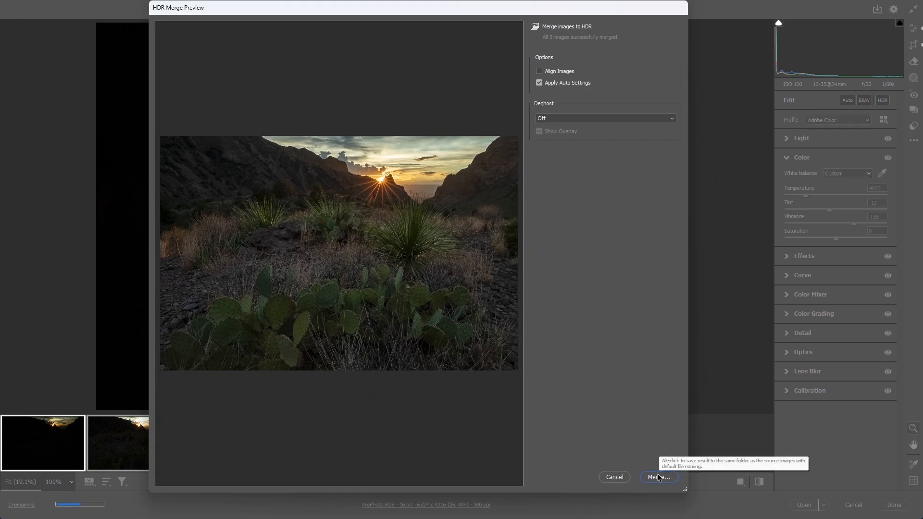
left_click(658, 477)
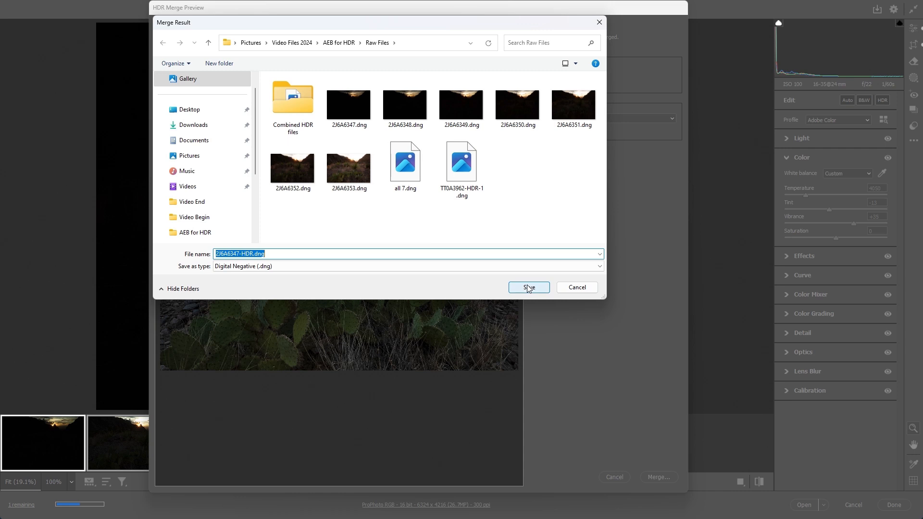
left_click(528, 287)
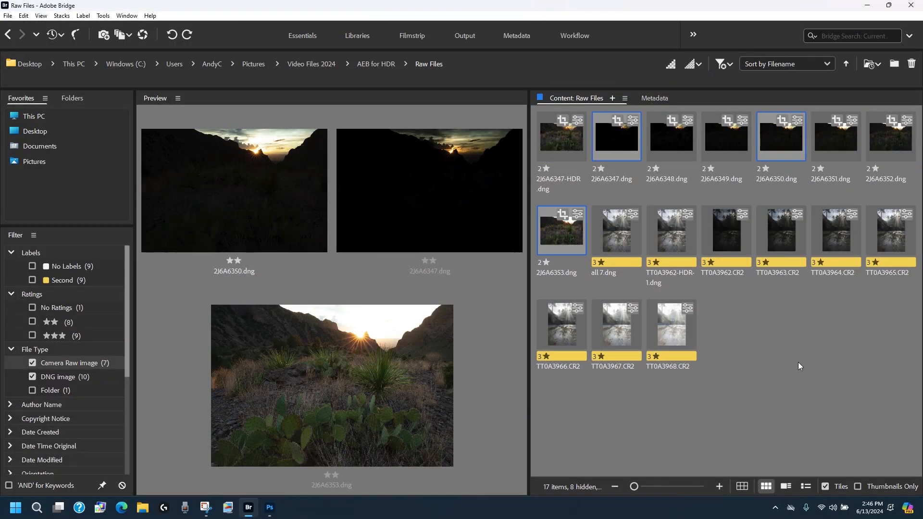
left_click(615, 136)
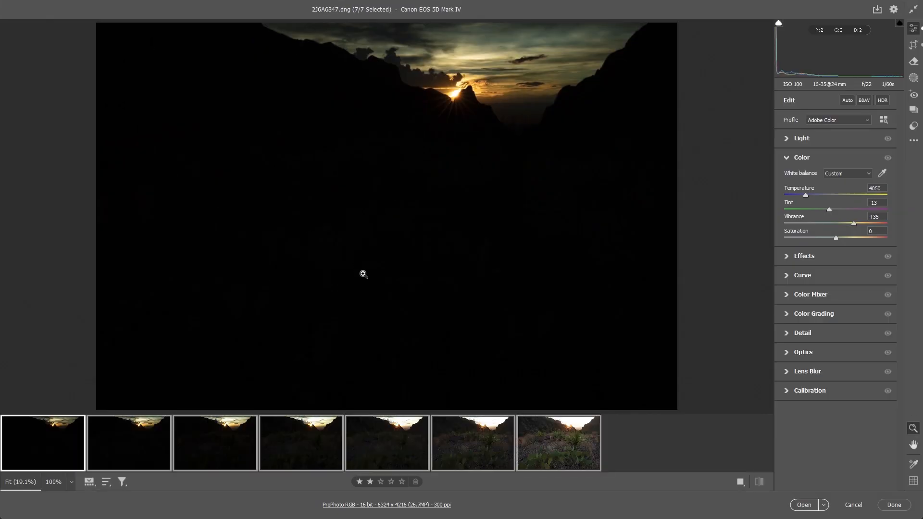
Merge all seven sunset exposures to HDR and save as 2J6A6347-HDR-all 7.dng.
right_click(588, 427)
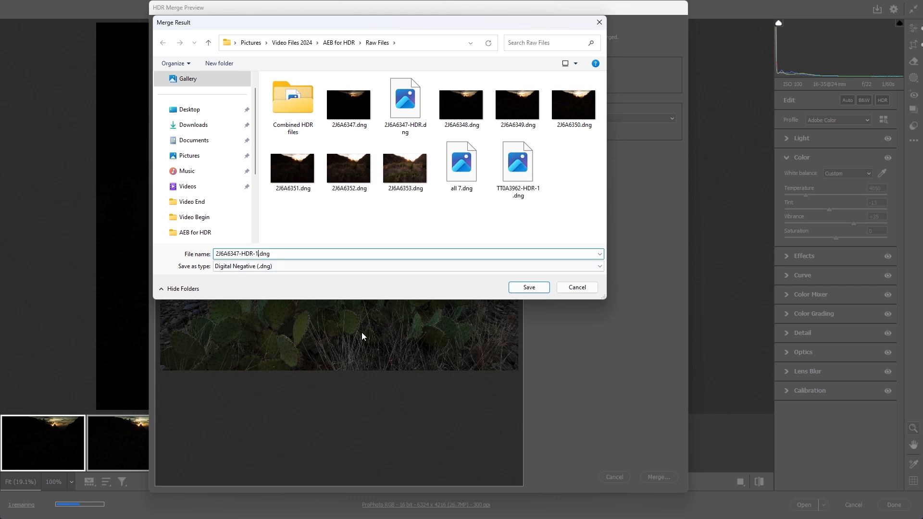
type("all 7")
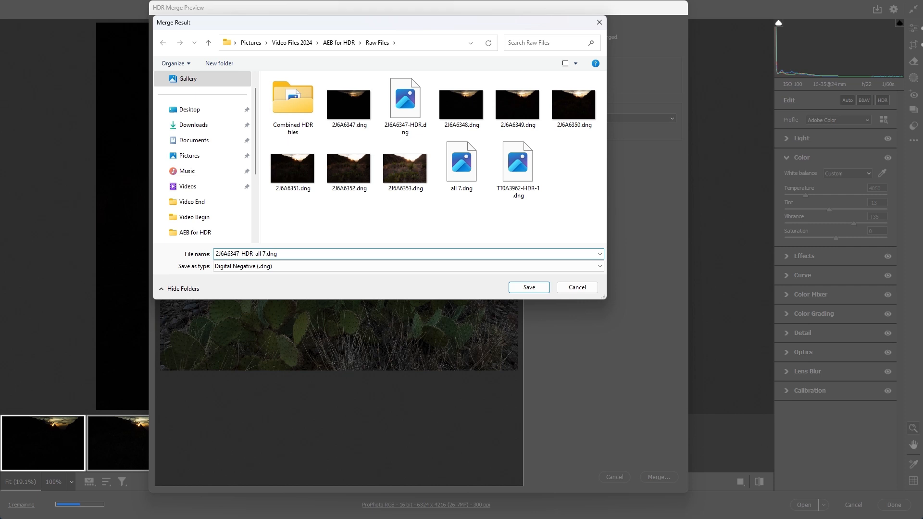
left_click(527, 287)
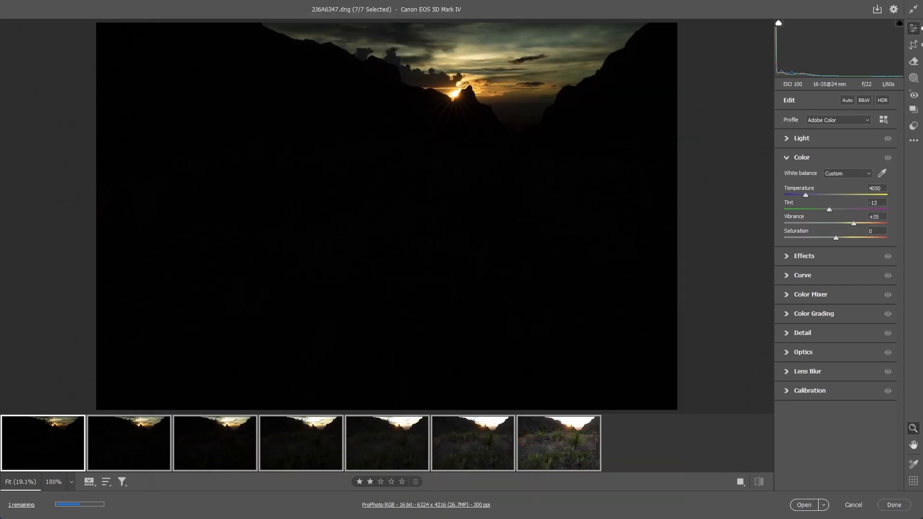
left_click(644, 443)
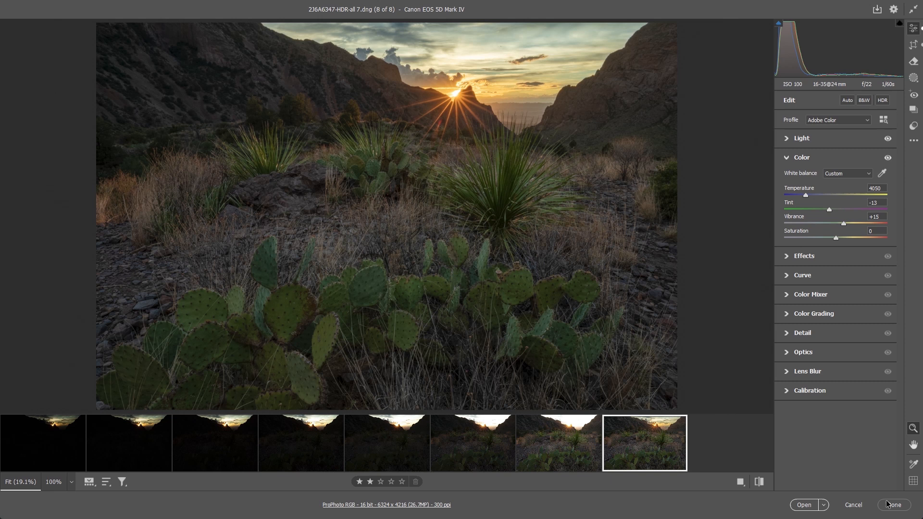
left_click(894, 505)
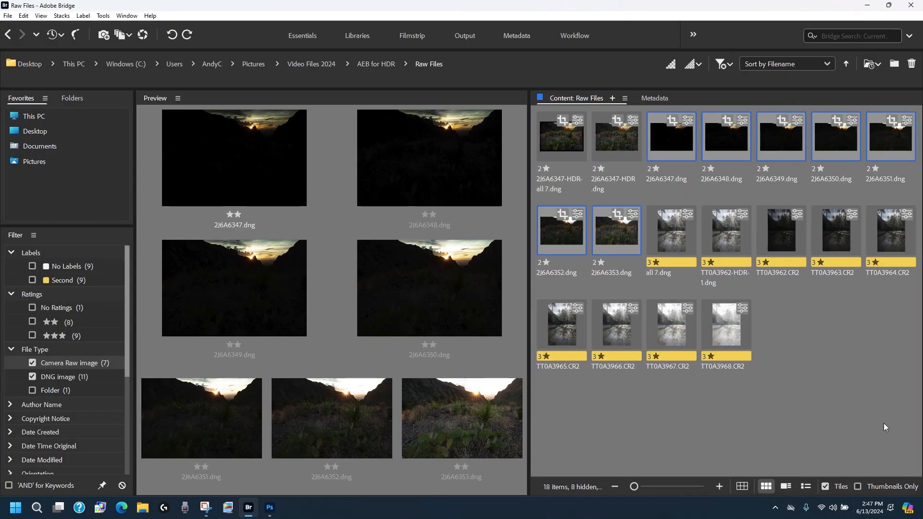
Load 2J6A6347-HDR-all 7.dng and 2J6A6347-HDR.dng into Photoshop as layers.
left_click(559, 136)
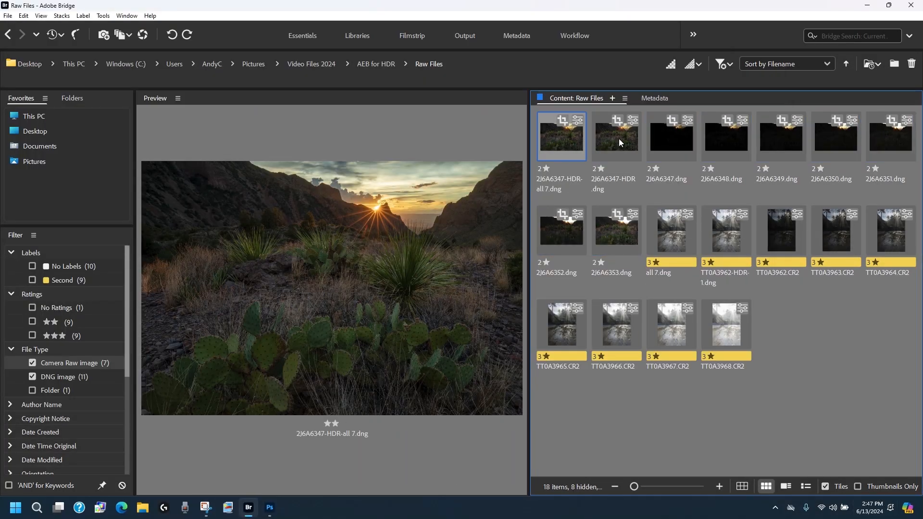
left_click(616, 136)
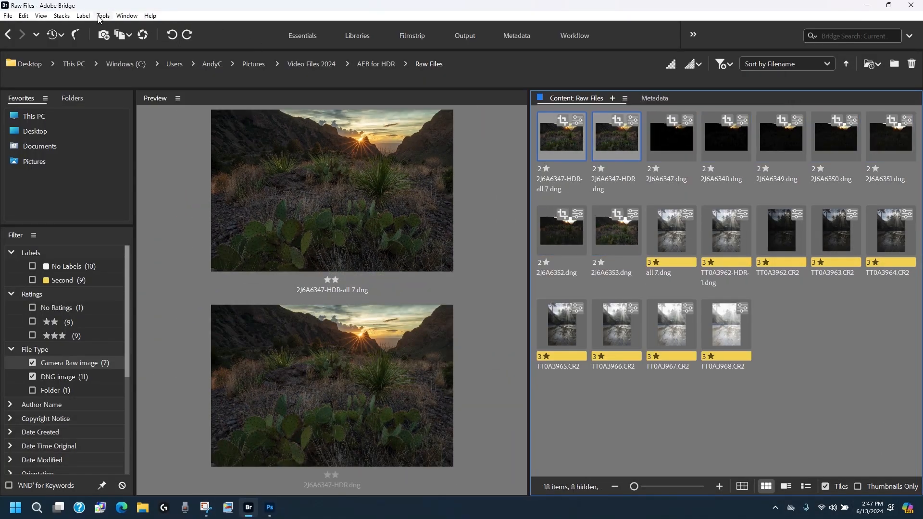
left_click(103, 16)
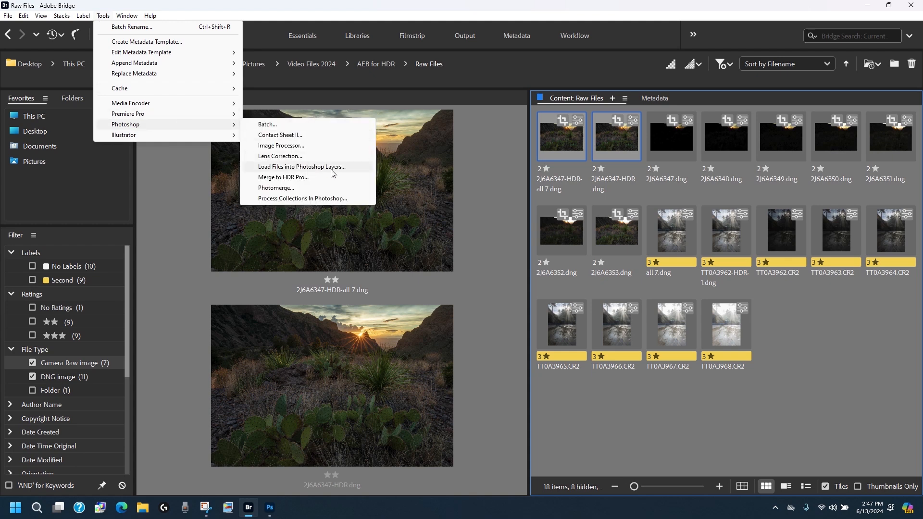
left_click(301, 166)
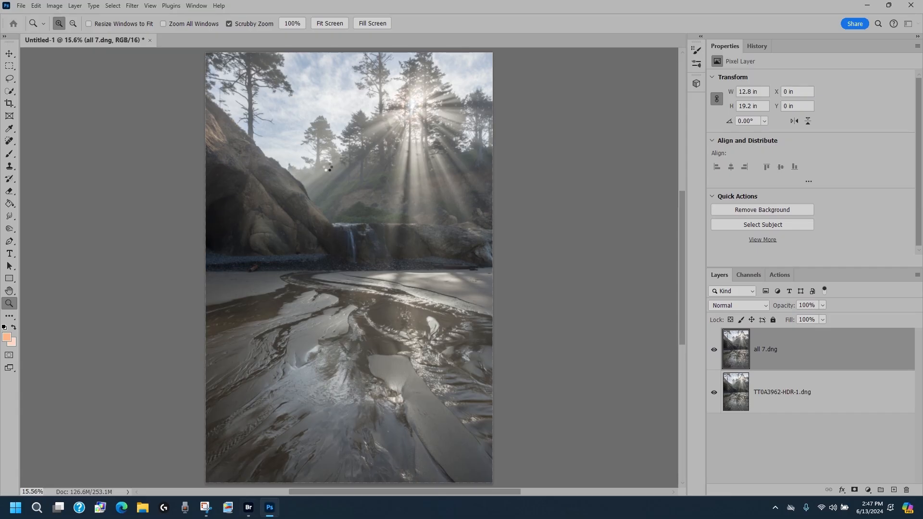
Toggle the 'HDR-all 7' layer off and on to compare with 2J6A6347-HDR.dng below.
left_click(242, 40)
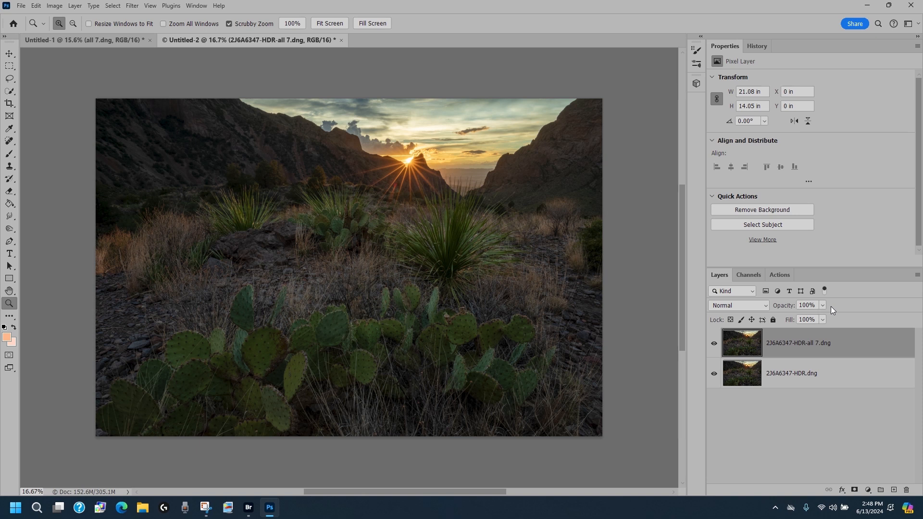
left_click(714, 343)
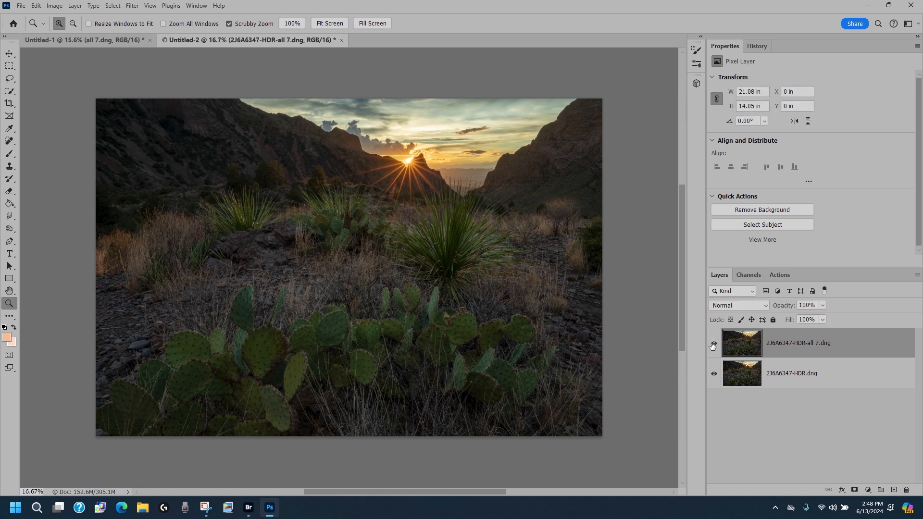
left_click(714, 345)
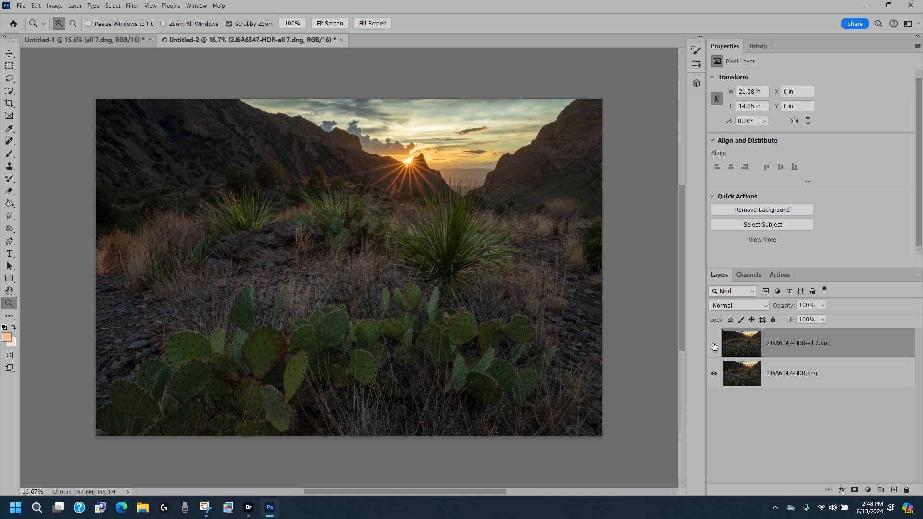
left_click(714, 345)
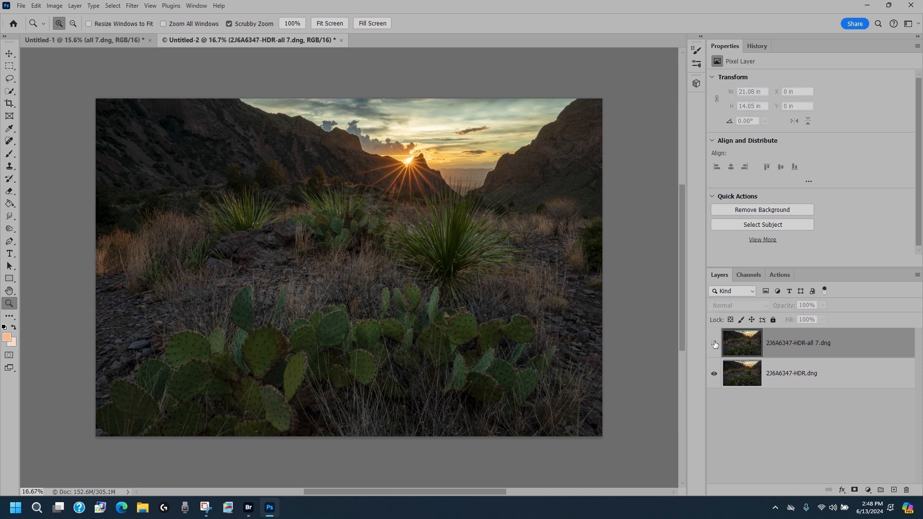
left_click(714, 343)
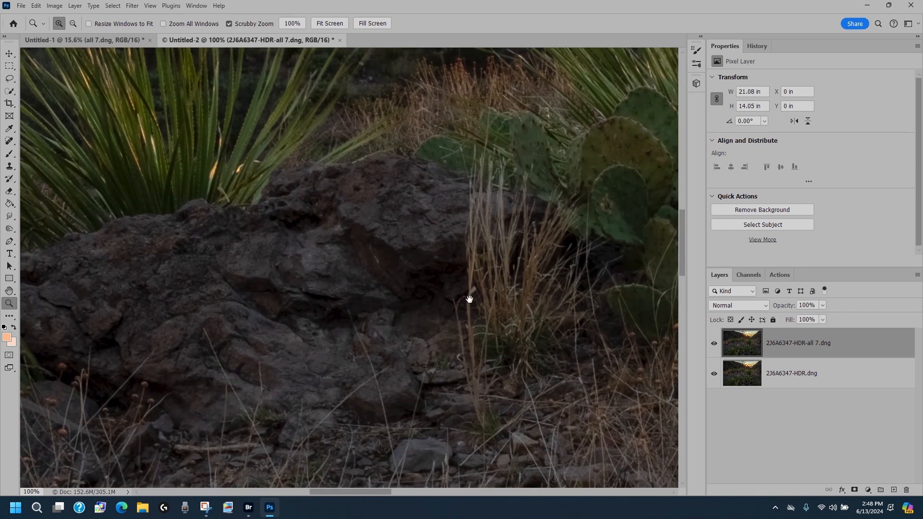
Hide the 7-shot HDR layer and fit the three-exposure merge to the screen.
left_click(714, 344)
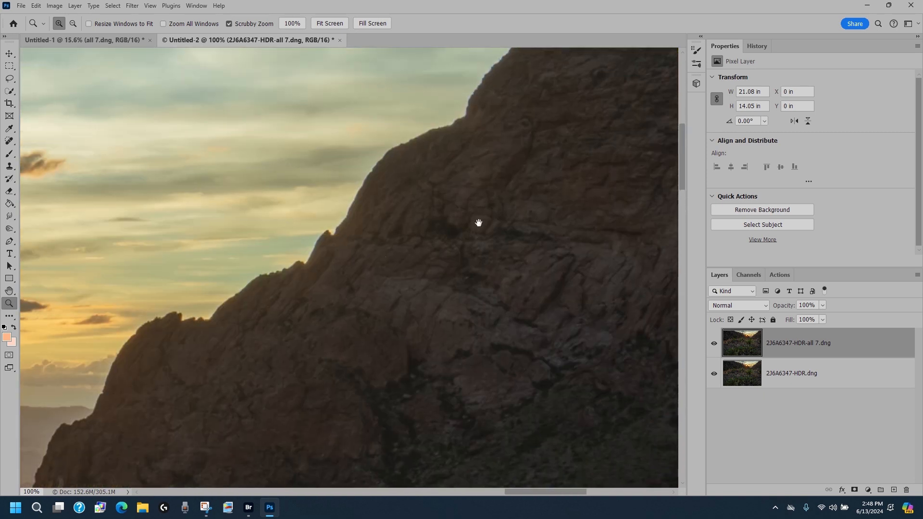
left_click(714, 346)
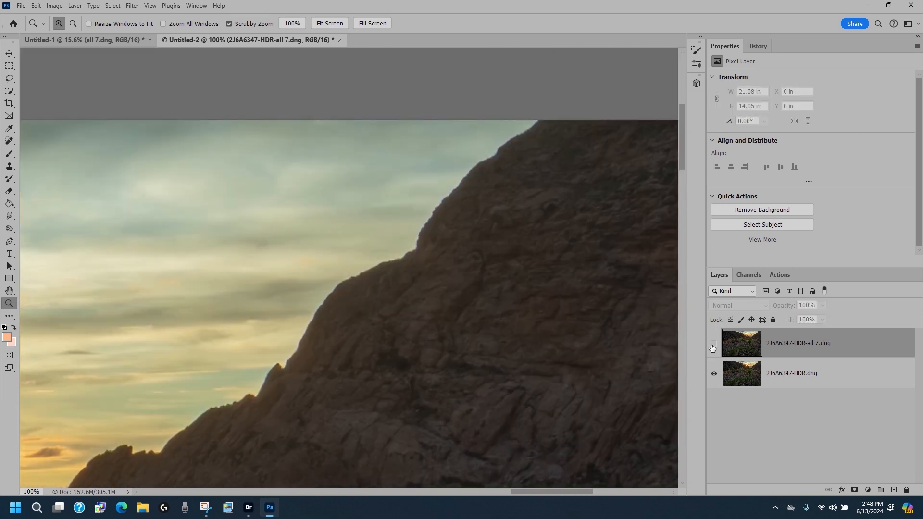
left_click(713, 344)
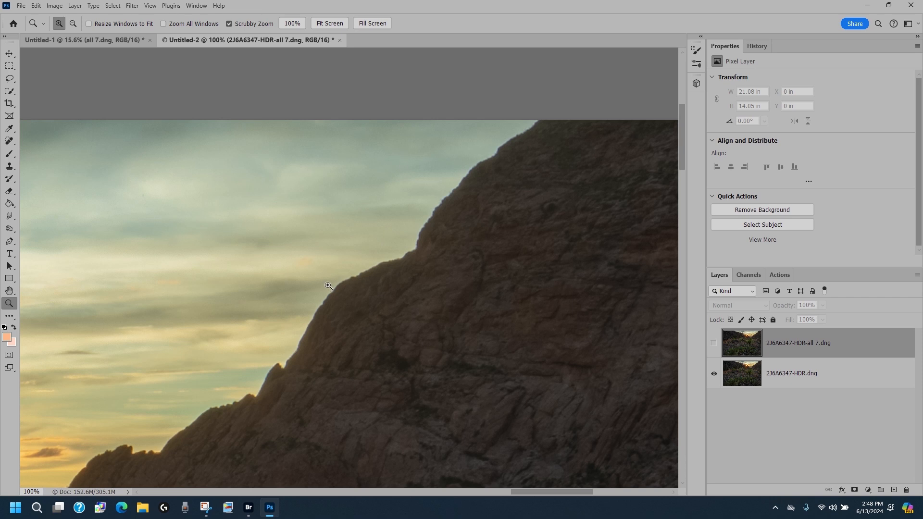
left_click(328, 23)
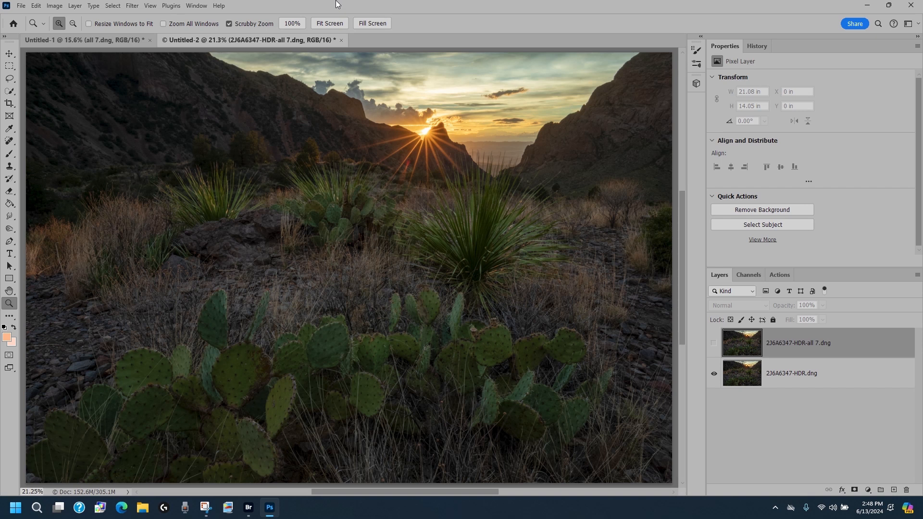
left_click(714, 343)
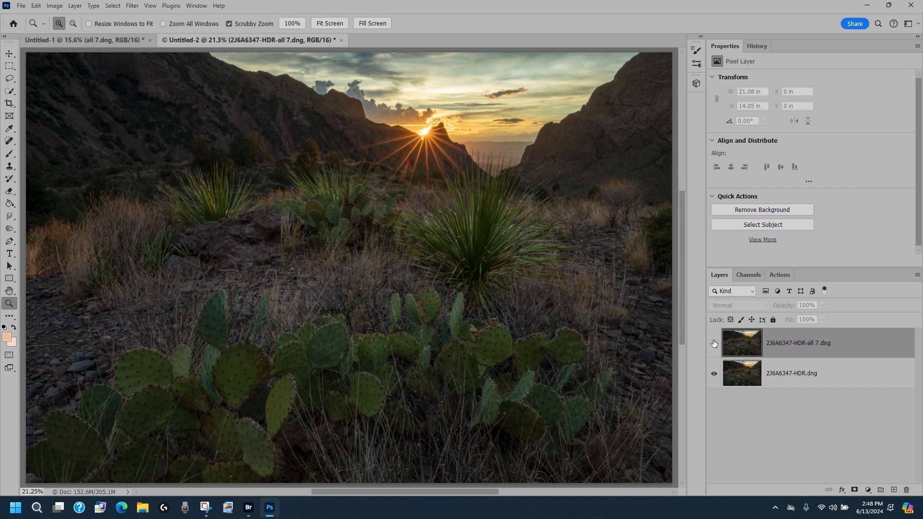
left_click(714, 343)
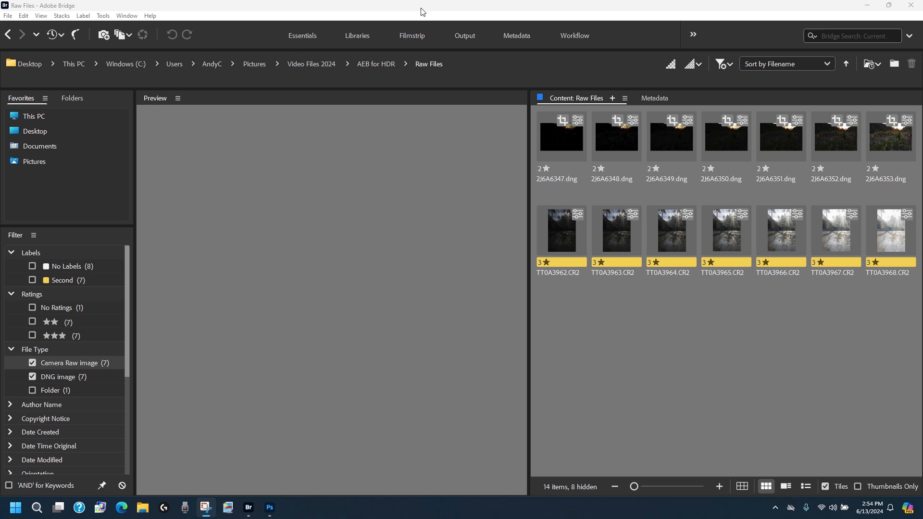
mouse_move(415, 17)
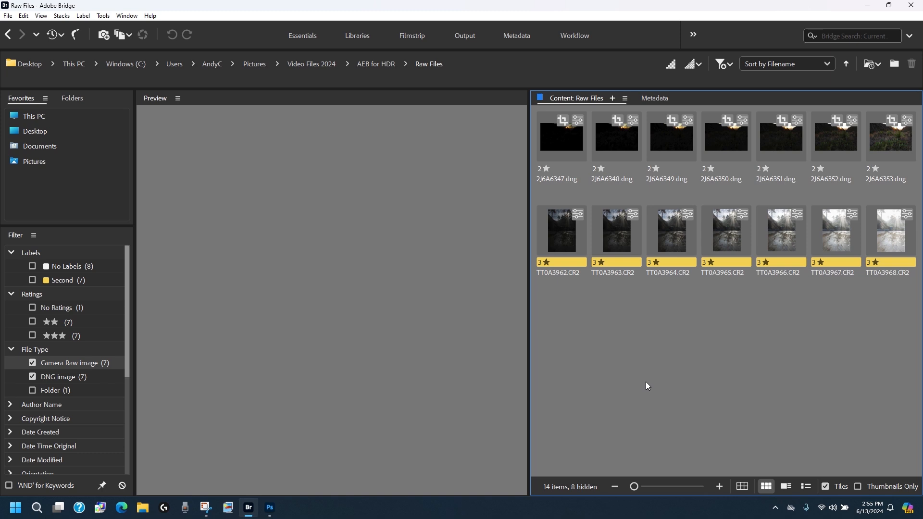
mouse_move(538, 307)
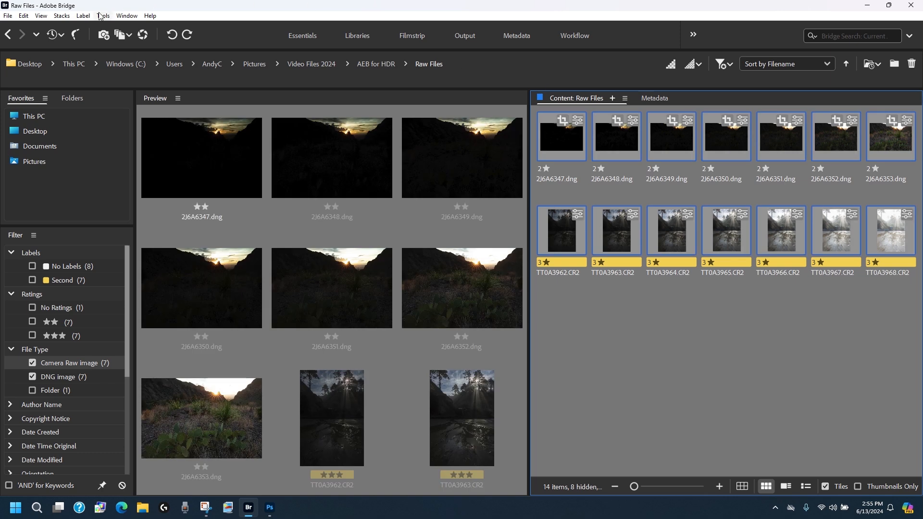
Send all 14 selected raw and DNG files to Photoshop's Image Processor.
left_click(103, 15)
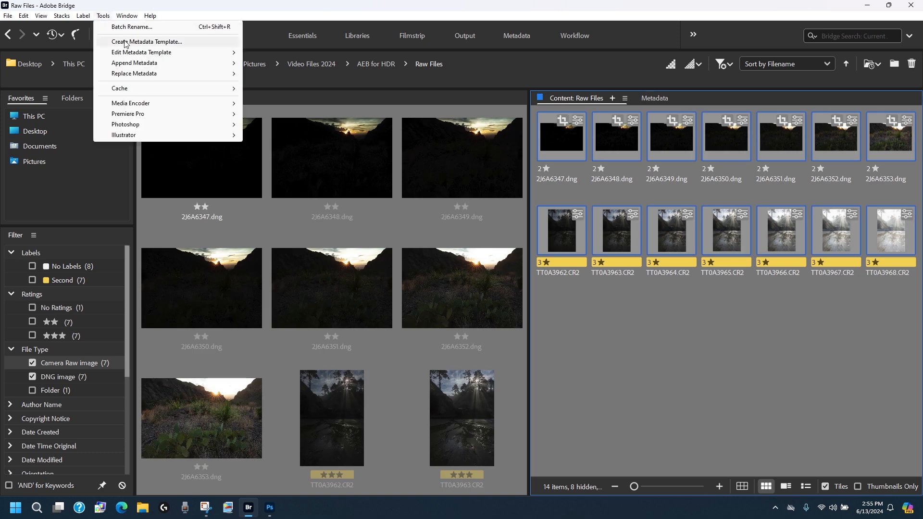
mouse_move(125, 124)
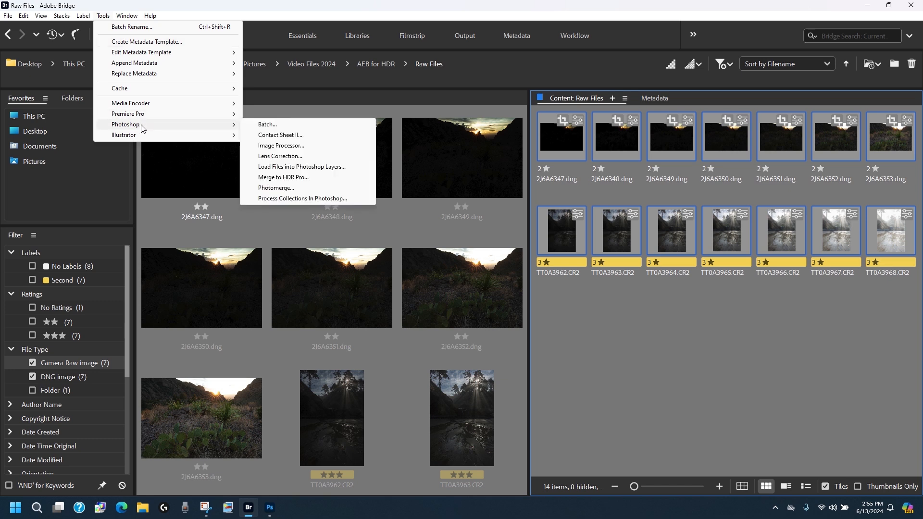
left_click(281, 145)
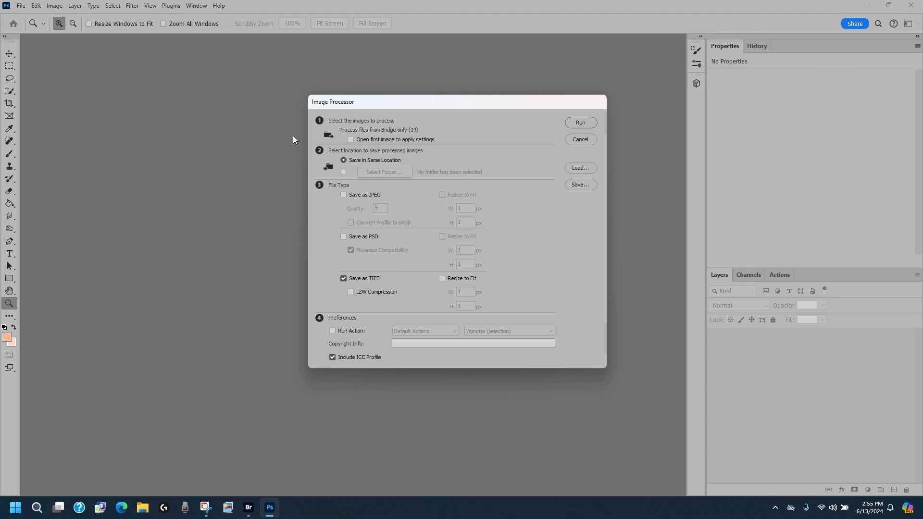
mouse_move(327, 270)
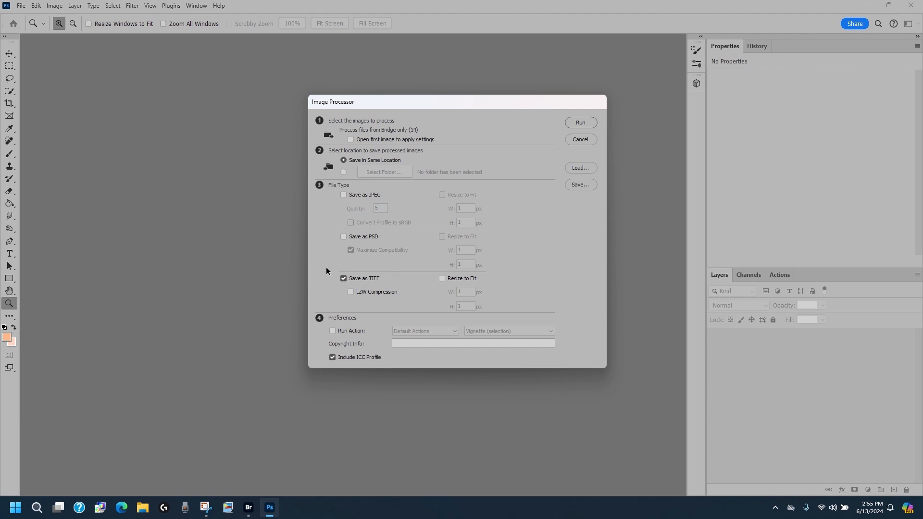
mouse_move(412, 309)
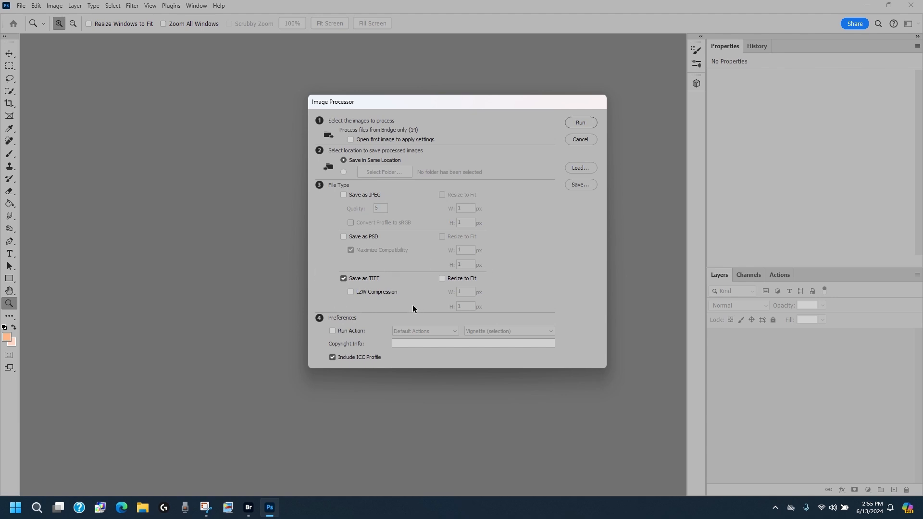
Run the Image Processor, saving all 14 exposures as TIFF in the same location.
left_click(579, 123)
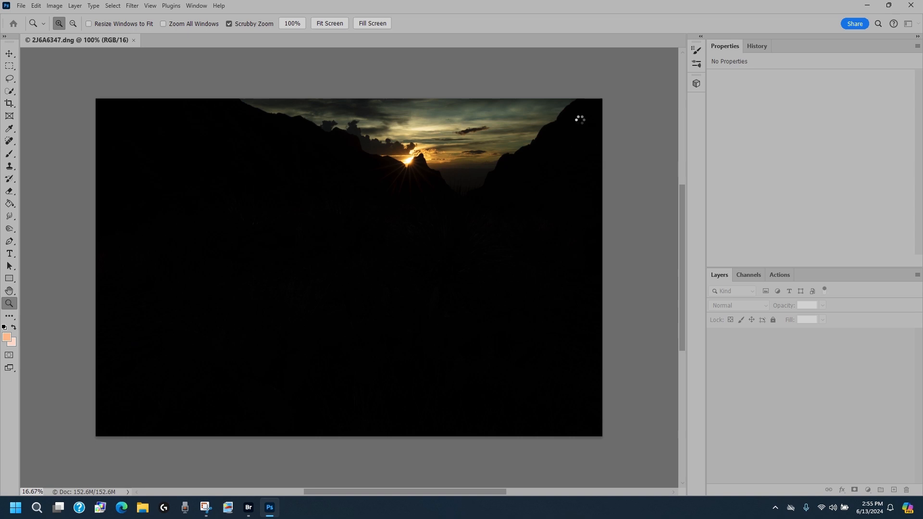
left_click(134, 40)
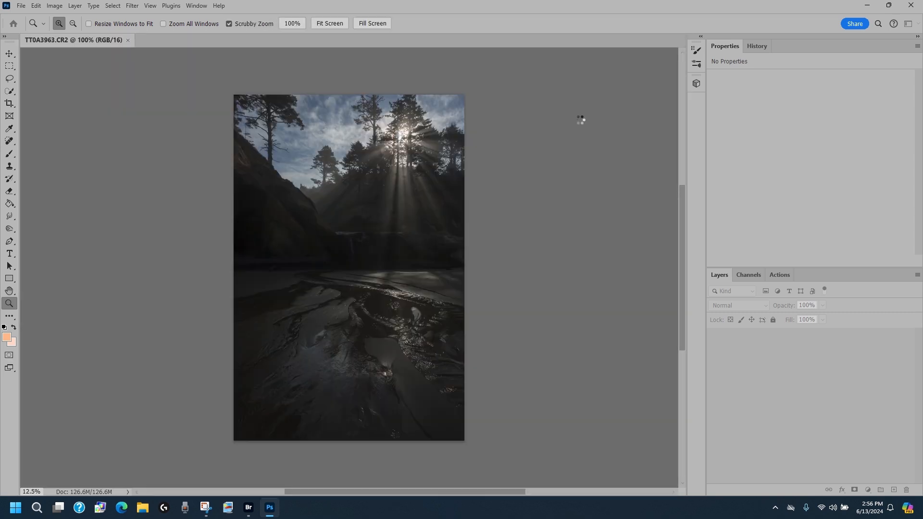
left_click(128, 39)
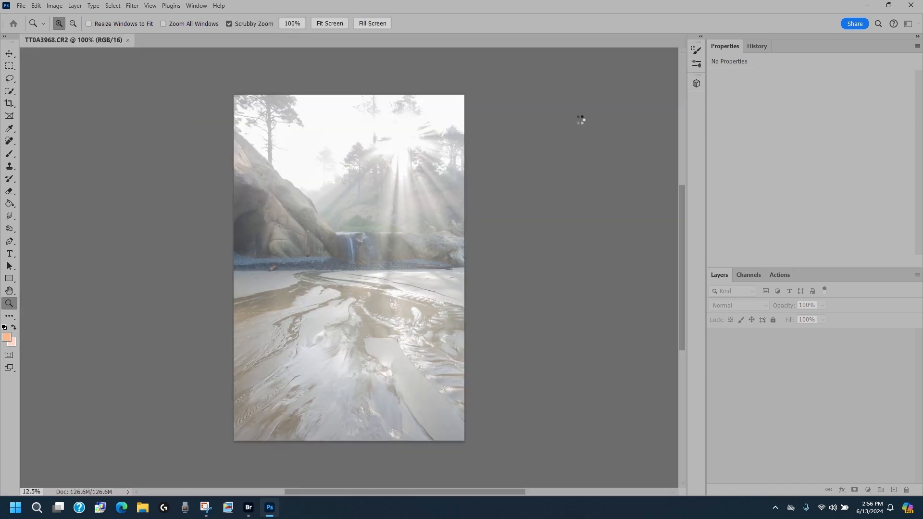
left_click(127, 40)
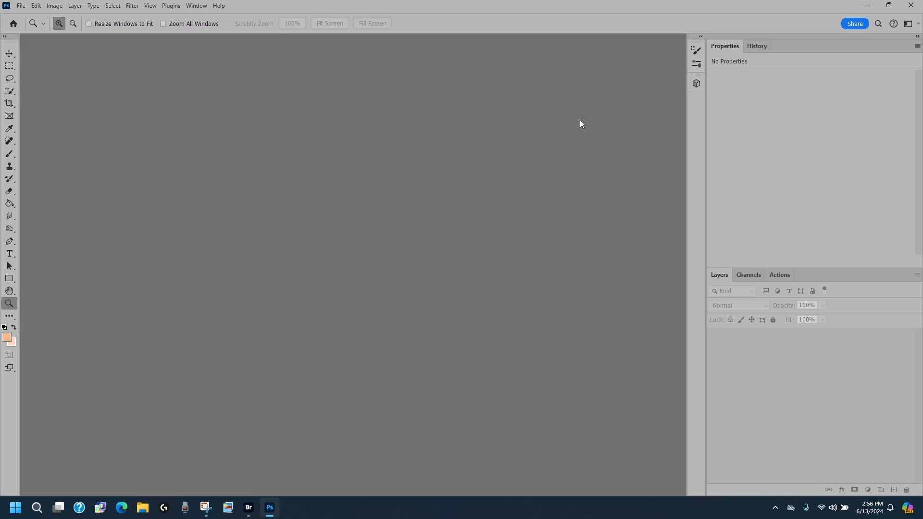
Back in Bridge, show folders and open the TIFF subfolder holding the 14 TIFFs.
left_click(248, 510)
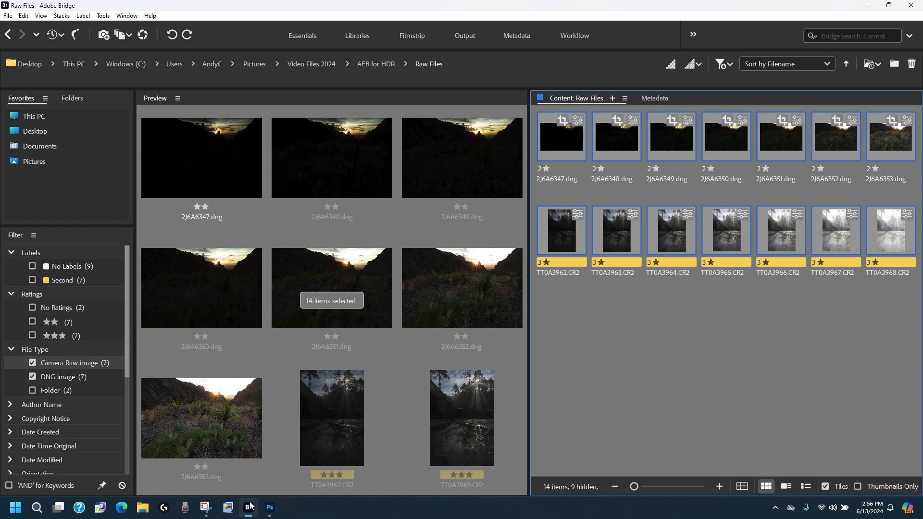
mouse_move(29, 375)
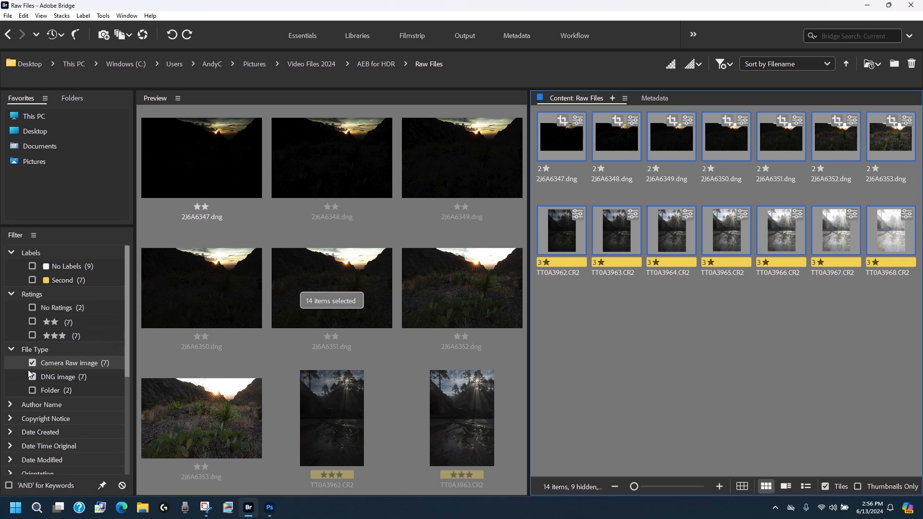
left_click(32, 391)
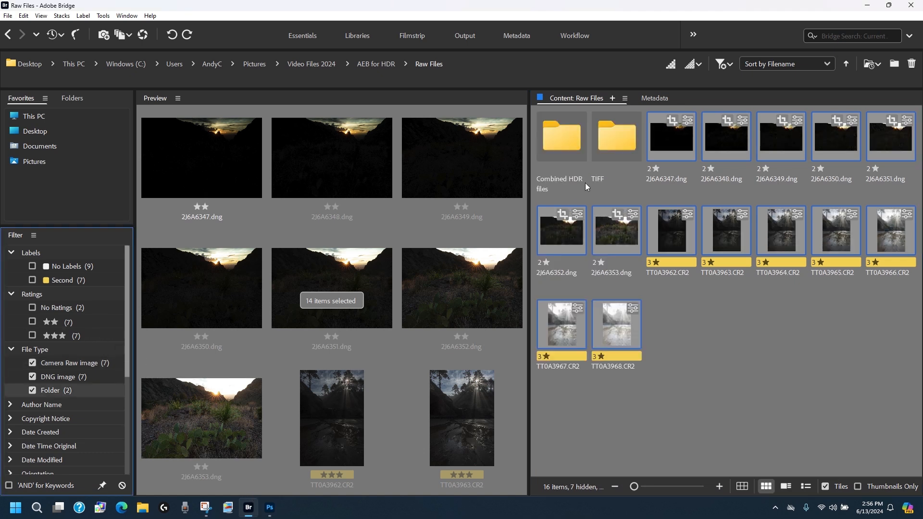
double_click(616, 137)
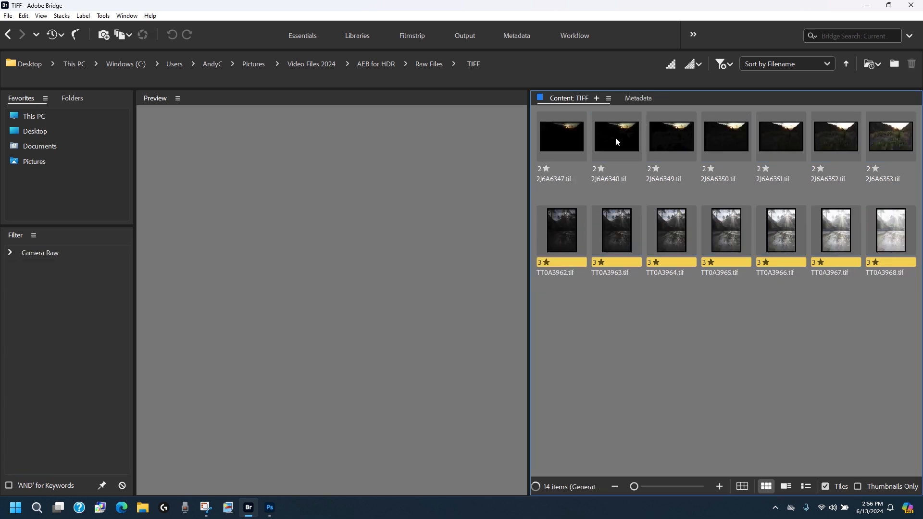
left_click(9, 252)
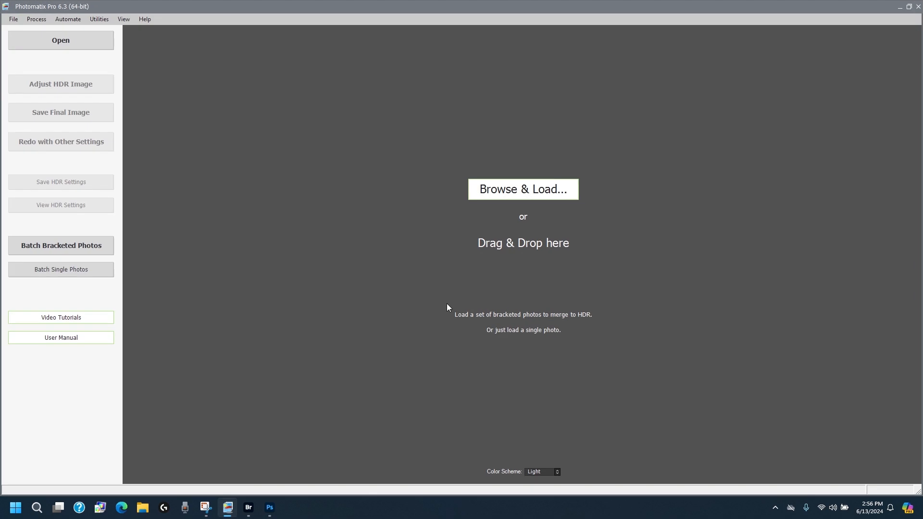
Load the seven 2J6A6347–2J6A6353 TIFFs from the TIFF folder into Photomatix Pro.
left_click(522, 189)
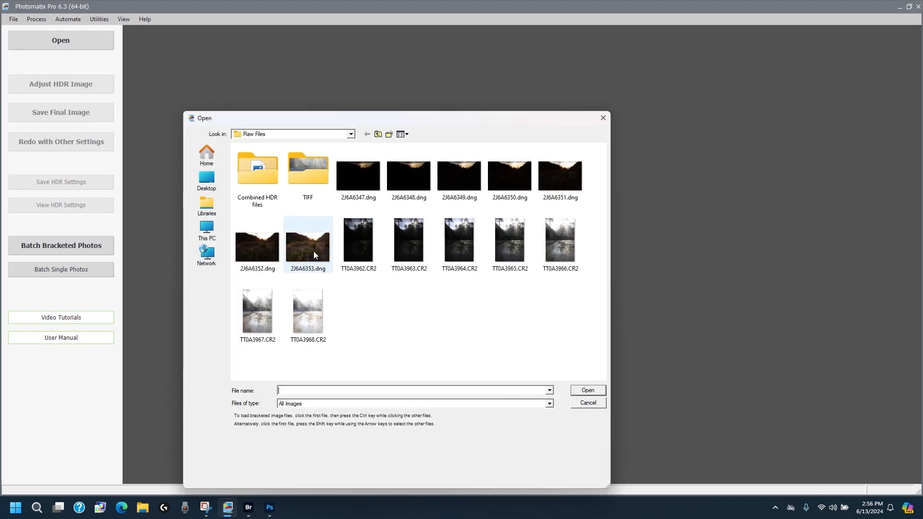
double_click(307, 171)
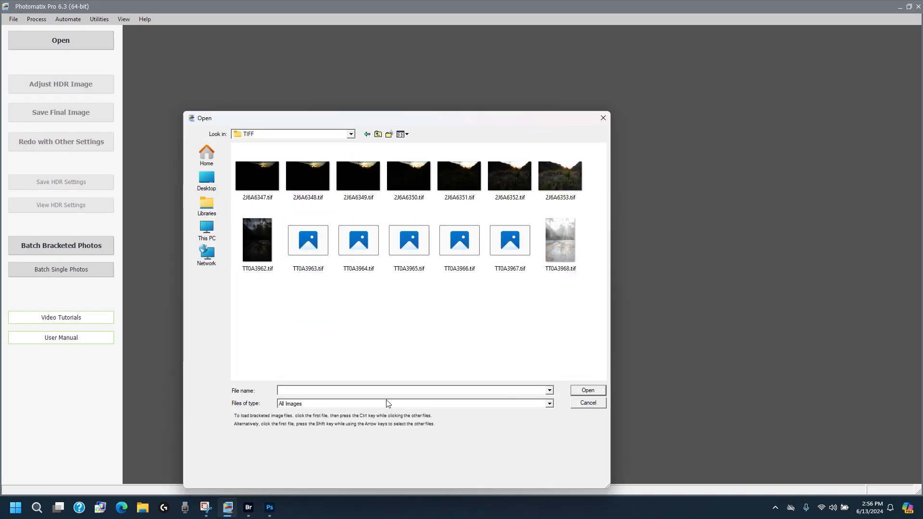
left_click(257, 176)
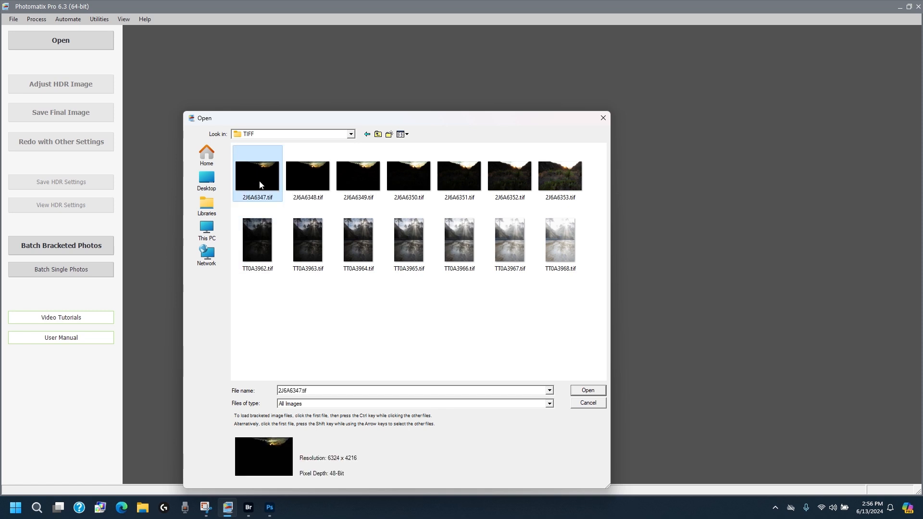
left_click(559, 172)
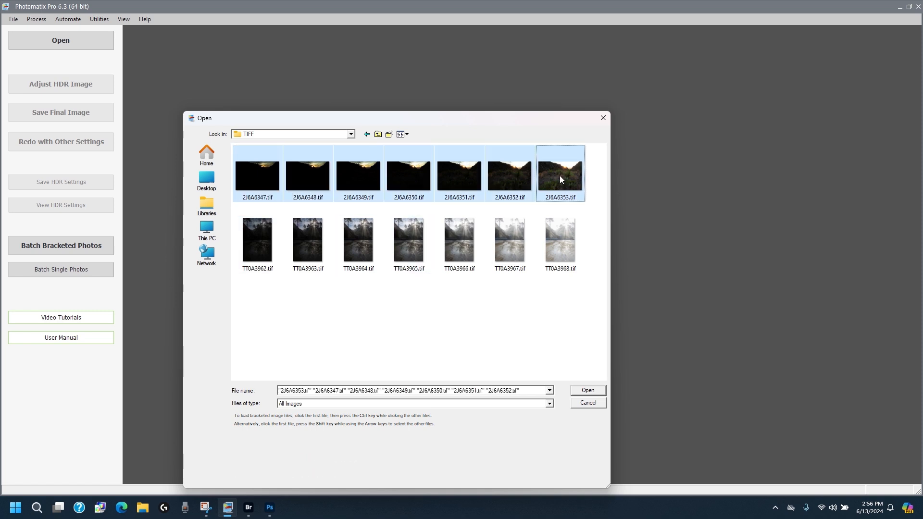
left_click(586, 390)
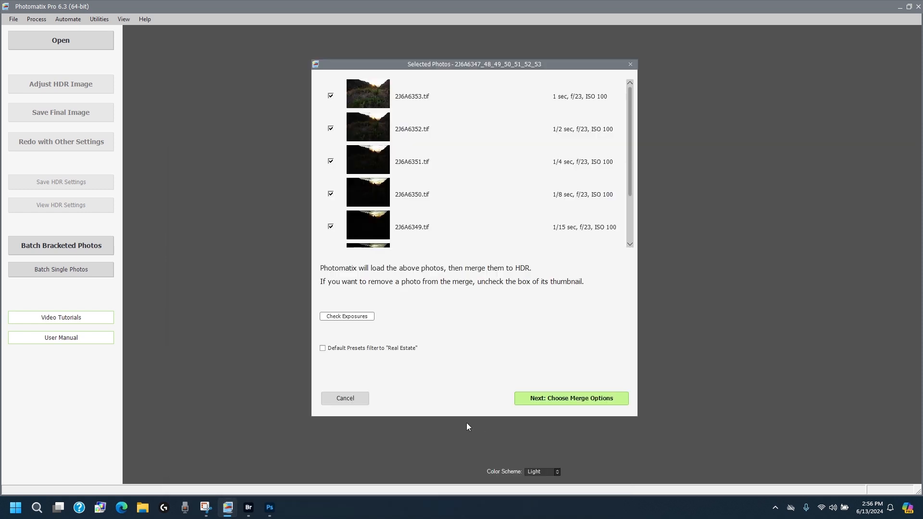
Merge the seven TIFFs to HDR with Reduce chromatic aberrations unchecked.
left_click(570, 398)
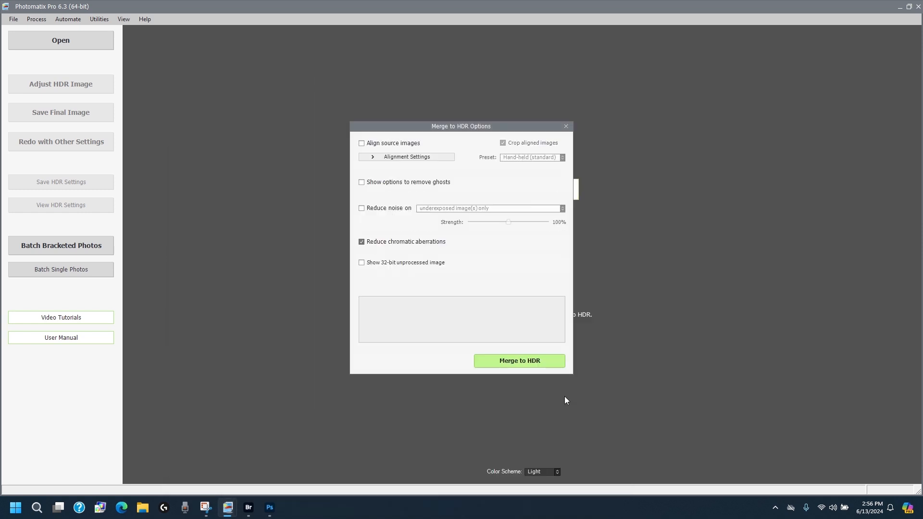
left_click(361, 242)
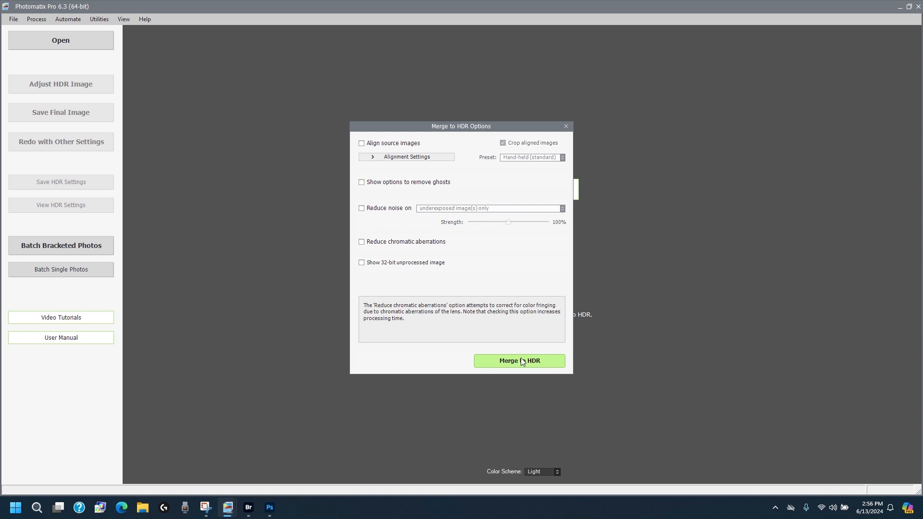
left_click(519, 361)
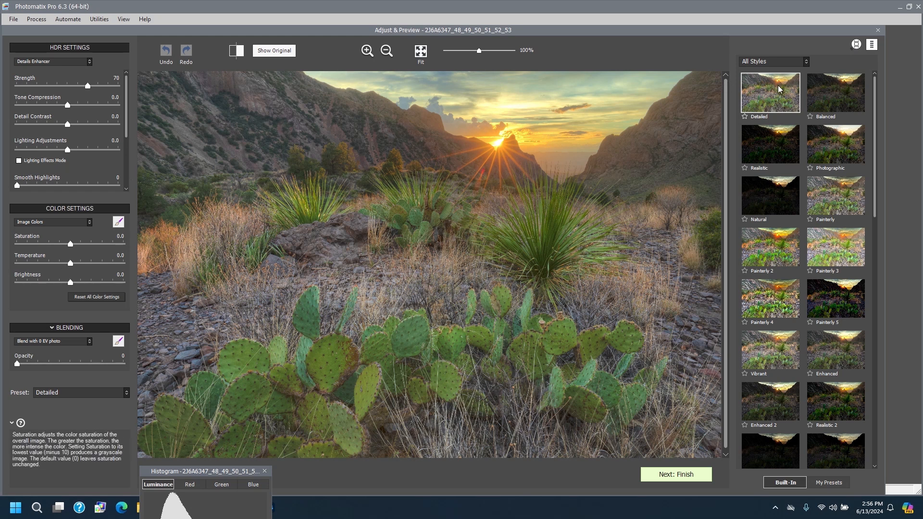
Compare Balanced, keep Detailed, and save as 2J6A6347_48_49_50_51_52_53_Detailed.tif.
left_click(834, 92)
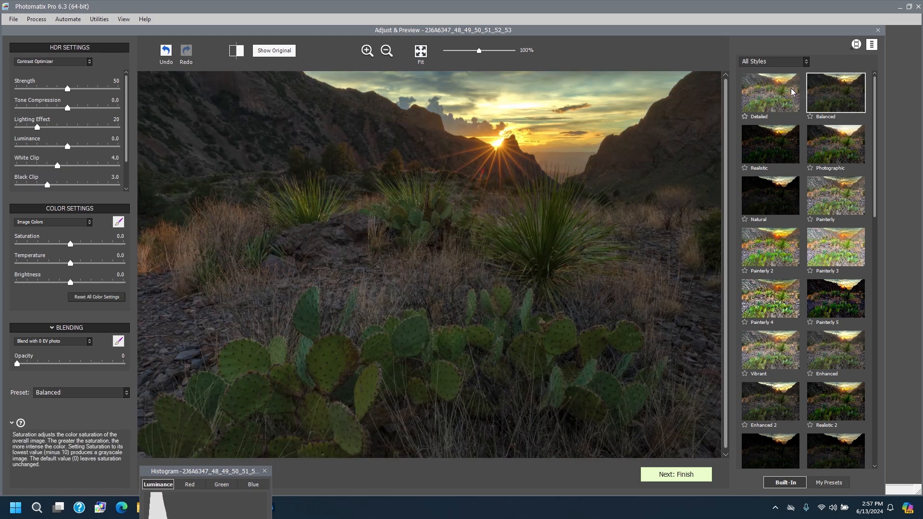
mouse_move(789, 88)
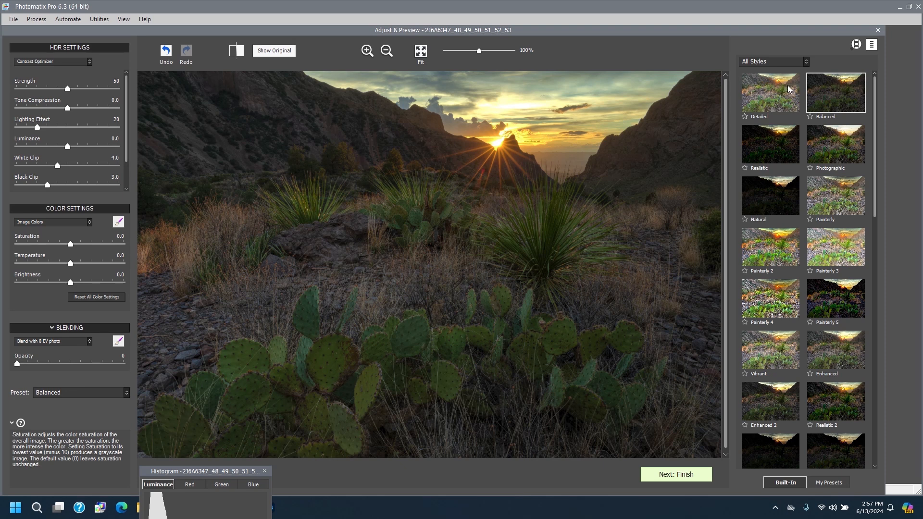
left_click(768, 92)
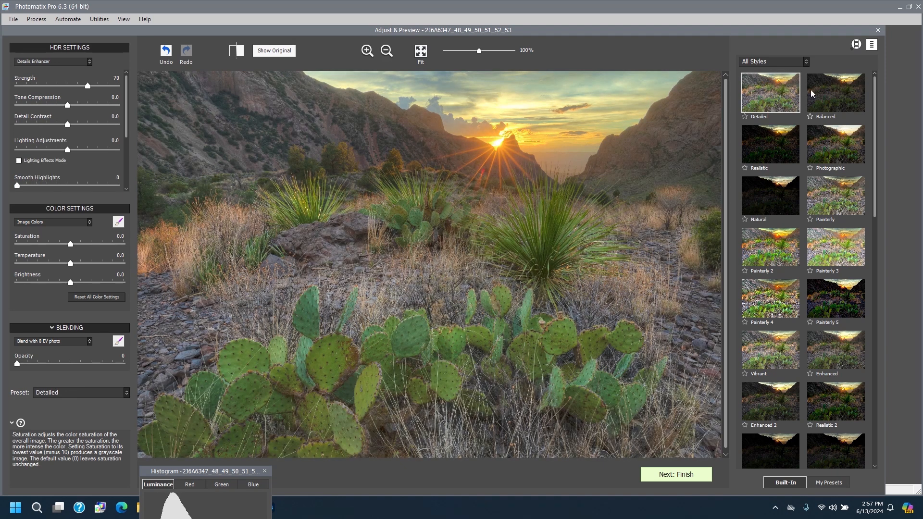
mouse_move(873, 95)
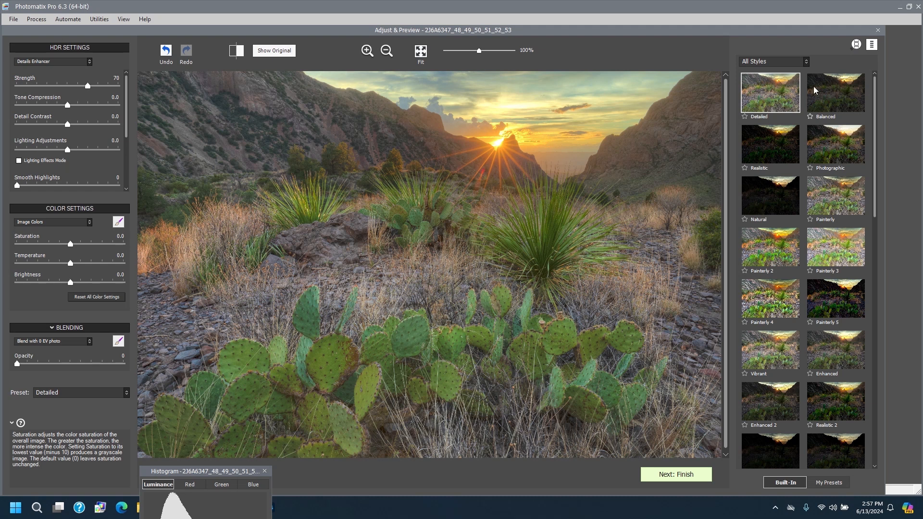
mouse_move(680, 468)
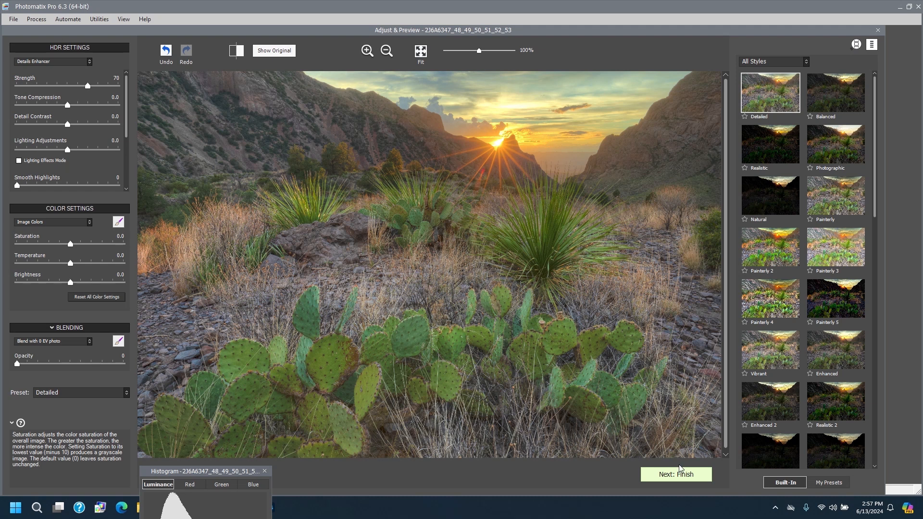
mouse_move(677, 475)
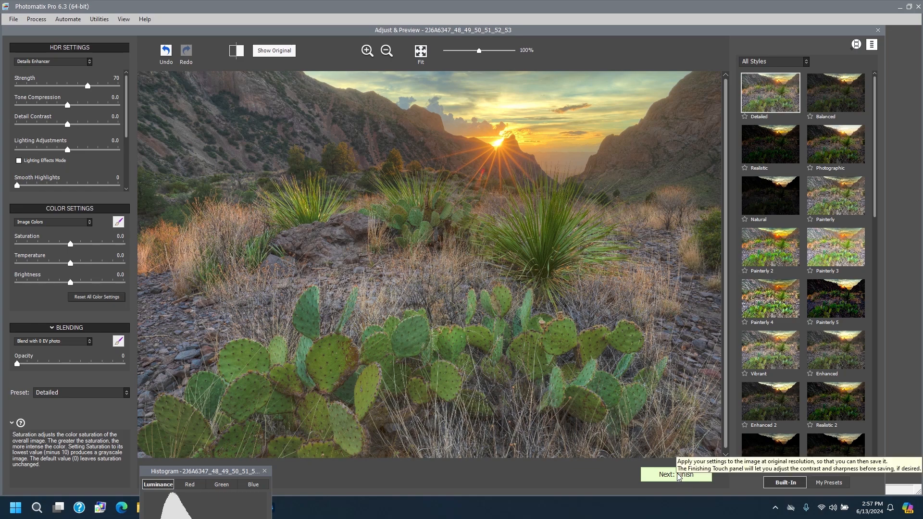
left_click(684, 474)
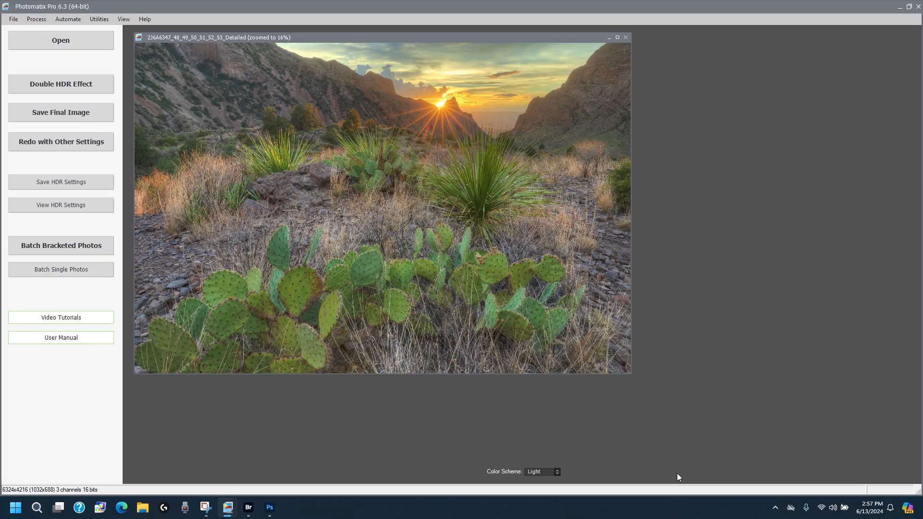
left_click(60, 112)
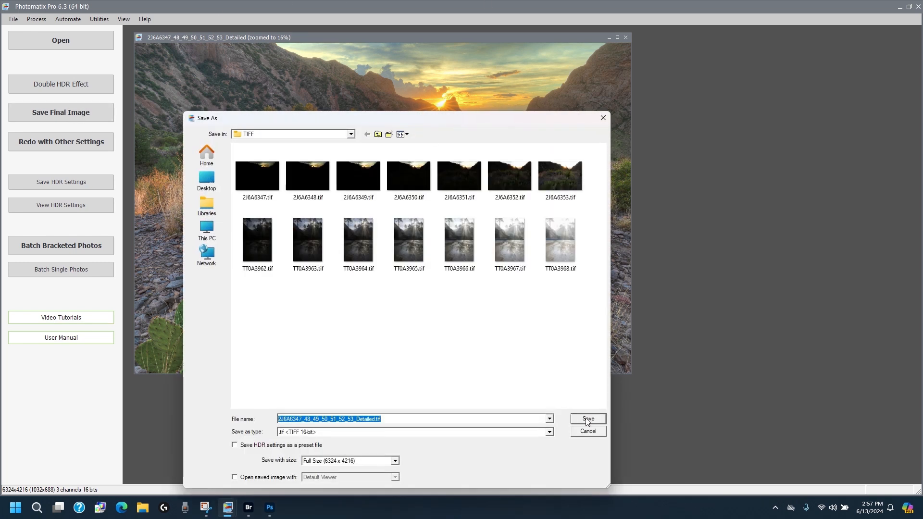
left_click(586, 419)
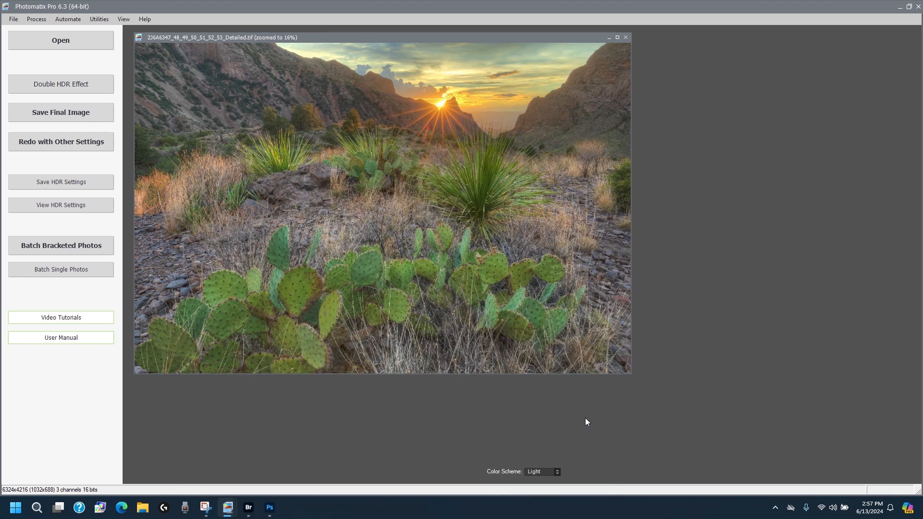
Close the seven-shot result and load 2J6A6347, 2J6A6350 and 2J6A6353 TIFFs.
left_click(625, 37)
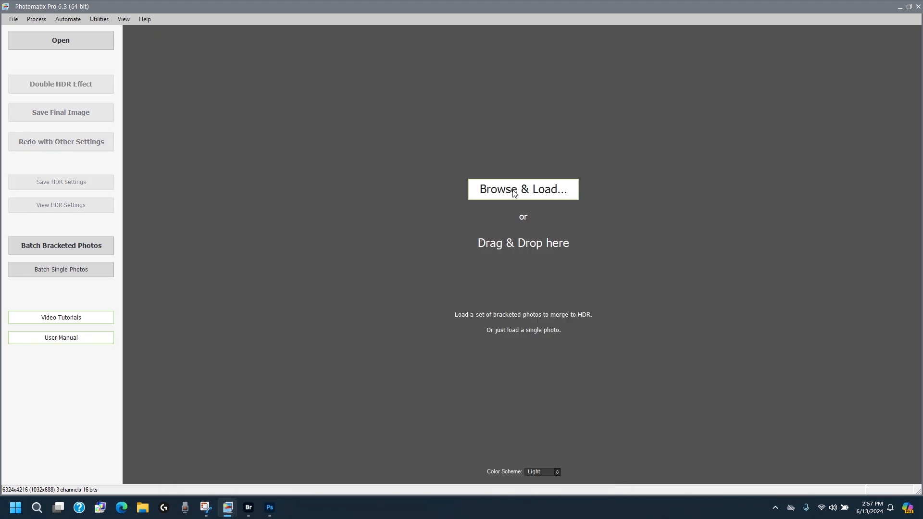
left_click(522, 189)
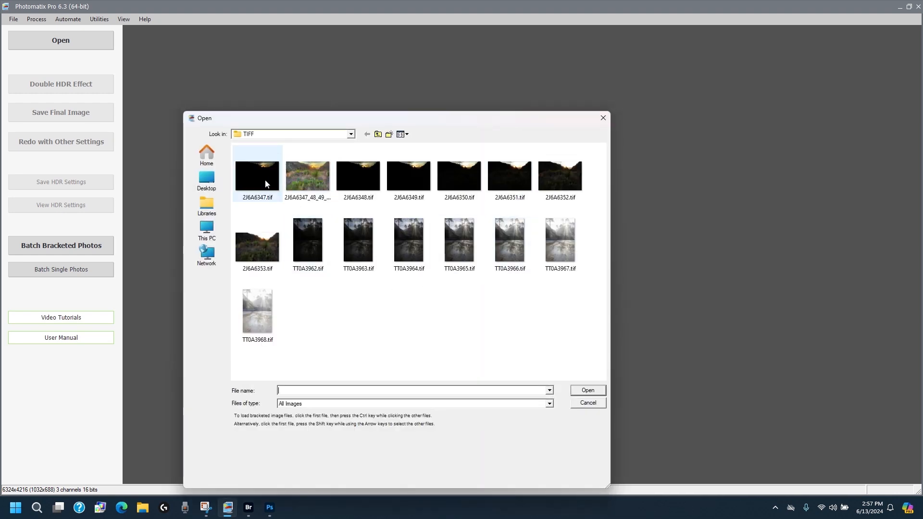
mouse_move(307, 175)
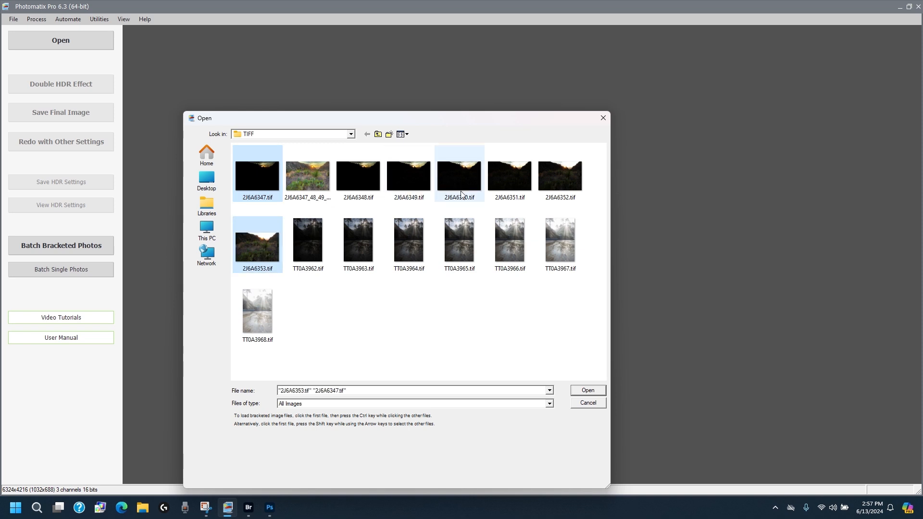
left_click(459, 176)
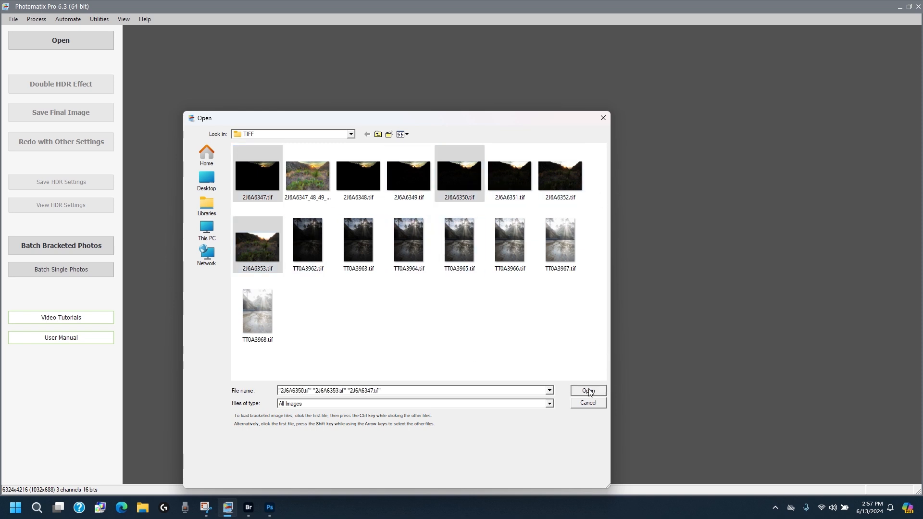
left_click(587, 390)
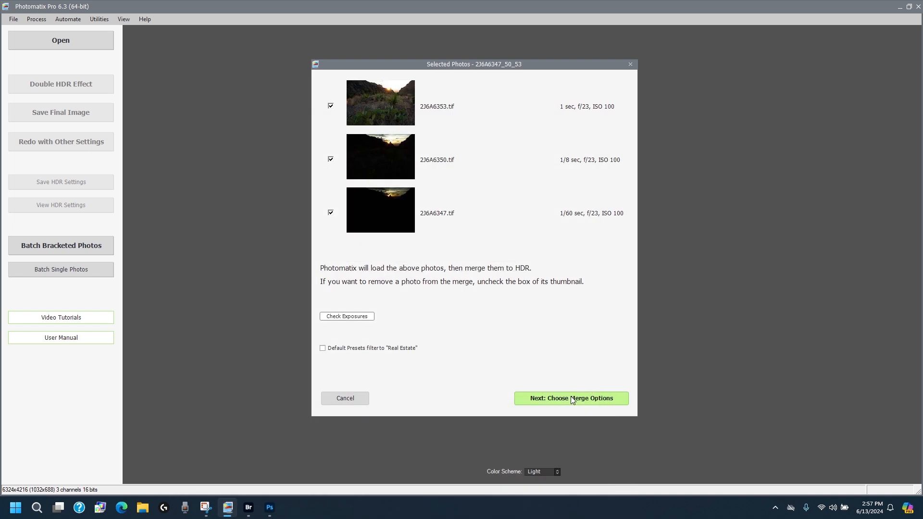
Merge, tone map Detailed, and save as 2J6A6347_50_53_Detailed.tif.
left_click(569, 398)
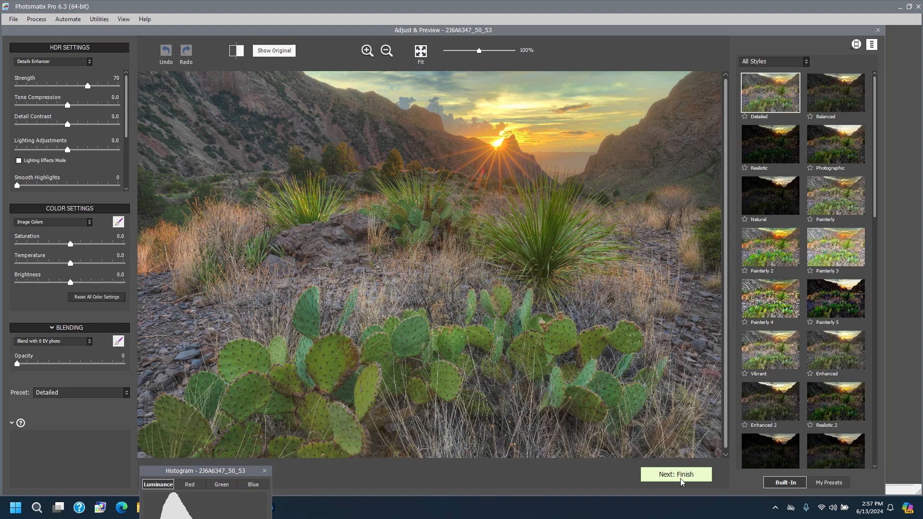
left_click(675, 474)
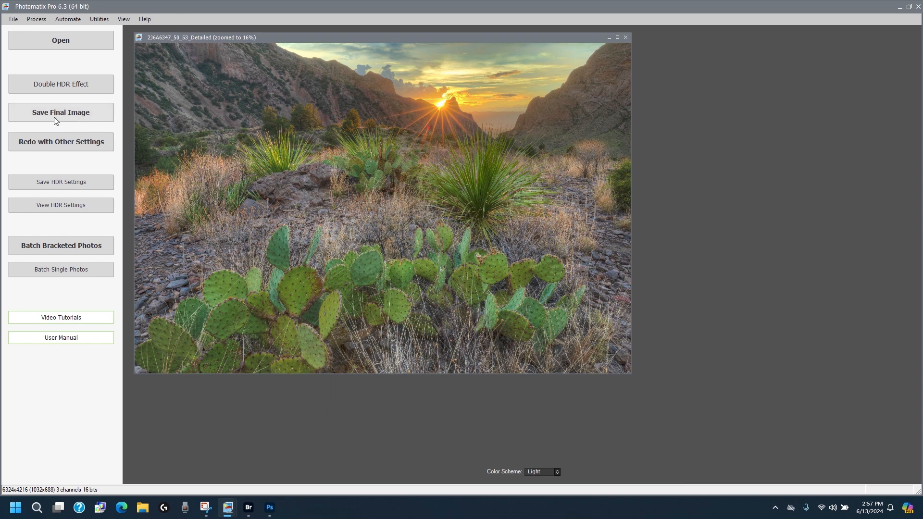
left_click(60, 112)
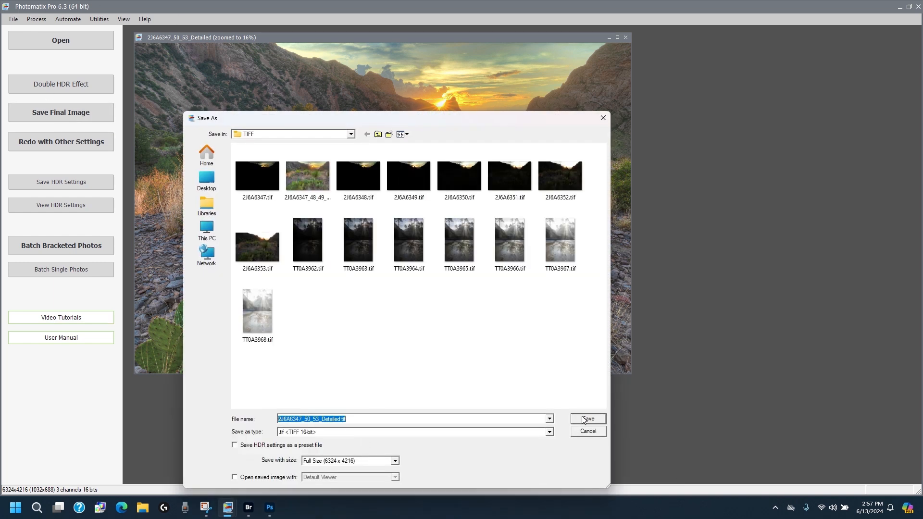
left_click(587, 419)
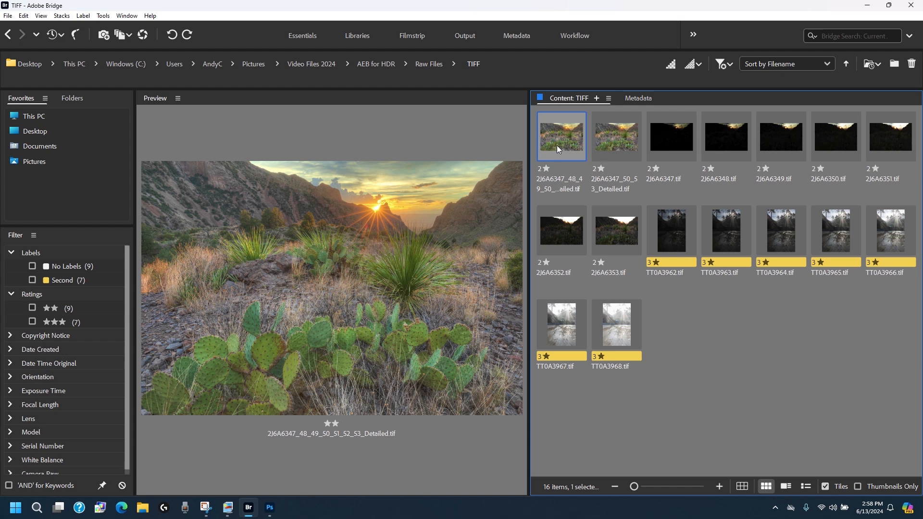
Load the three-shot and seven-shot Detailed TIFFs into Photoshop as stacked layers.
left_click(616, 136)
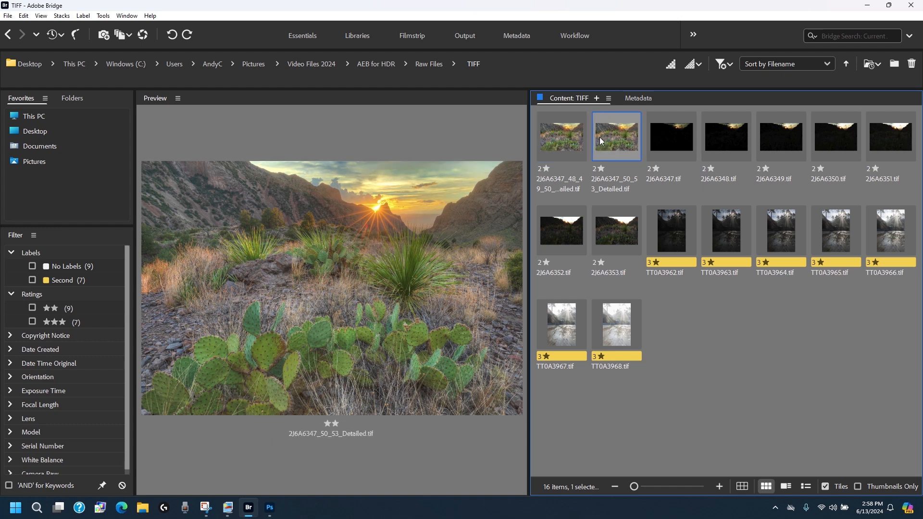
mouse_move(601, 137)
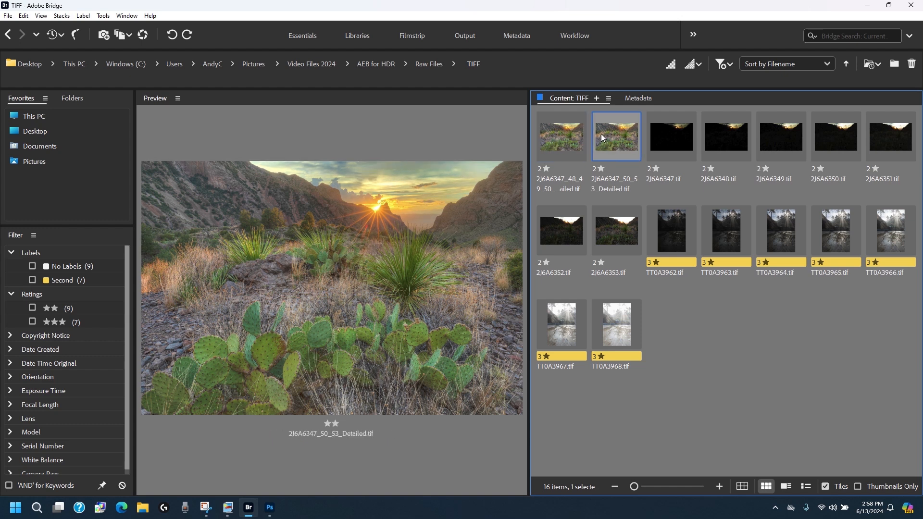
left_click(560, 136)
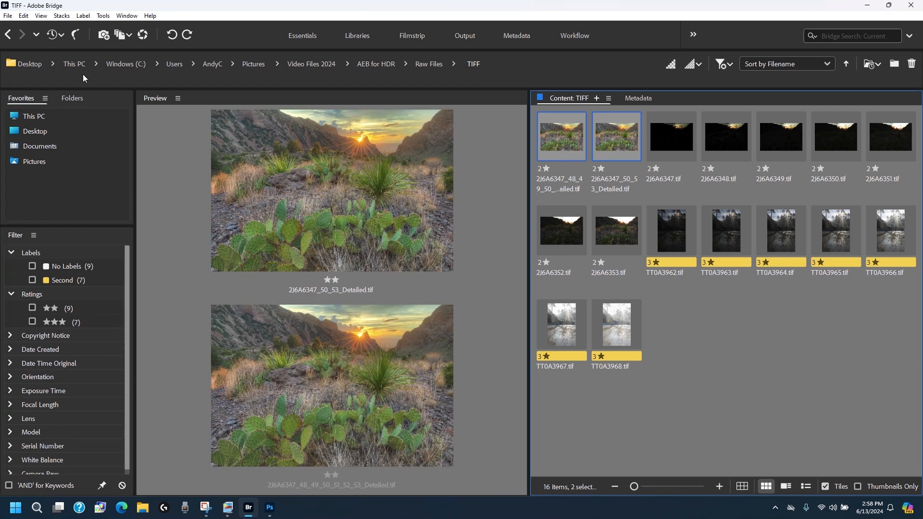
left_click(103, 15)
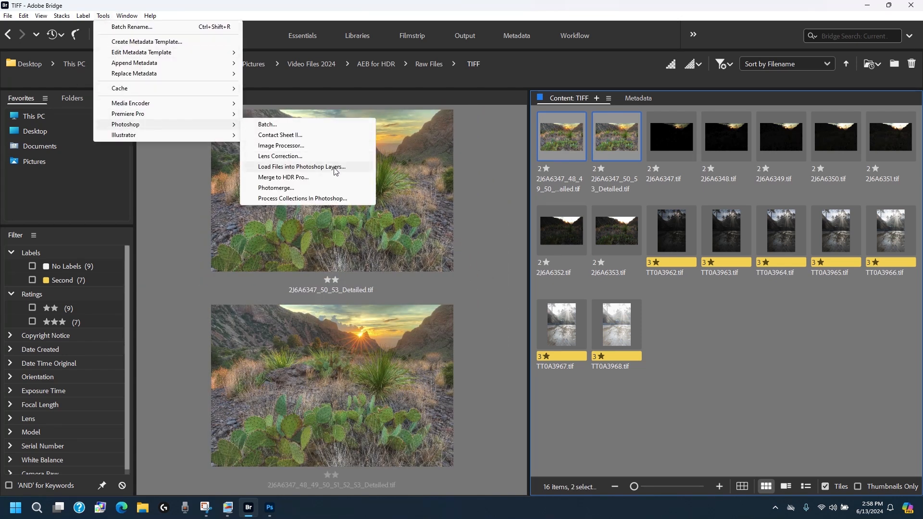
left_click(301, 167)
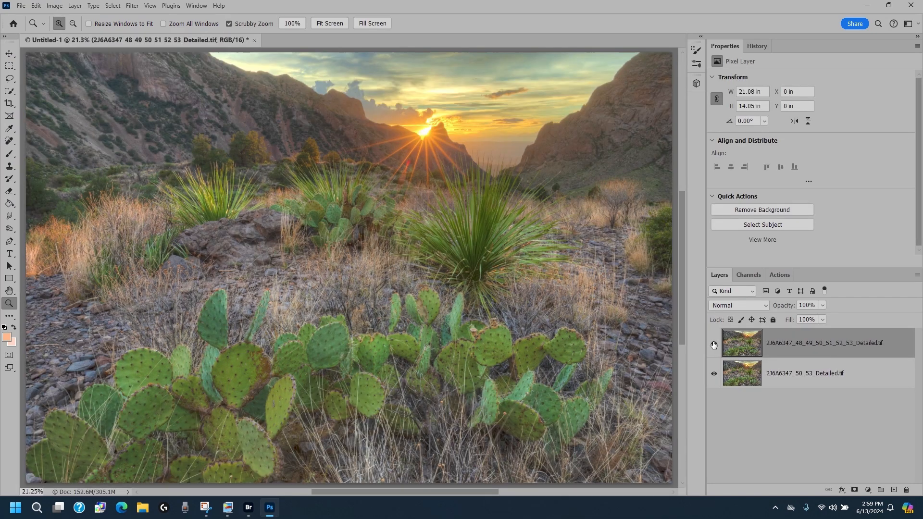
left_click(714, 345)
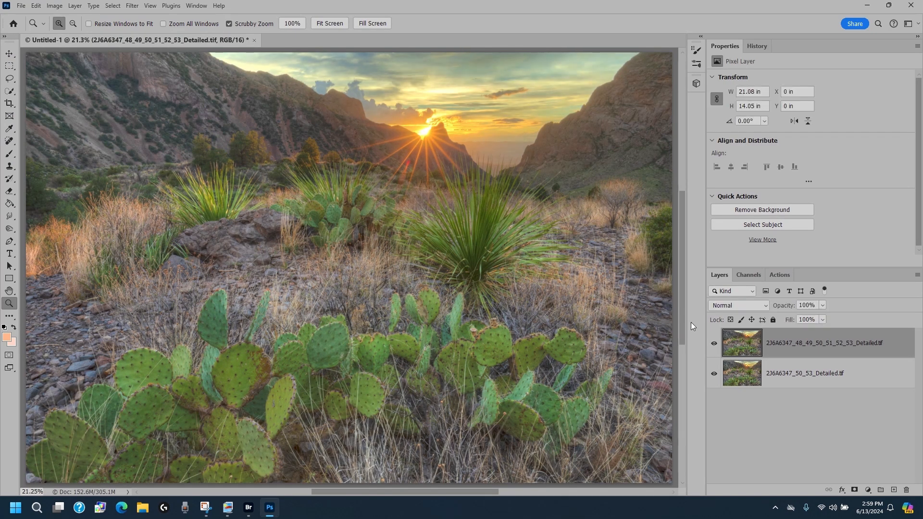
left_click(713, 345)
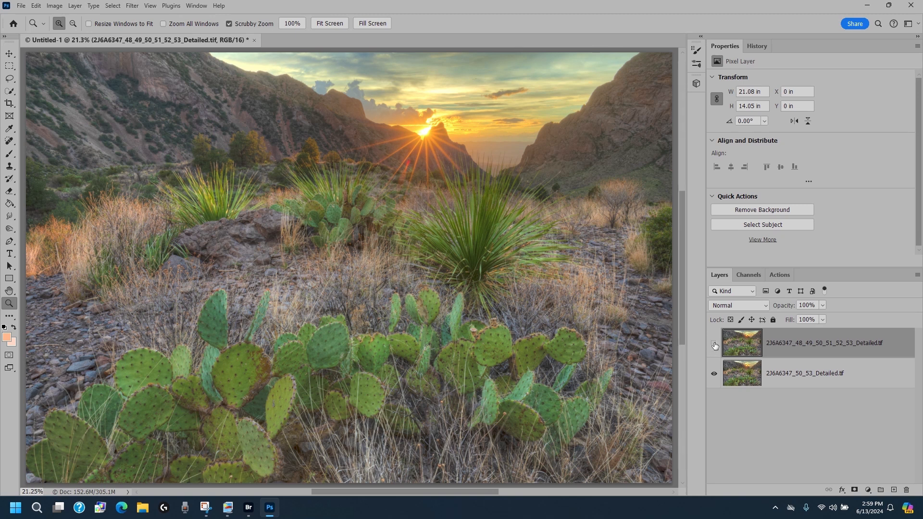
left_click(713, 346)
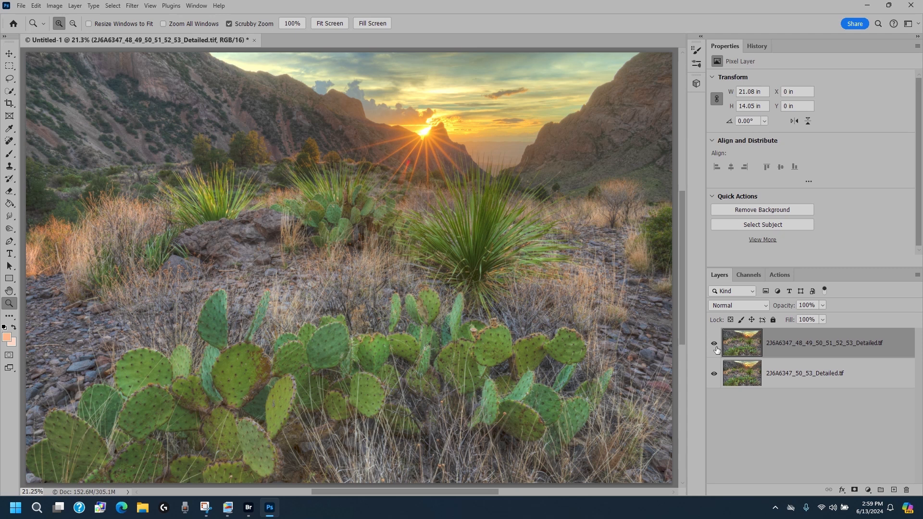
left_click(714, 343)
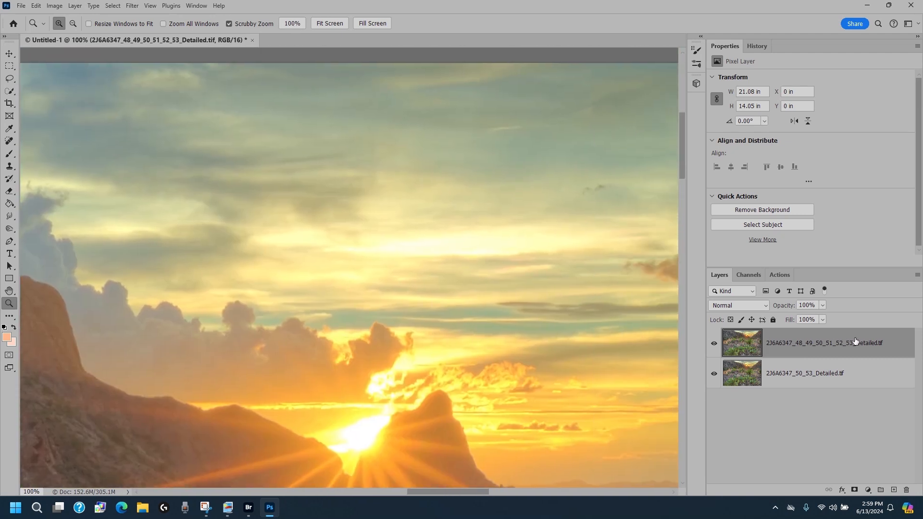
left_click(714, 344)
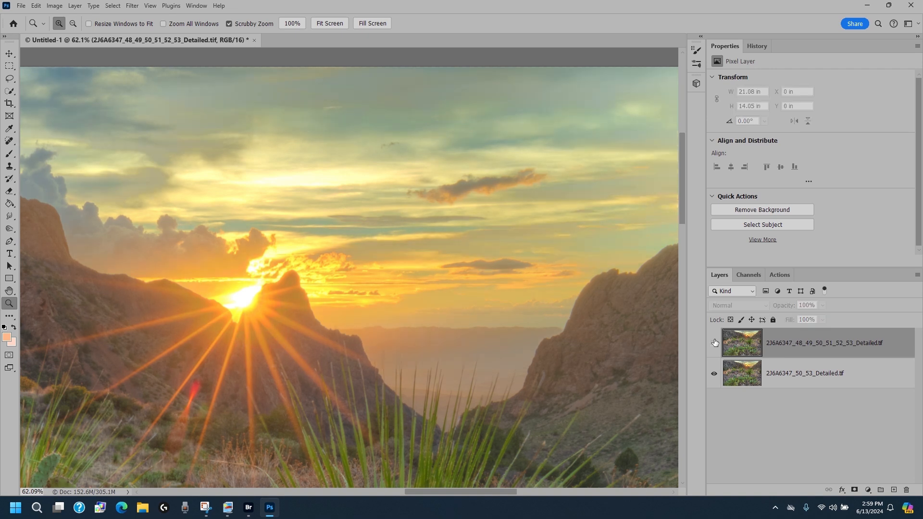
left_click(800, 343)
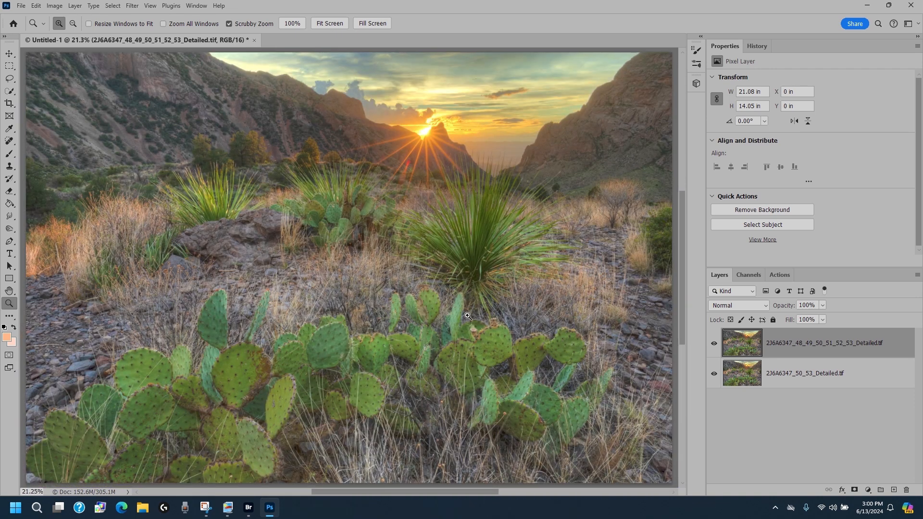
left_click(714, 343)
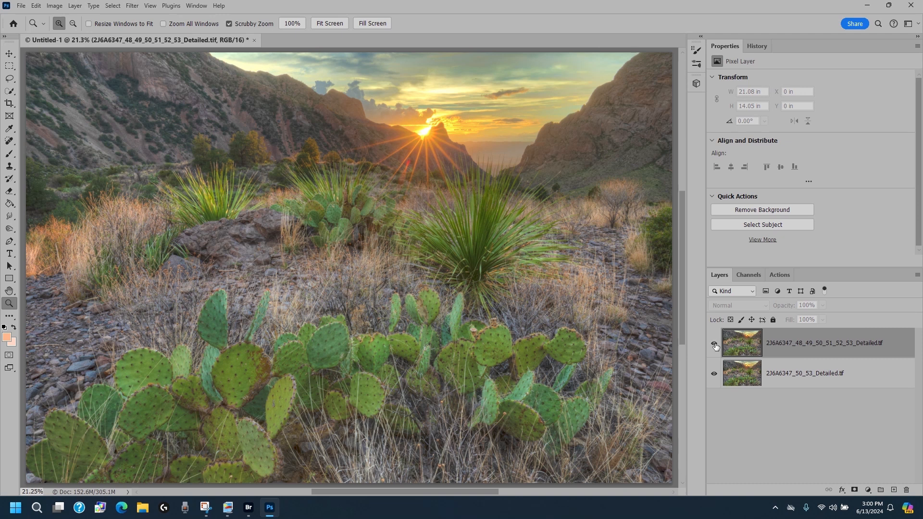
left_click(714, 344)
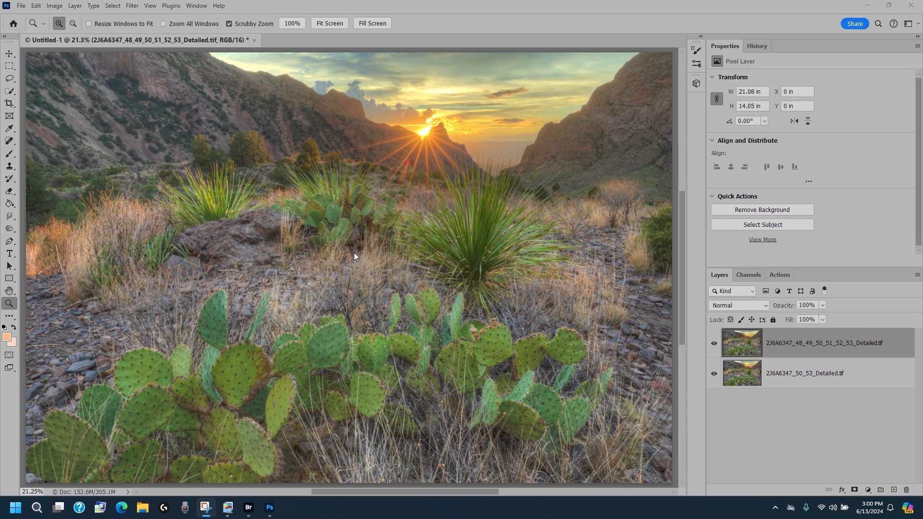
mouse_move(361, 279)
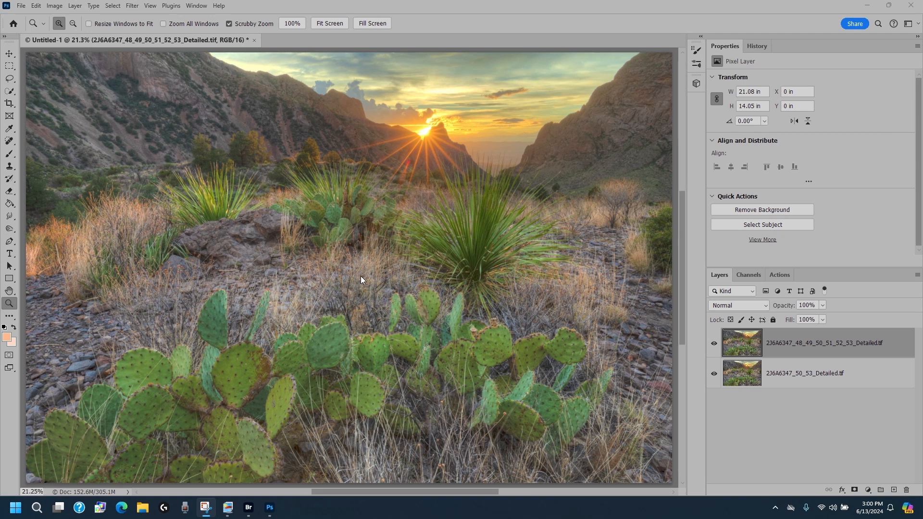
mouse_move(328, 142)
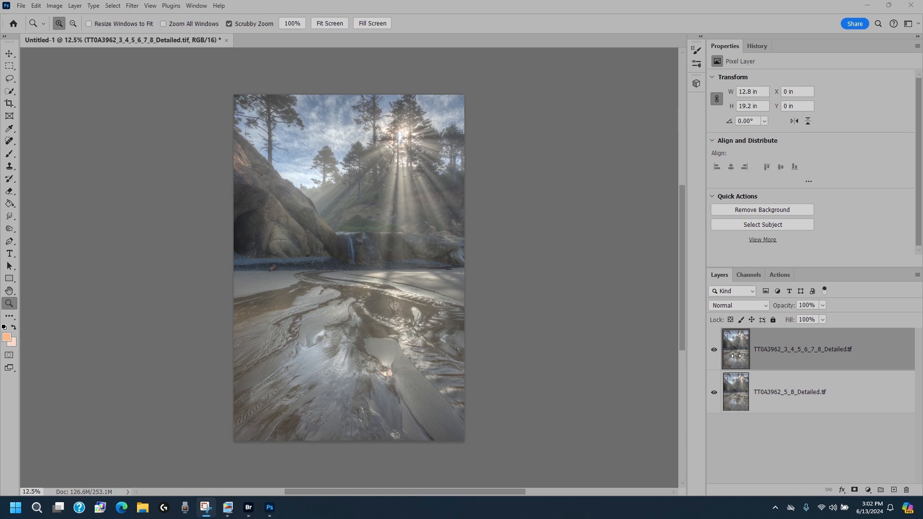
Toggle the top beach merge layer on and off to compare the two HDR merges.
left_click(714, 349)
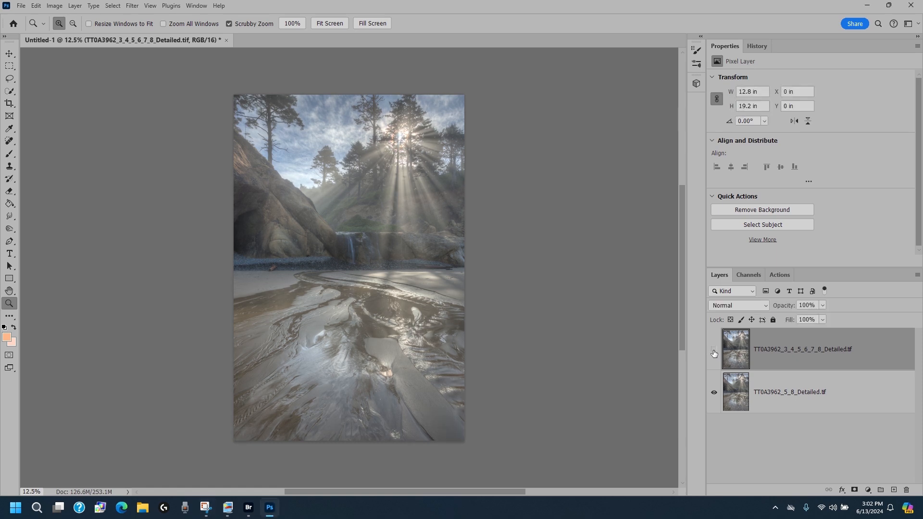
left_click(714, 349)
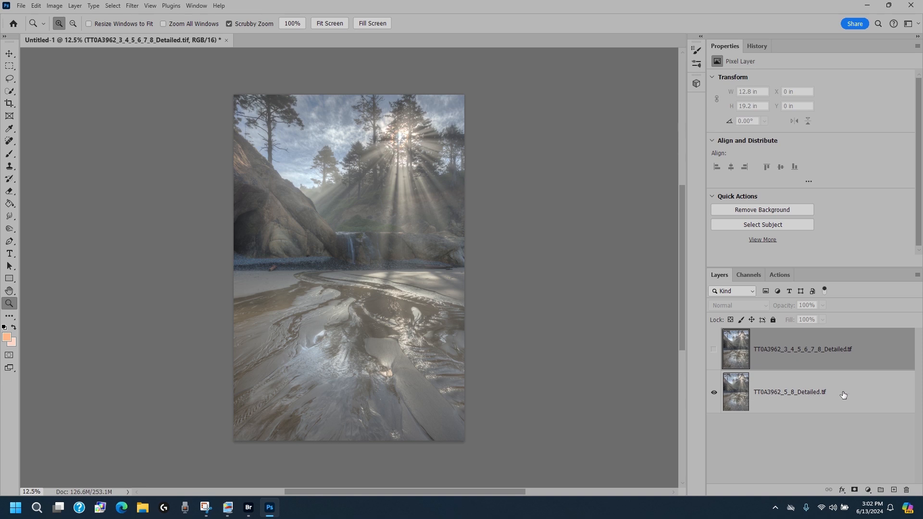
mouse_move(843, 393)
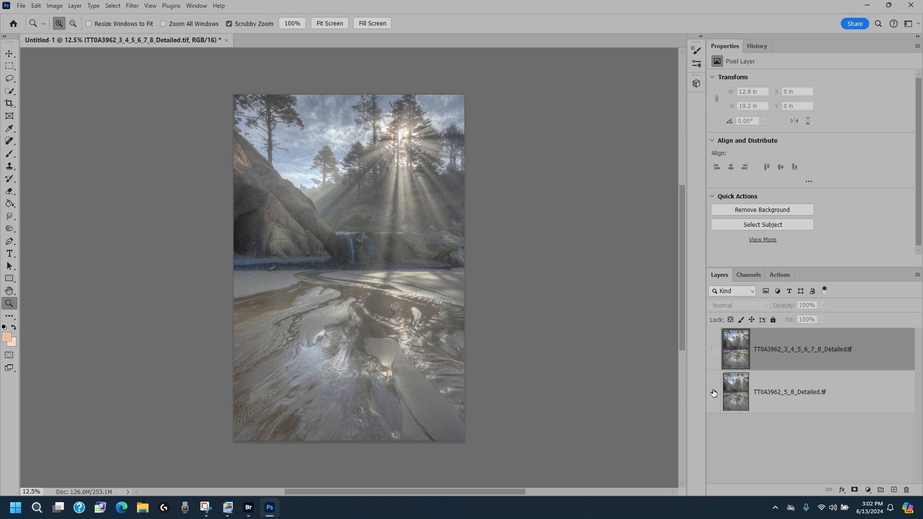
left_click(713, 349)
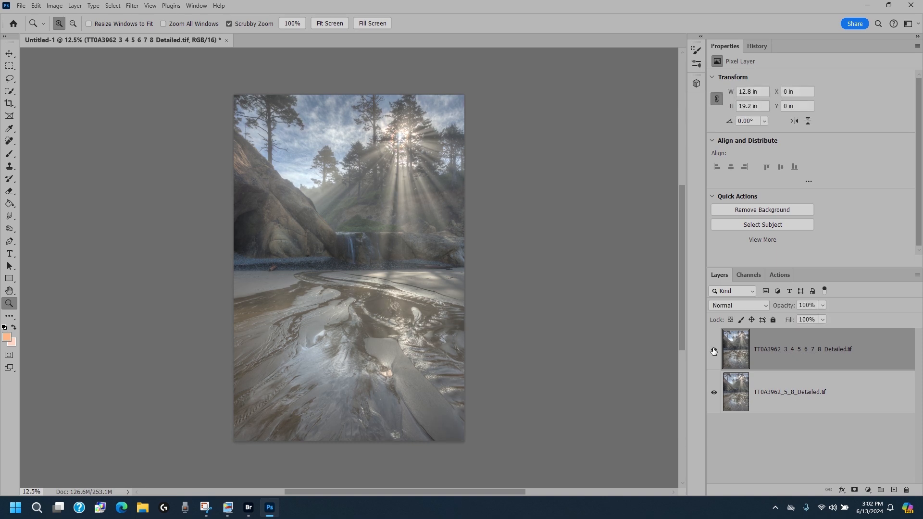
left_click(714, 349)
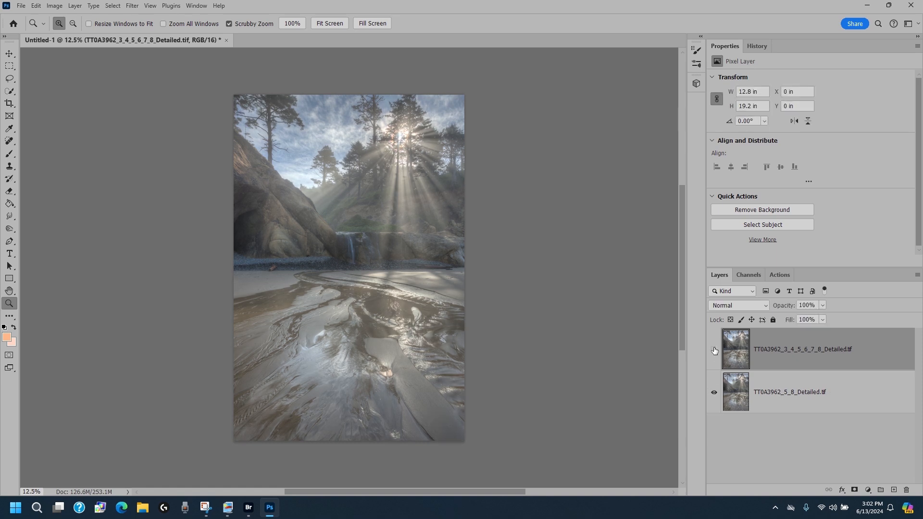
left_click(714, 349)
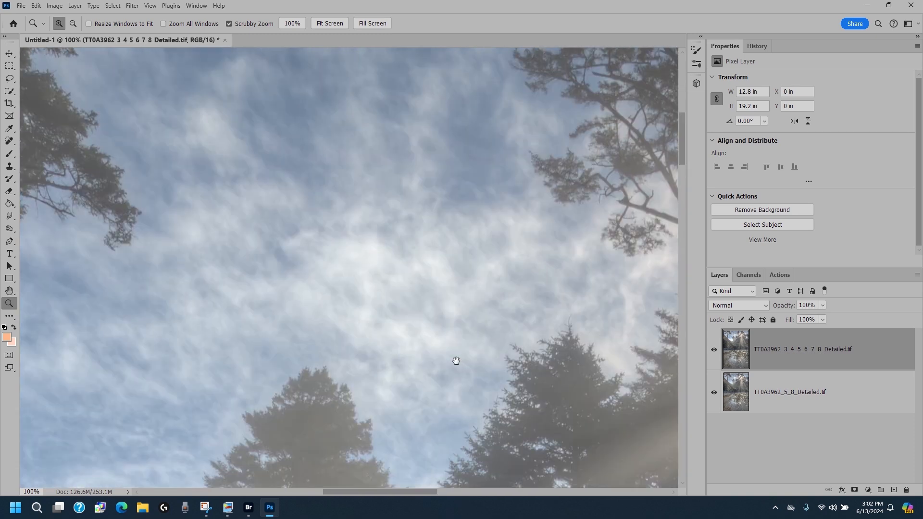
Keep toggling the top merge layer to compare skies, then zoom out to the whole scene.
left_click(714, 348)
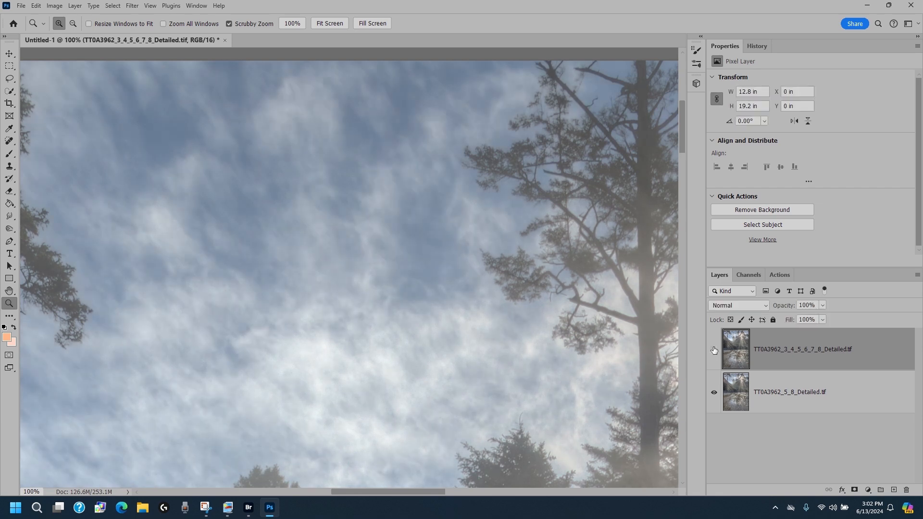
left_click(714, 349)
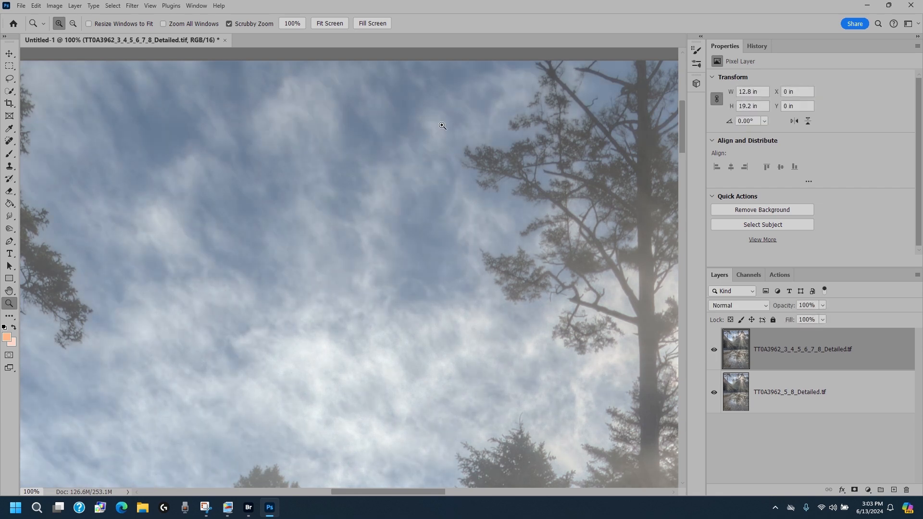
left_click(328, 23)
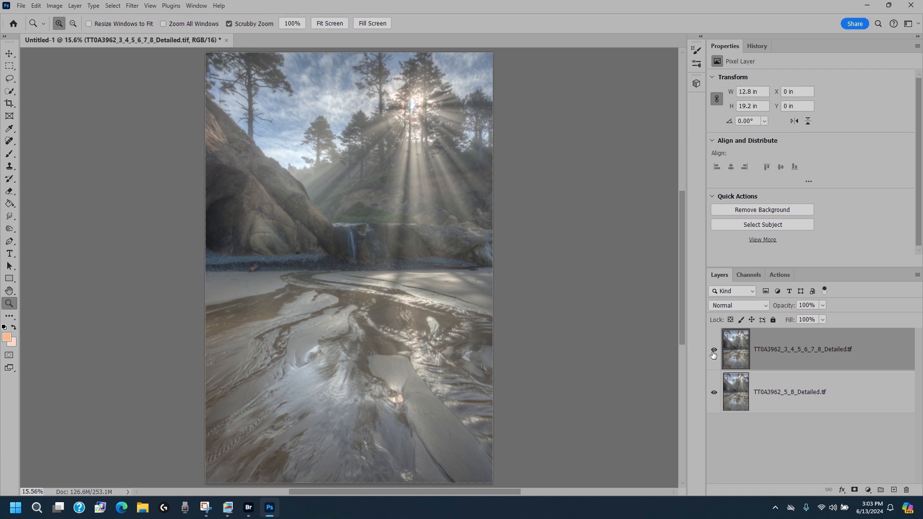
left_click(714, 353)
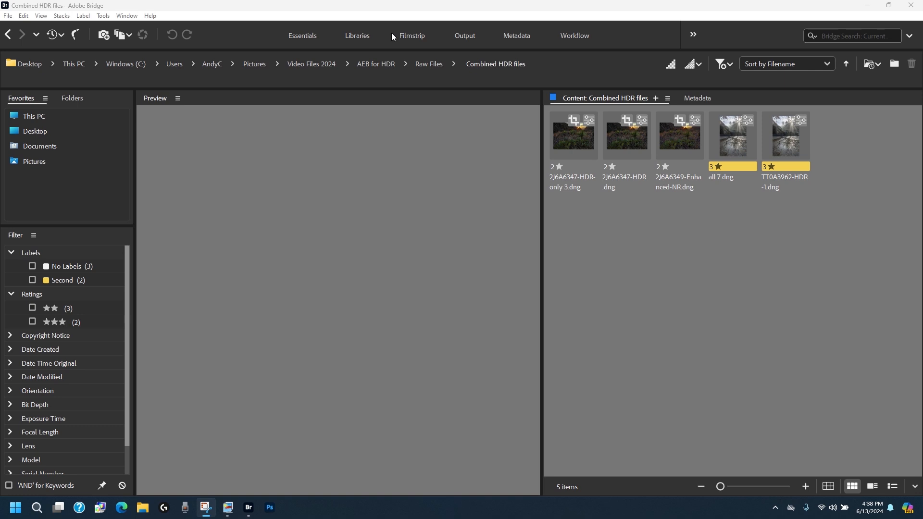
mouse_move(677, 142)
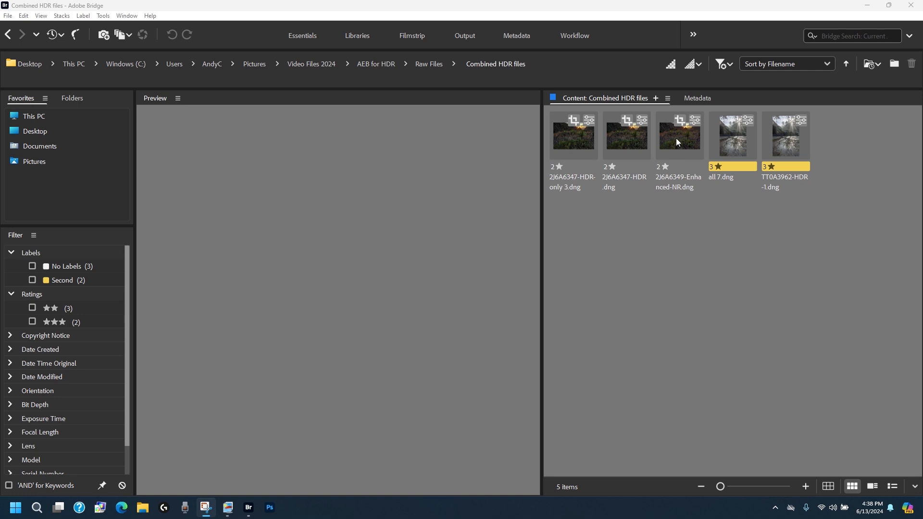
Preview 2J6A6349-Enhanced-NR.dng, then 2J6A6347-HDR.dng in the enlarged Preview panel.
left_click(678, 135)
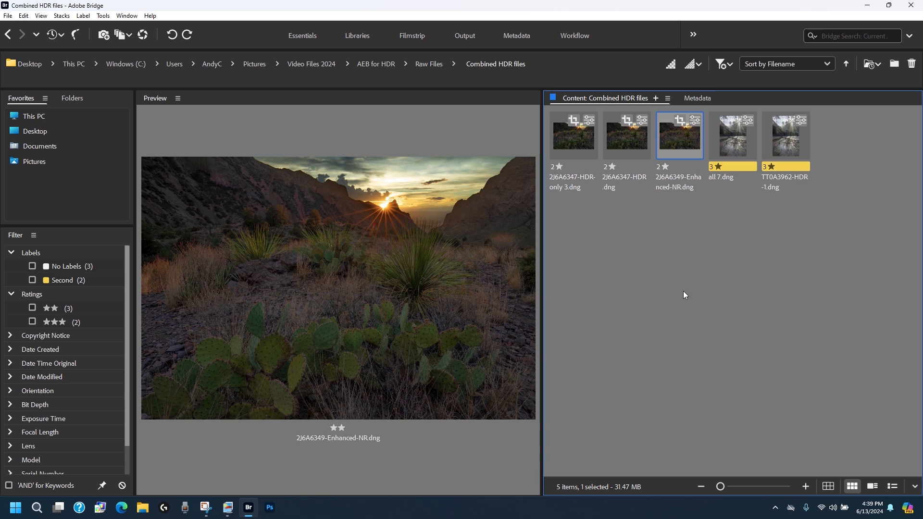
mouse_move(543, 281)
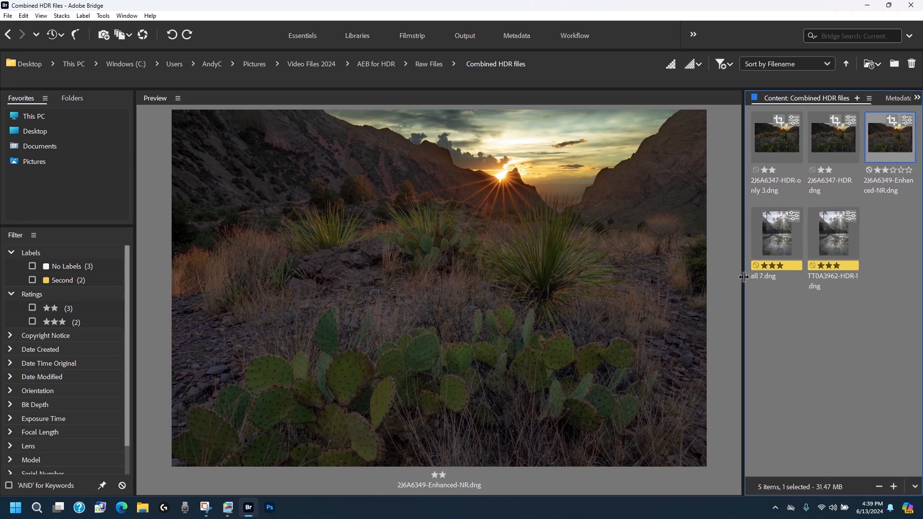
mouse_move(462, 482)
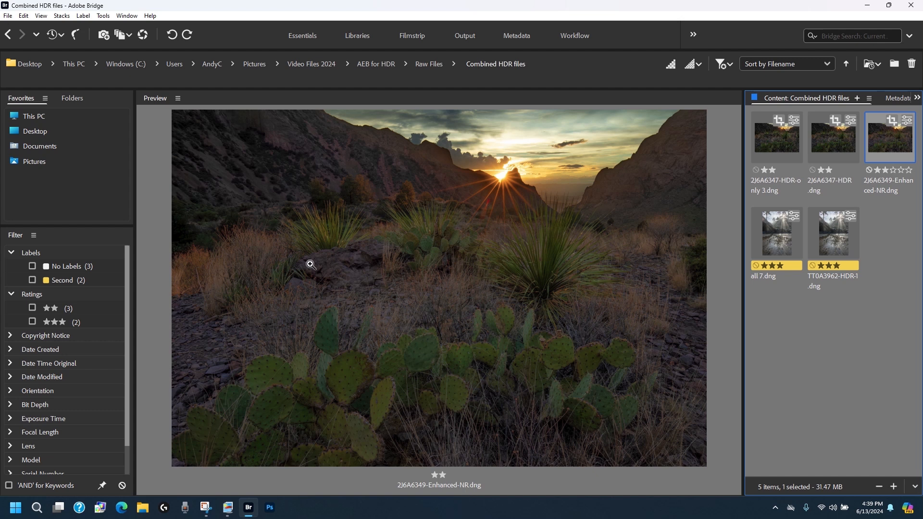
mouse_move(446, 367)
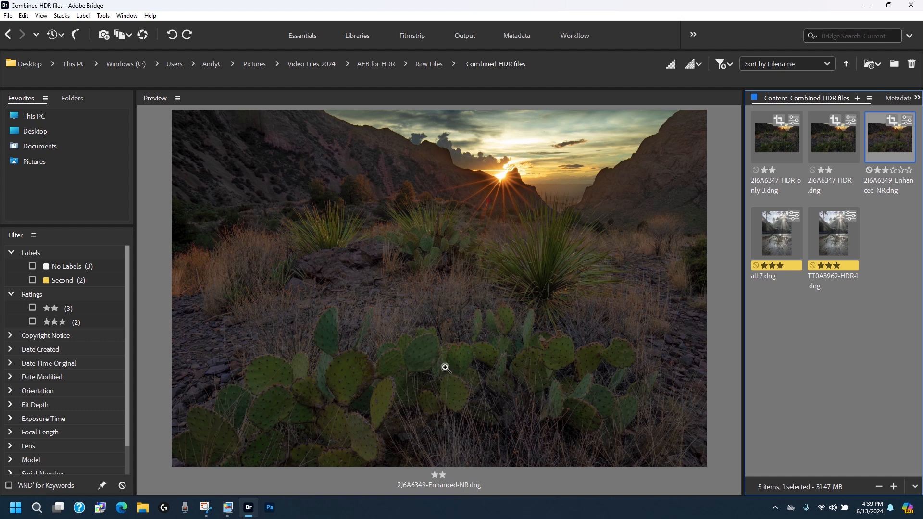
left_click(832, 137)
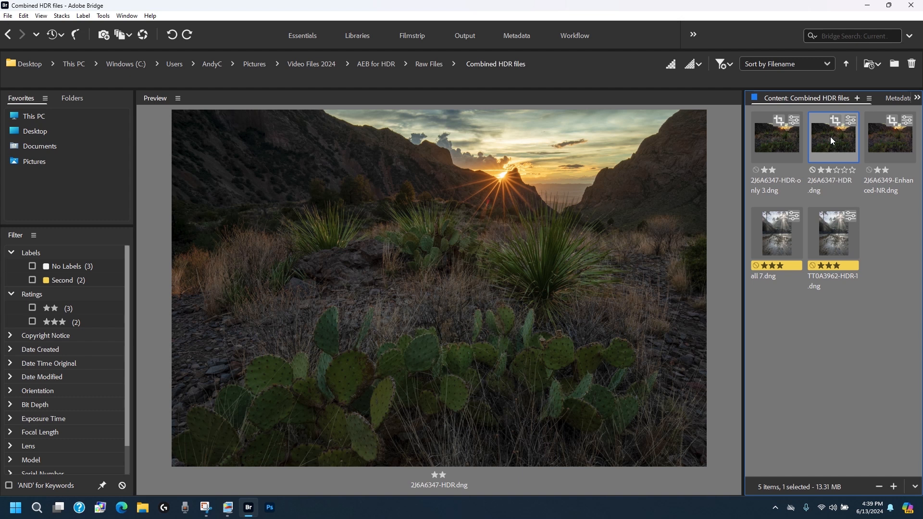
Cycle previews through 2J6A6347-HDR-only 3.dng, 2J6A6347-HDR.dng, then back to 2J6A6349-Enhanced-NR.dng.
left_click(776, 137)
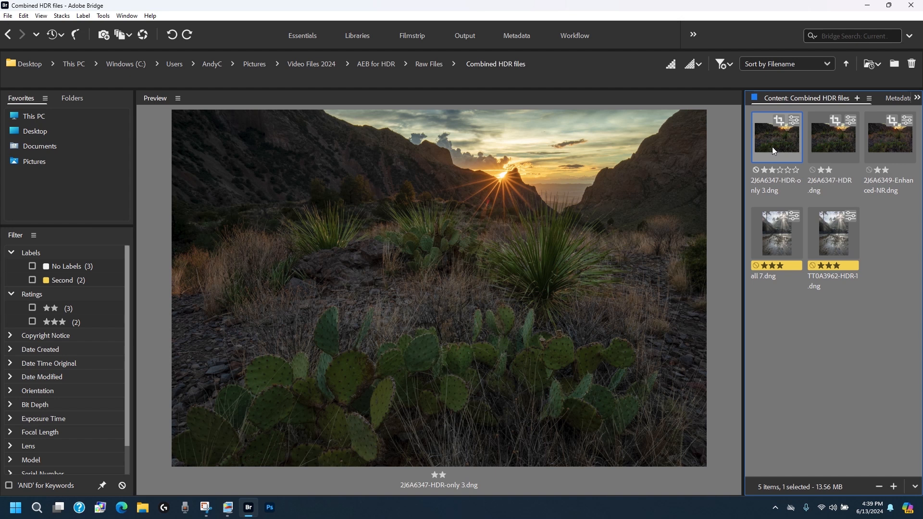
left_click(833, 137)
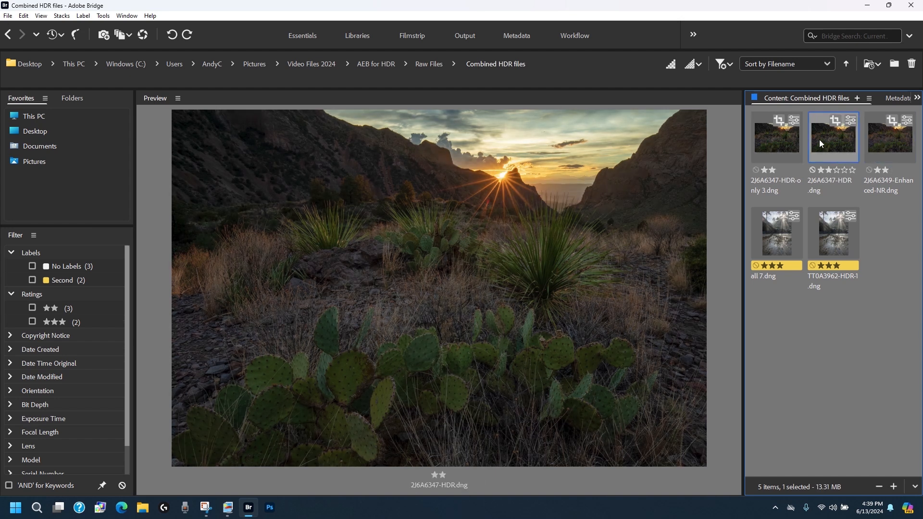
left_click(890, 137)
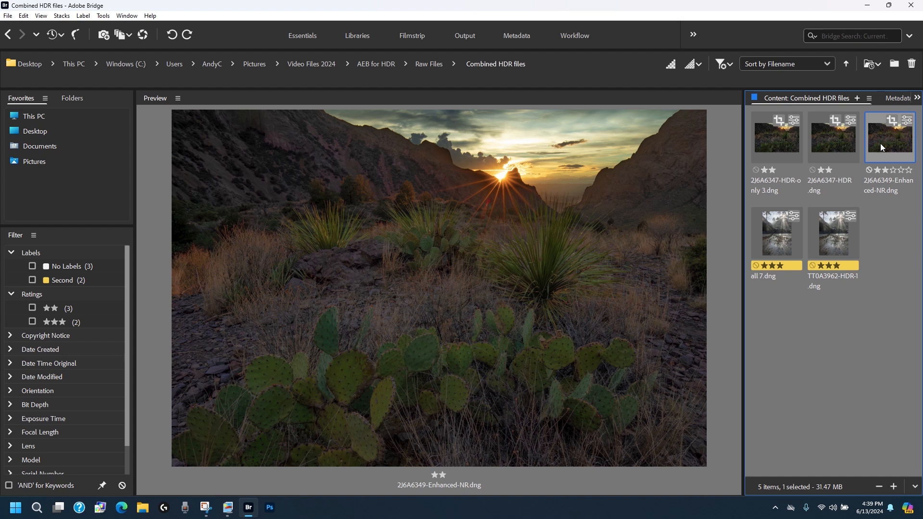
mouse_move(630, 153)
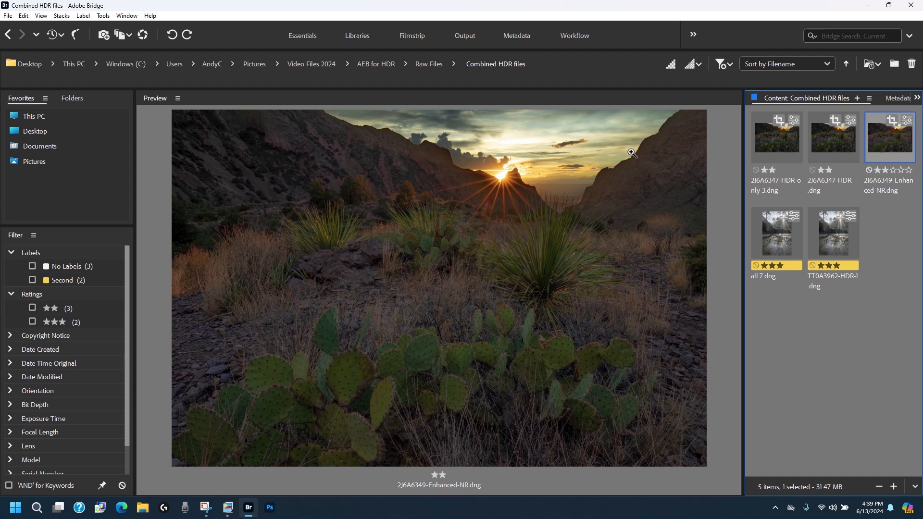
mouse_move(591, 160)
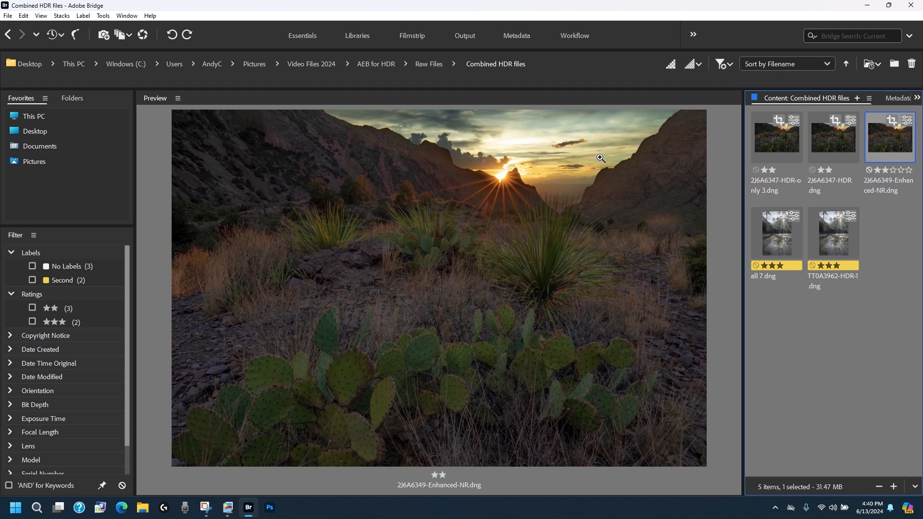
mouse_move(421, 187)
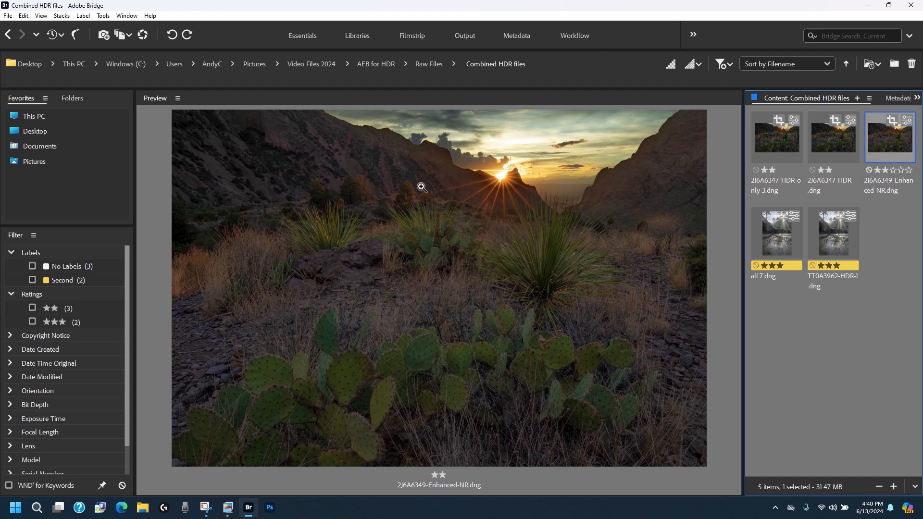
mouse_move(453, 65)
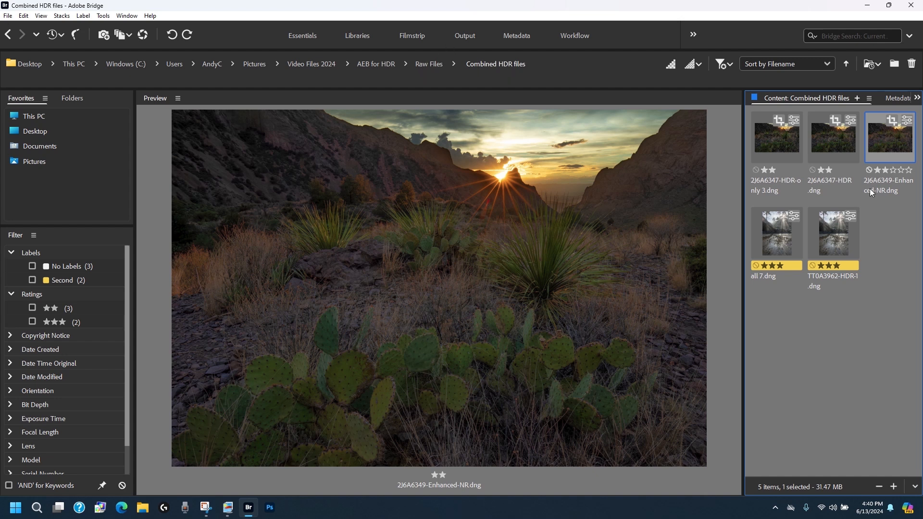
left_click(428, 63)
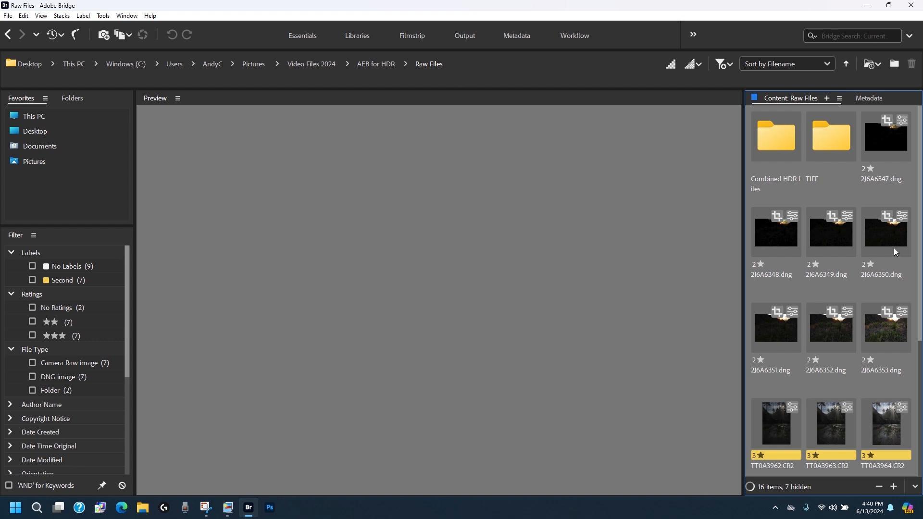
left_click(831, 231)
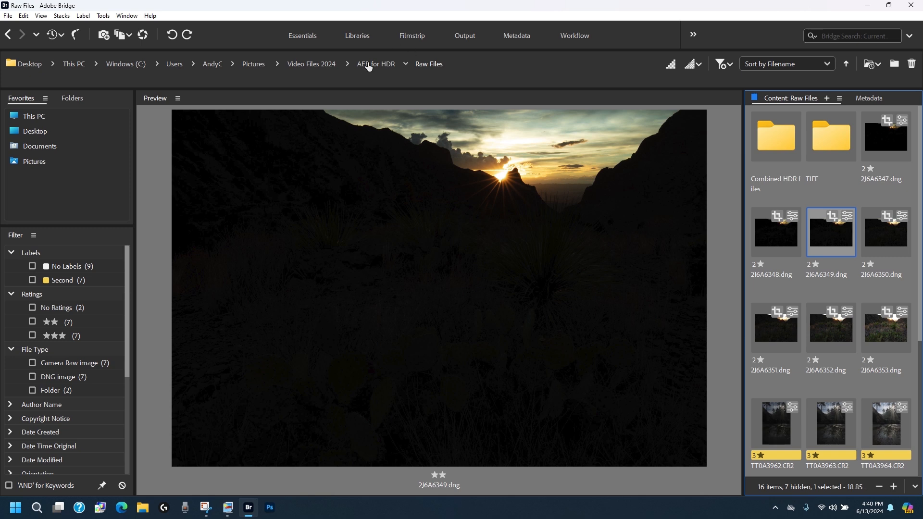
left_click(775, 137)
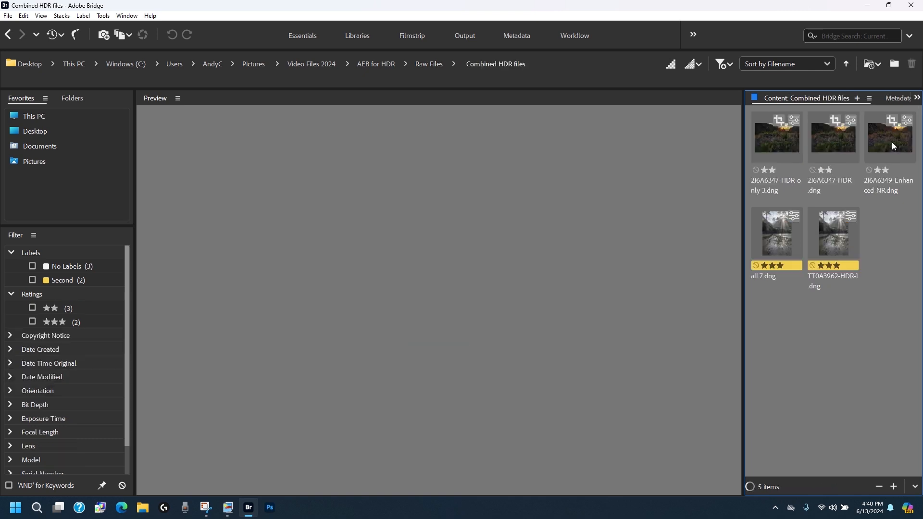
Compare 2J6A6349-Enhanced-NR.dng, 2J6A6347-HDR.dng and 2J6A6347-HDR-only 3.dng previews in turn.
left_click(890, 137)
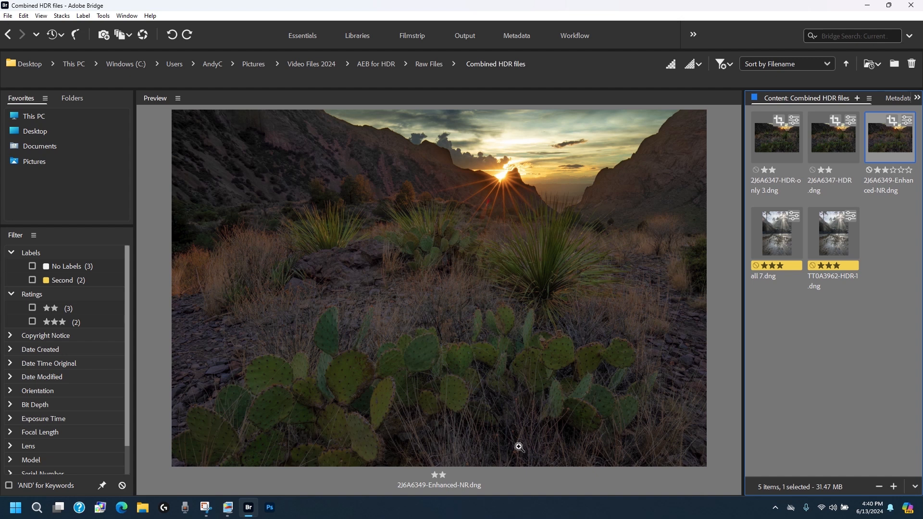
mouse_move(725, 242)
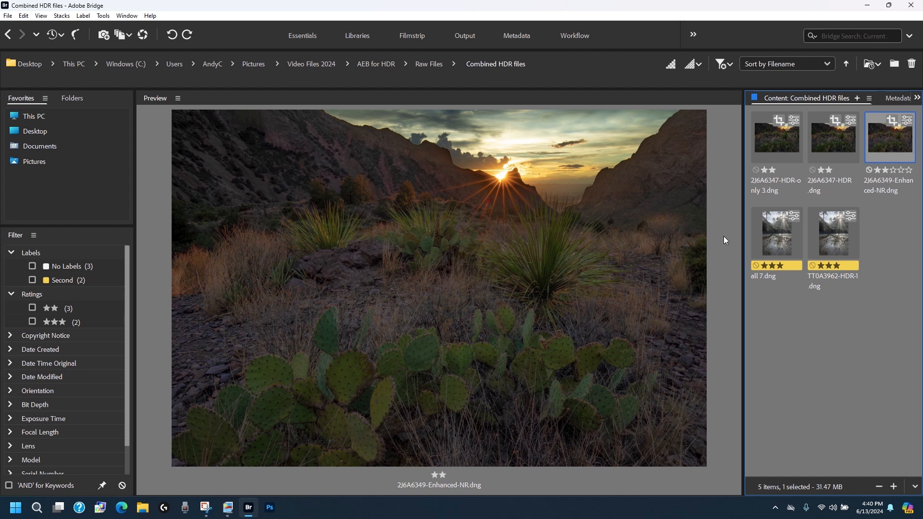
left_click(832, 137)
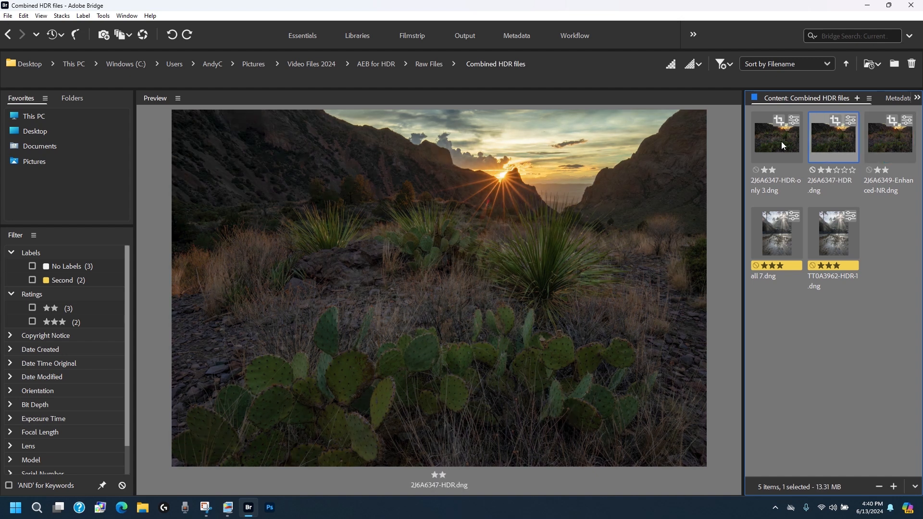
left_click(776, 137)
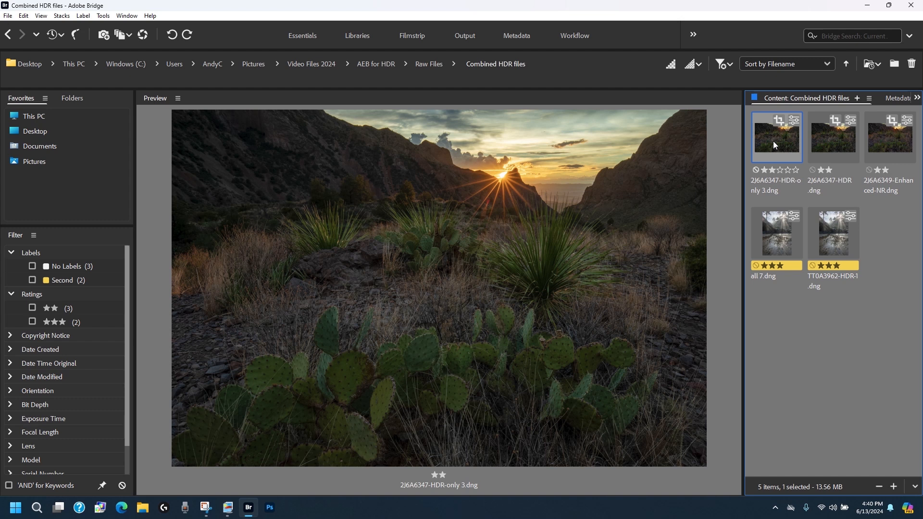
mouse_move(912, 204)
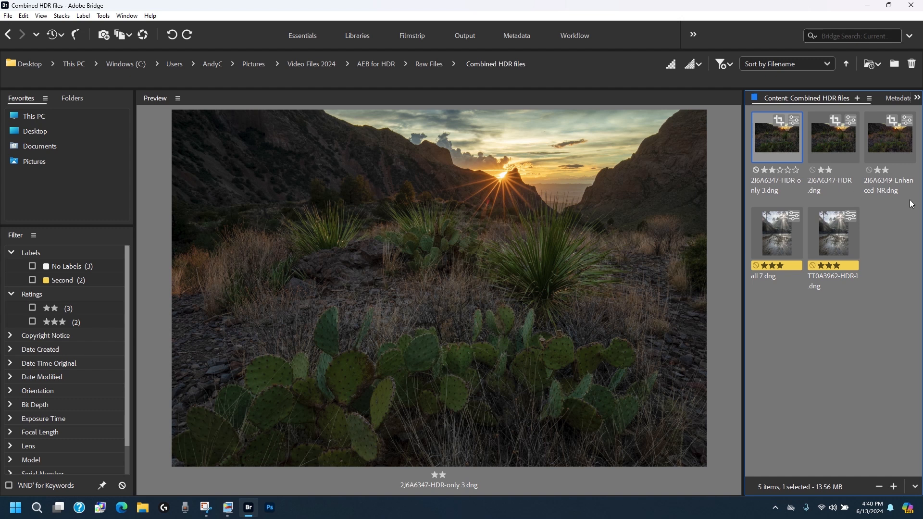
mouse_move(905, 217)
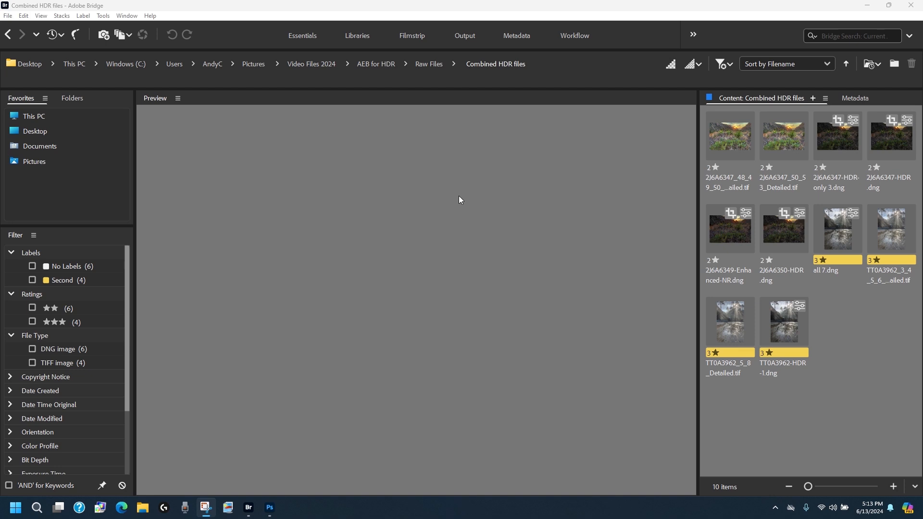
left_click(728, 228)
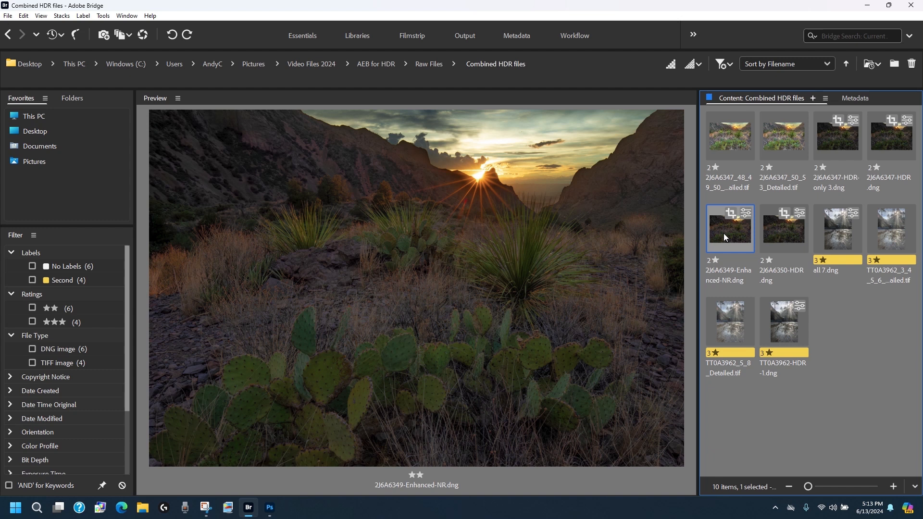
mouse_move(769, 184)
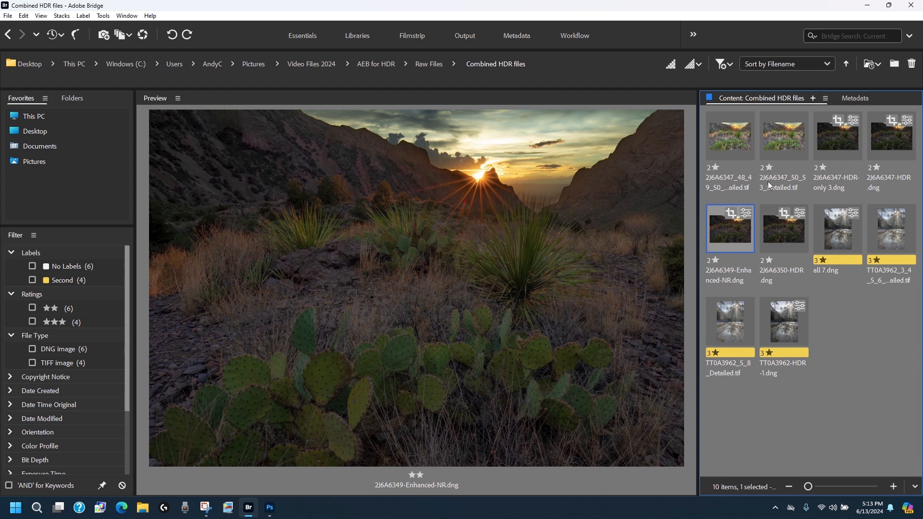
left_click(428, 64)
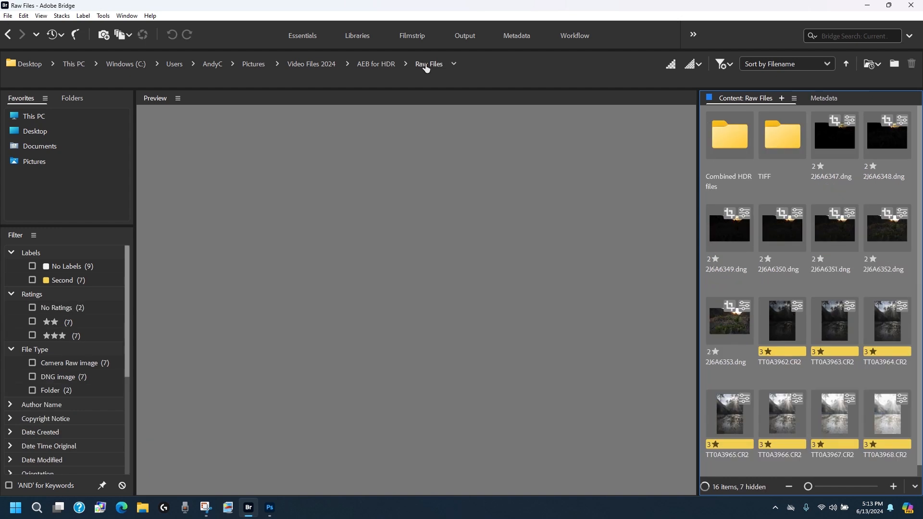
mouse_move(726, 239)
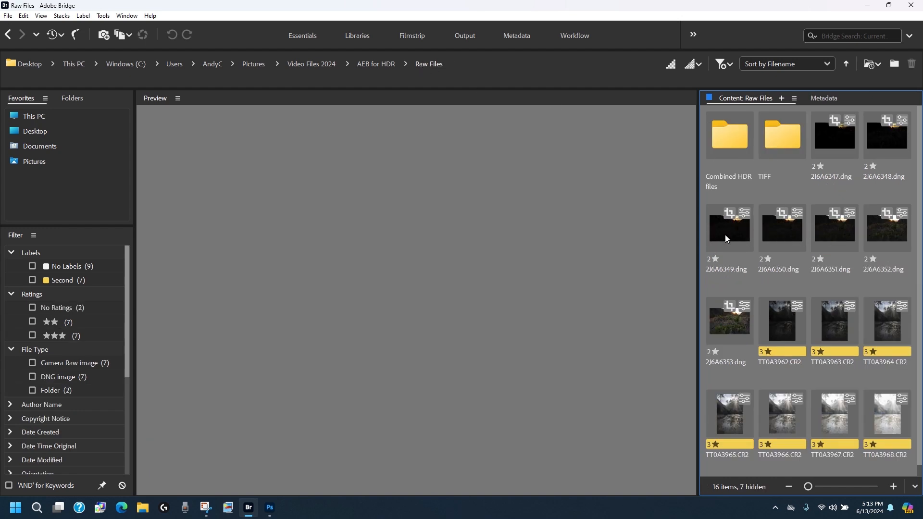
mouse_move(792, 214)
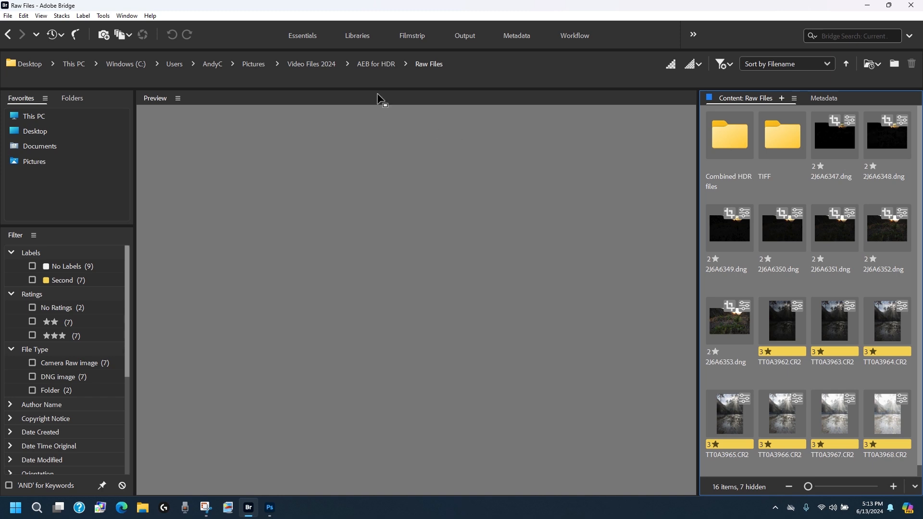
mouse_move(376, 64)
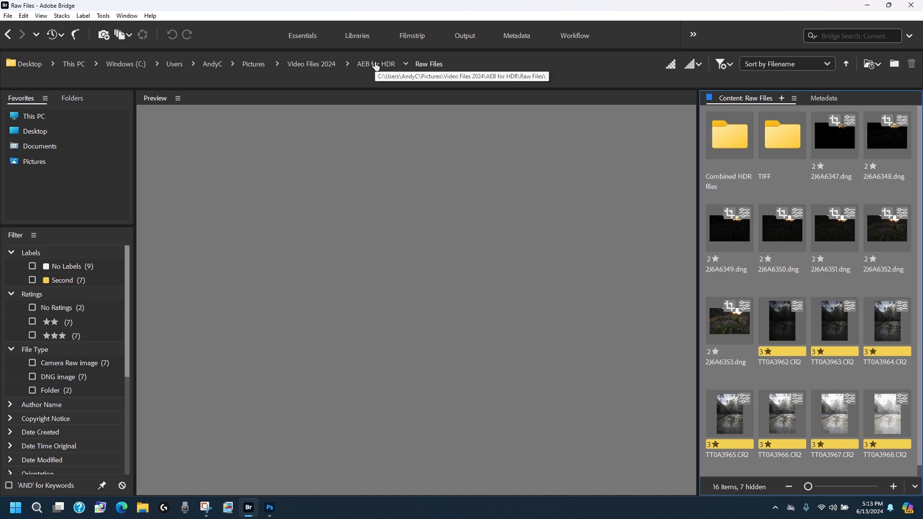
double_click(729, 136)
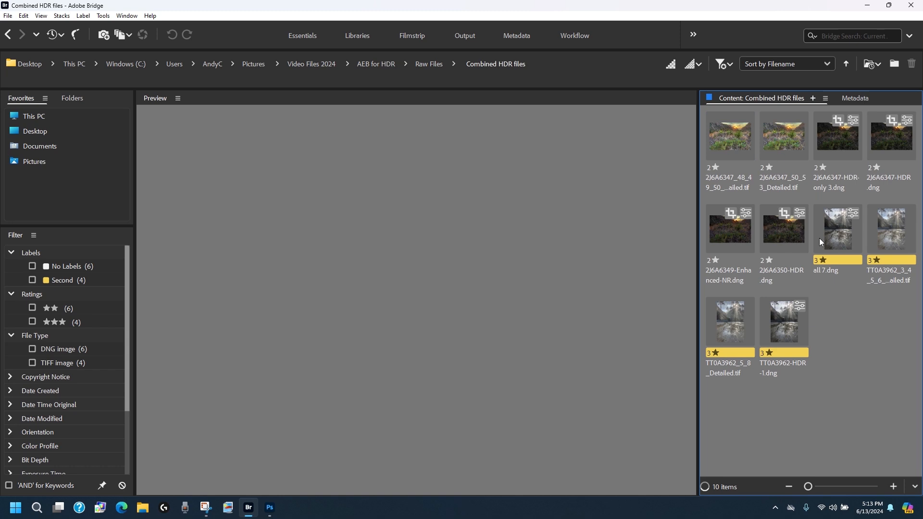
left_click(784, 228)
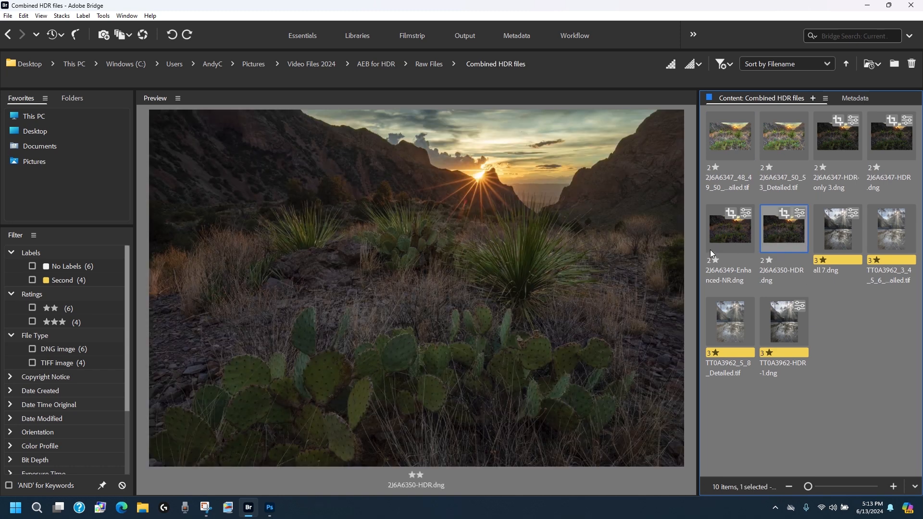
mouse_move(775, 254)
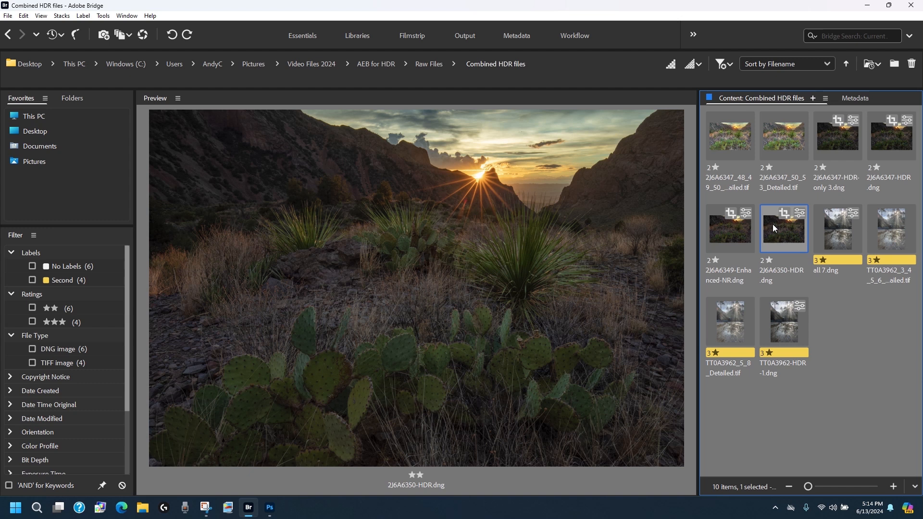
mouse_move(752, 231)
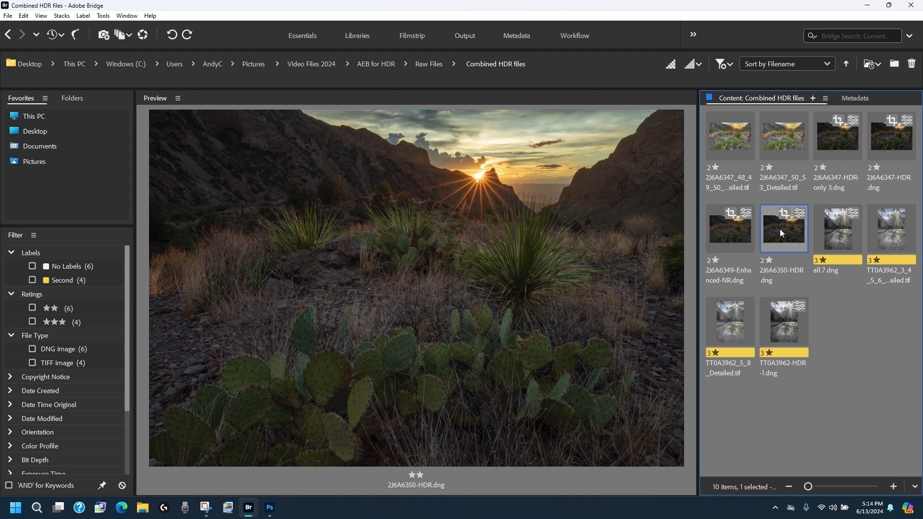
mouse_move(886, 139)
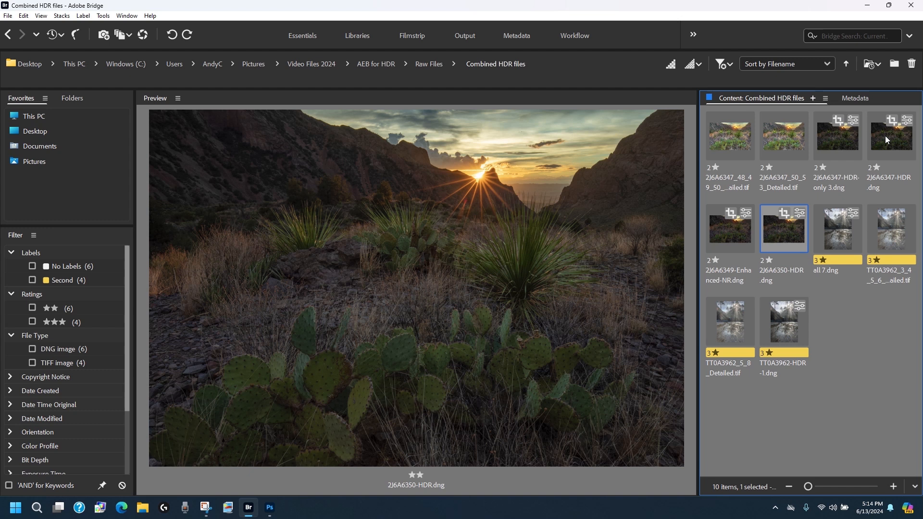
mouse_move(867, 152)
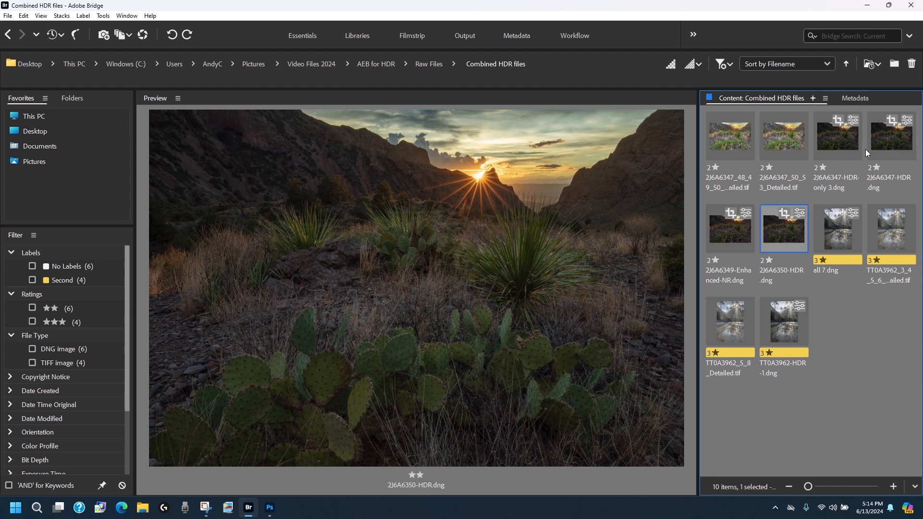
Preview the 2J6A6347-HDR.dng merge in place of 2J6A6350-HDR.dng.
left_click(890, 135)
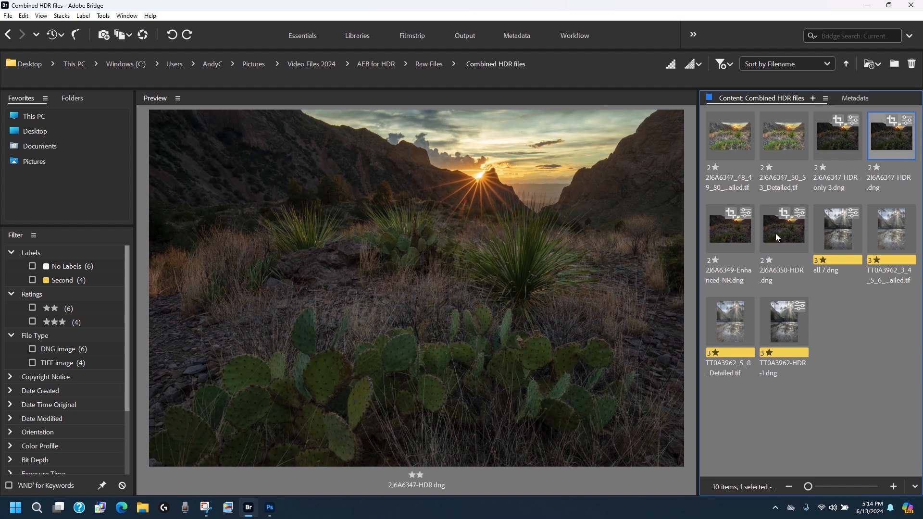
mouse_move(812, 221)
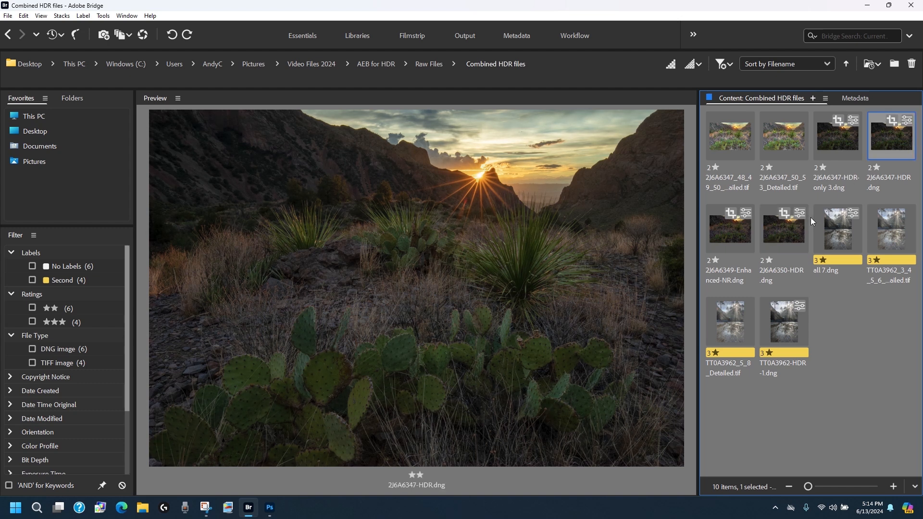
mouse_move(788, 228)
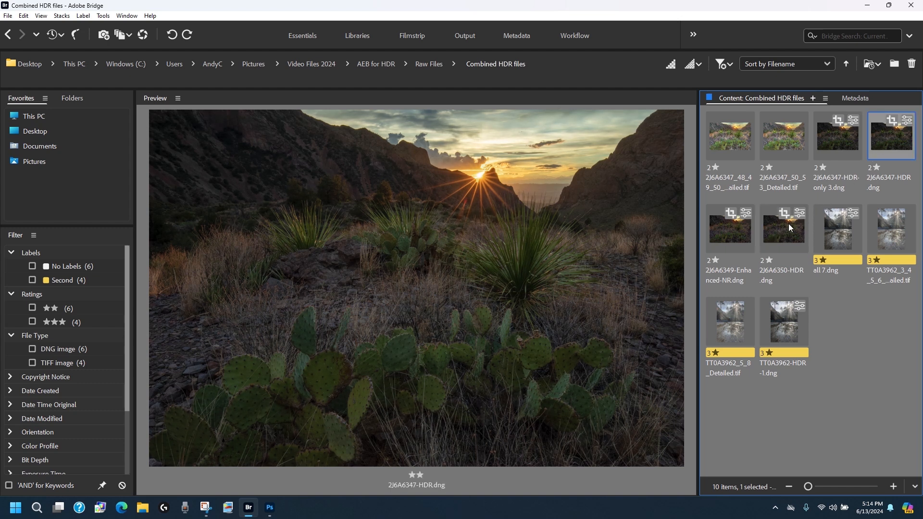
mouse_move(888, 141)
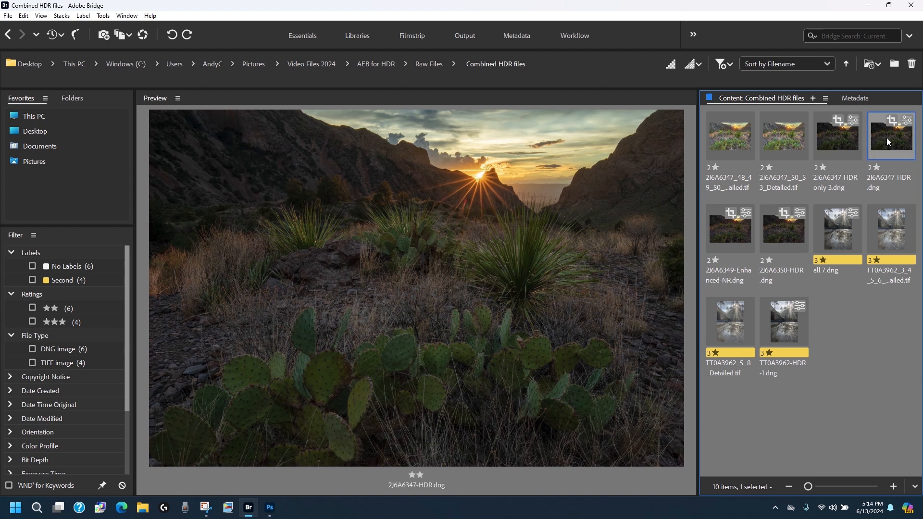
mouse_move(887, 144)
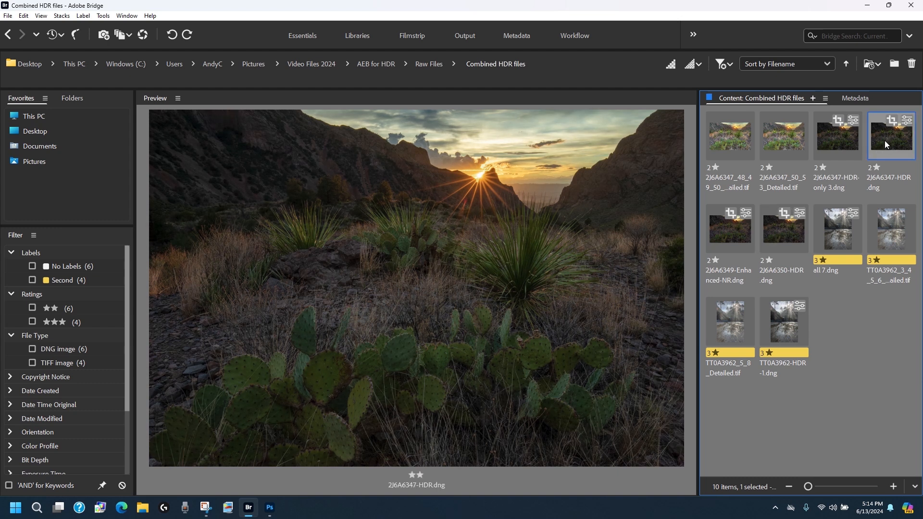
mouse_move(842, 405)
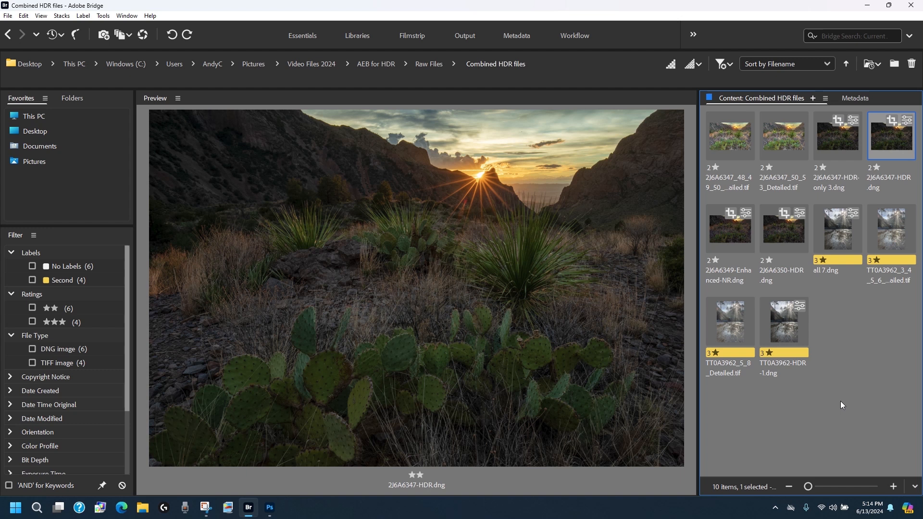